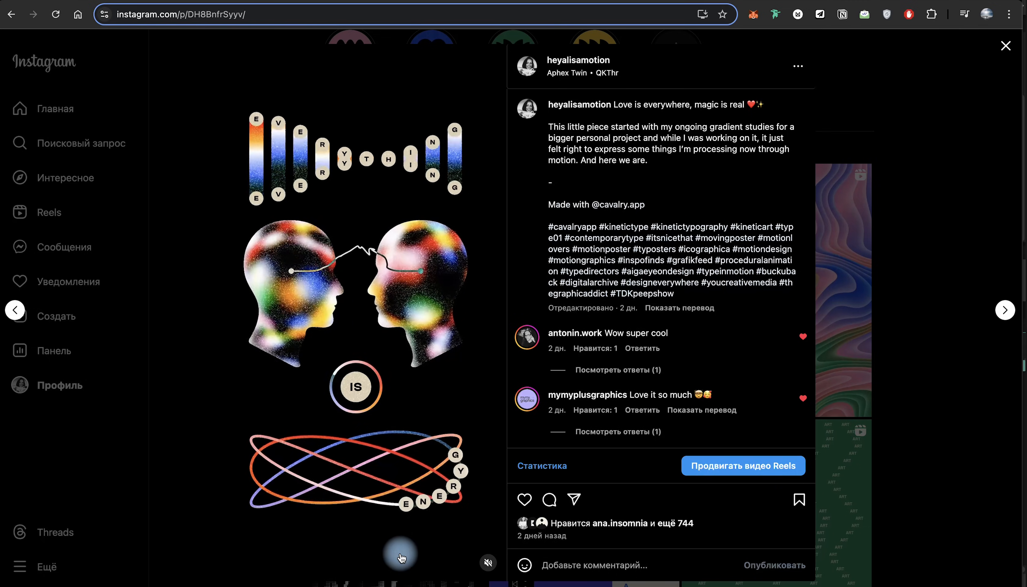
mouse_move(312, 503)
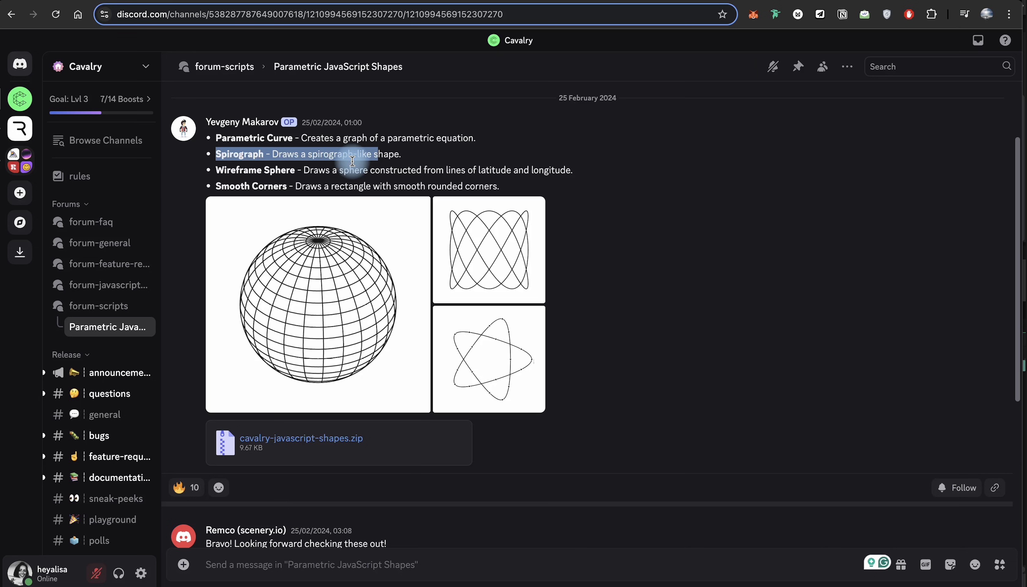
Browse the Assets folder of shape scripts and enter it to continue to Cavalry.
scroll("down", 3)
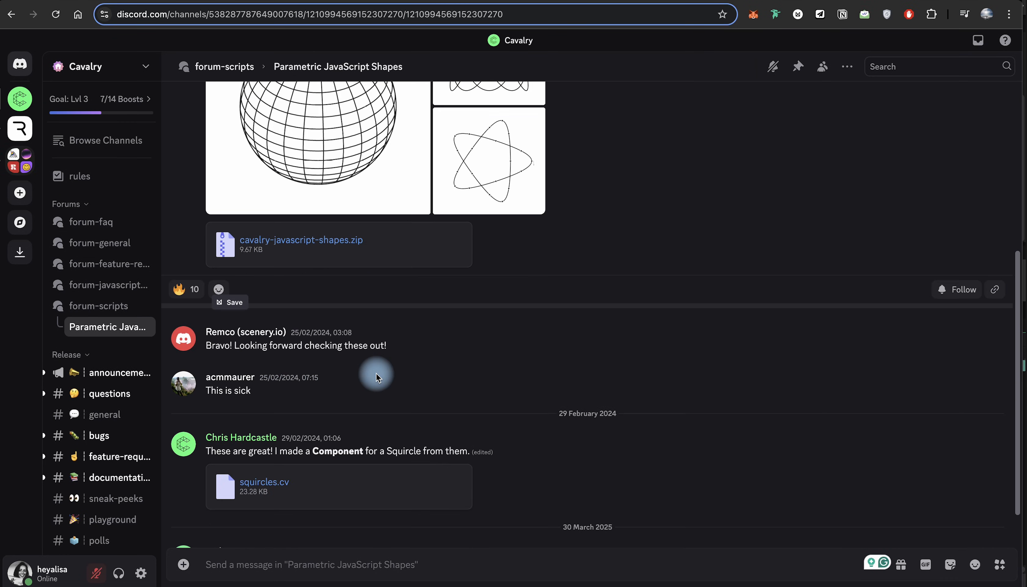
scroll("up", 3)
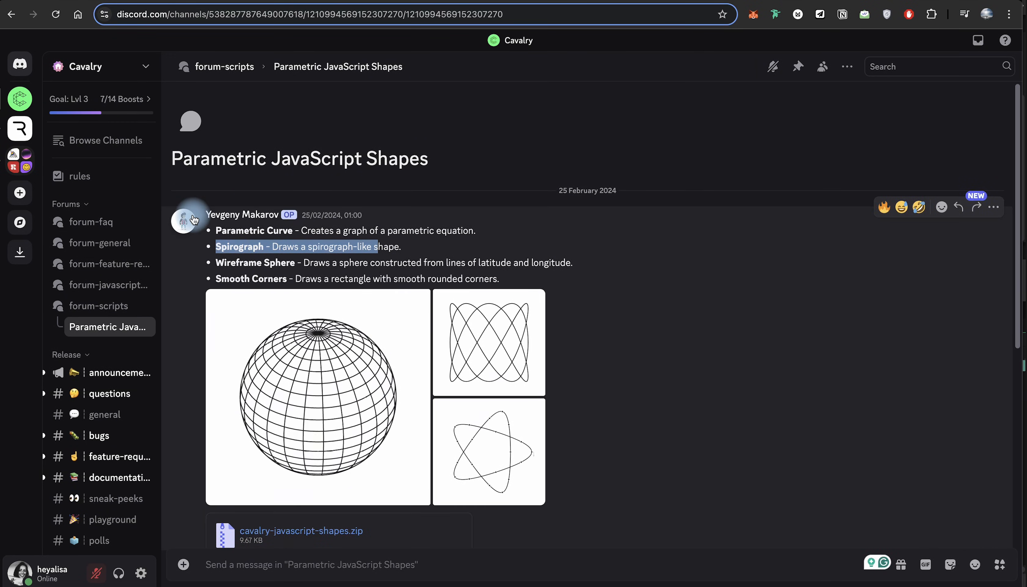
mouse_move(504, 145)
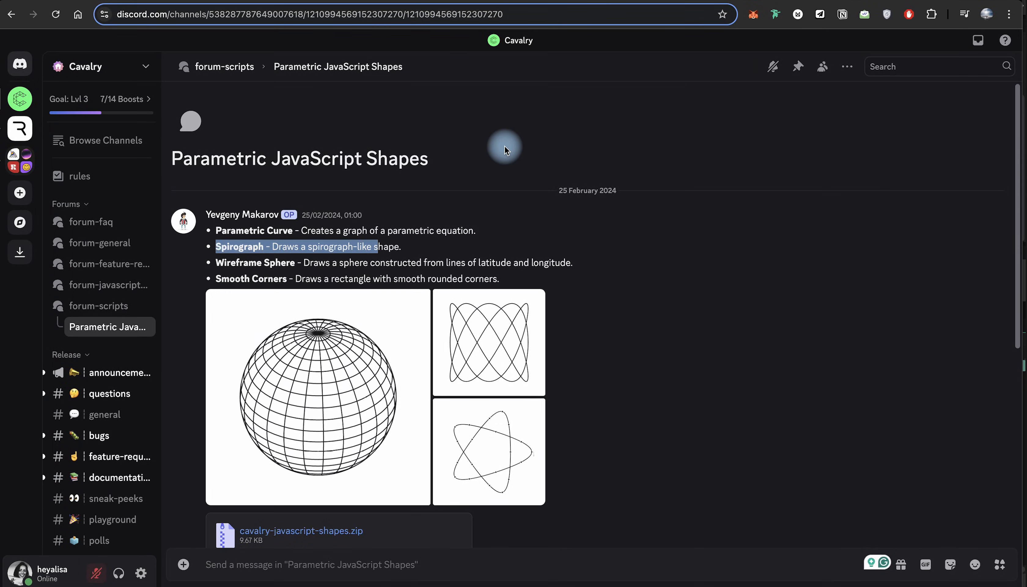
mouse_move(526, 210)
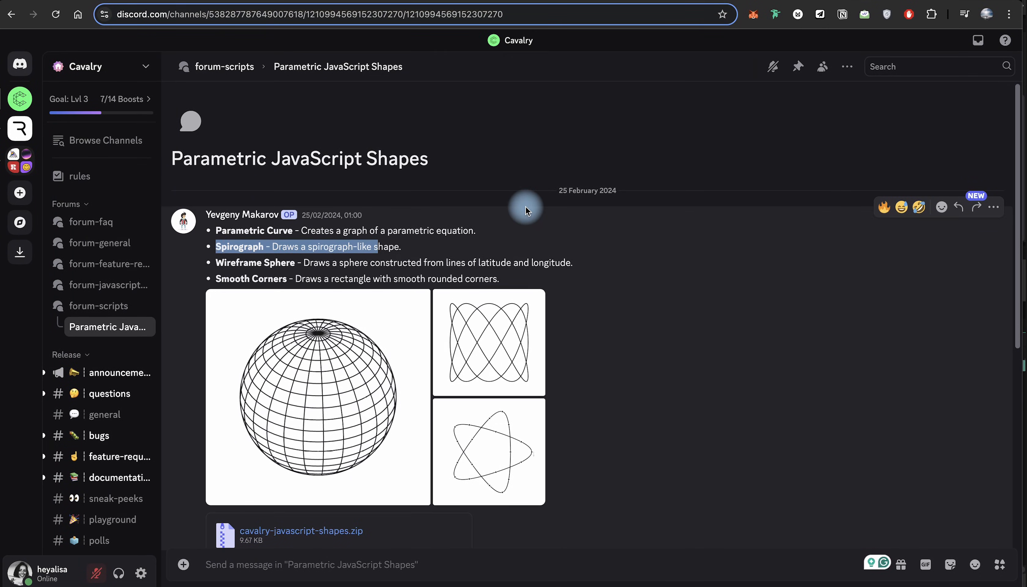
mouse_move(660, 194)
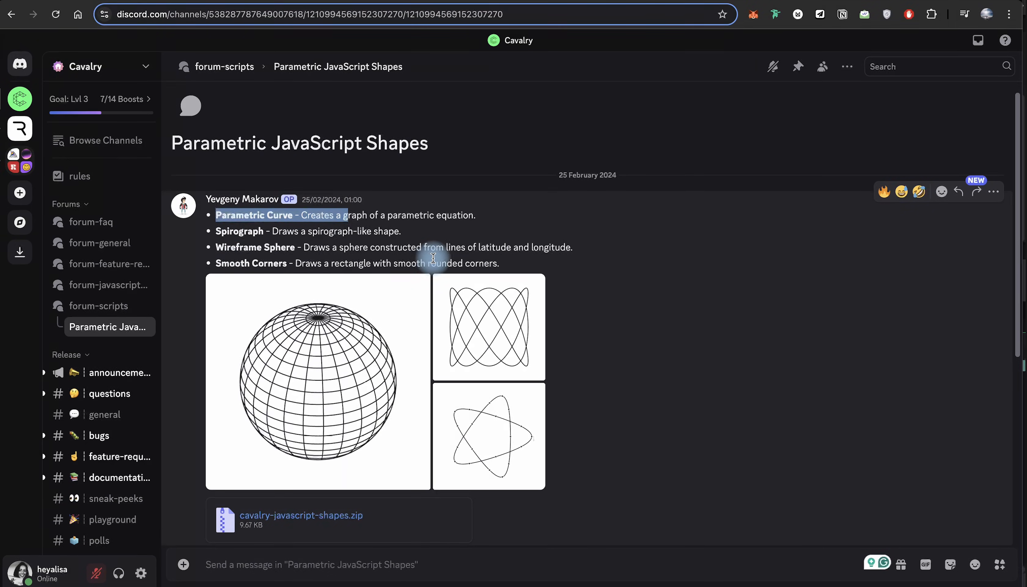
scroll("down", 3)
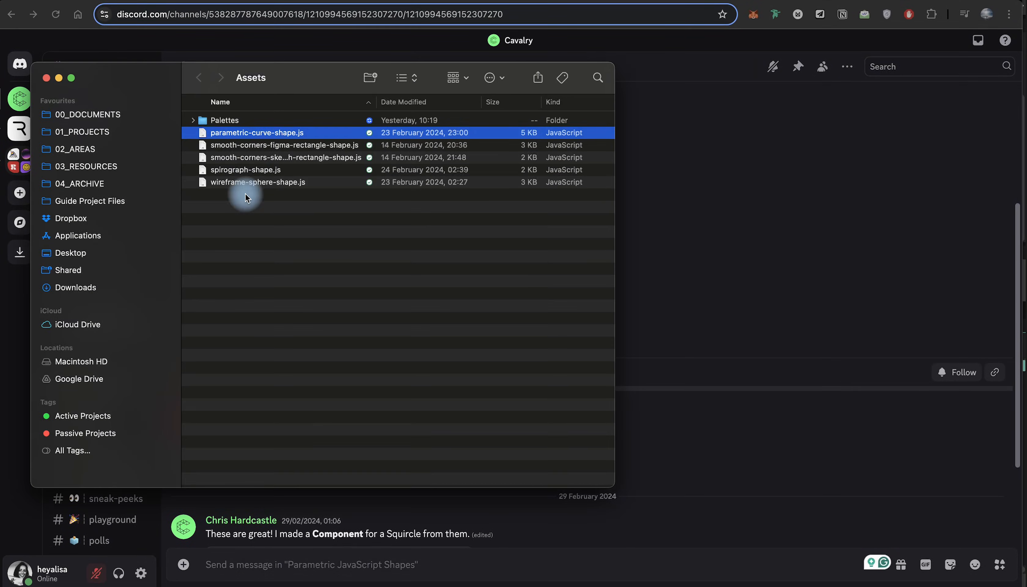
mouse_move(314, 136)
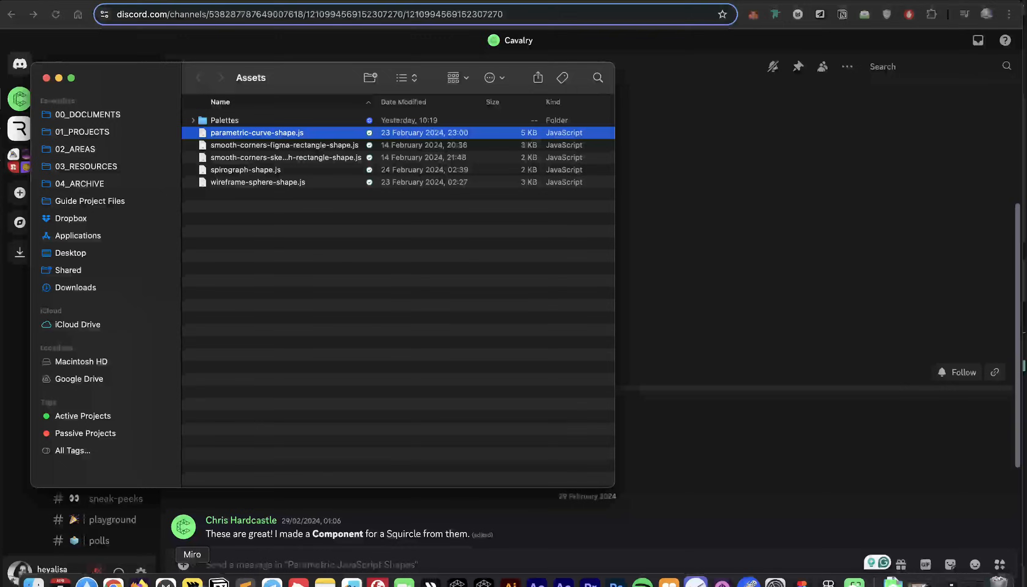
double_click(257, 132)
type("jav")
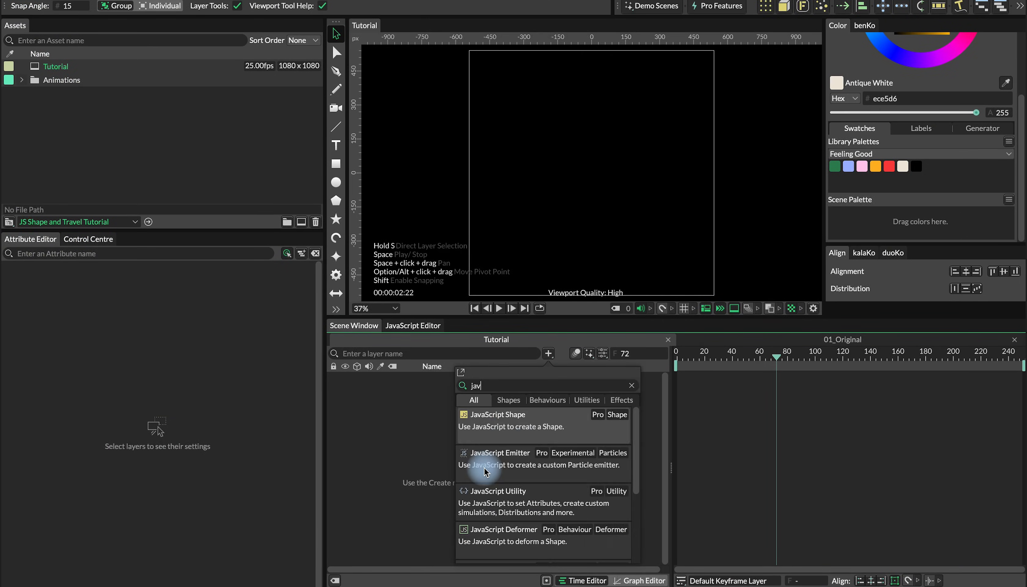
Add a JavaScript Shape drawing the parametric curve, remove its fill and colour the stroke Antique White.
left_click(501, 414)
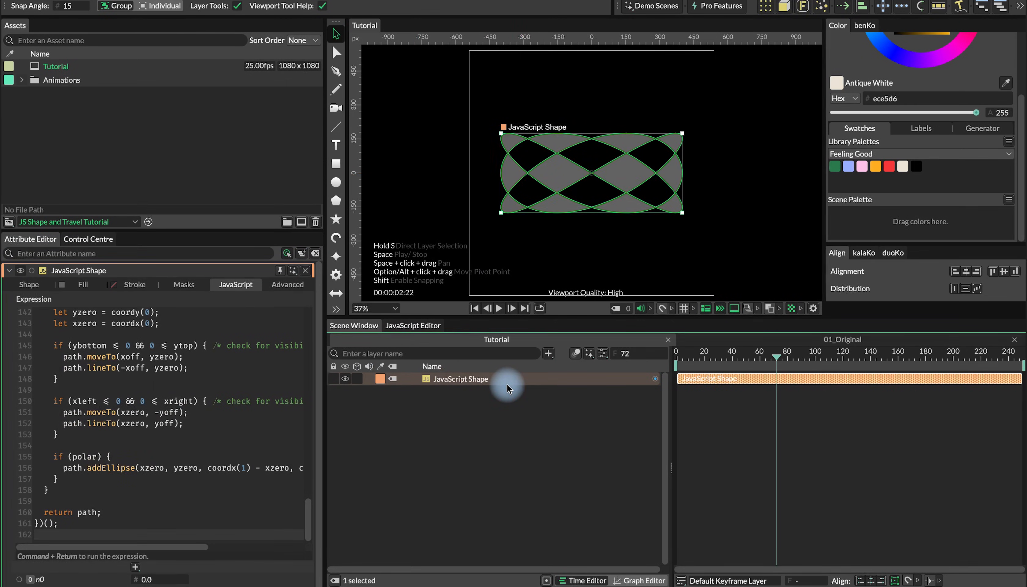
left_click(84, 284)
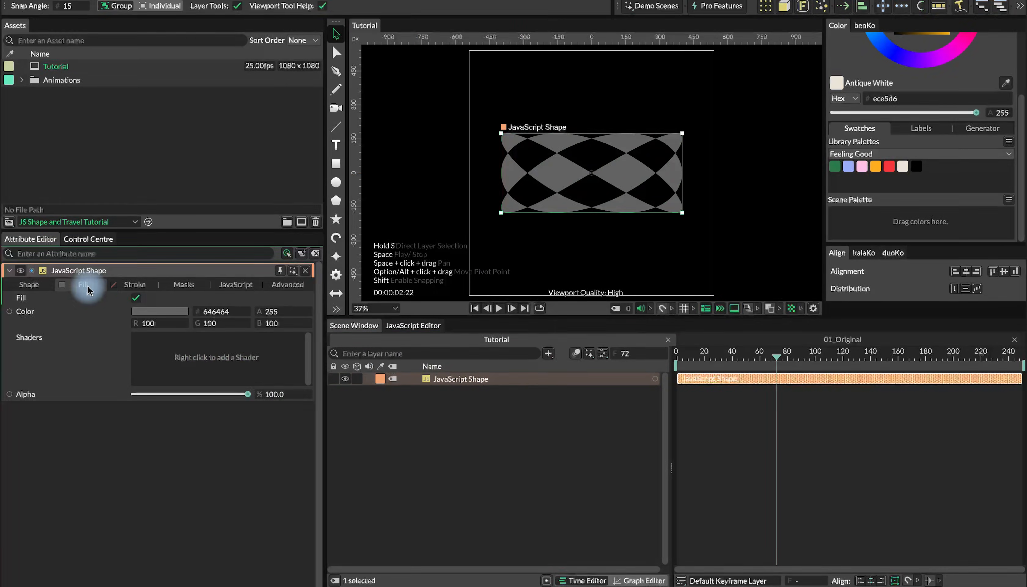
left_click(135, 284)
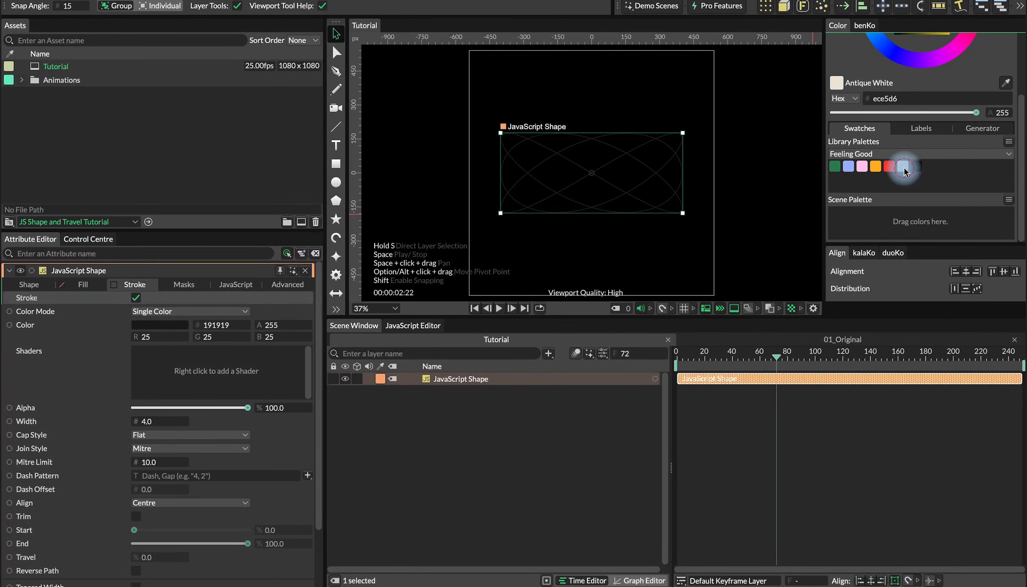
left_click(903, 165)
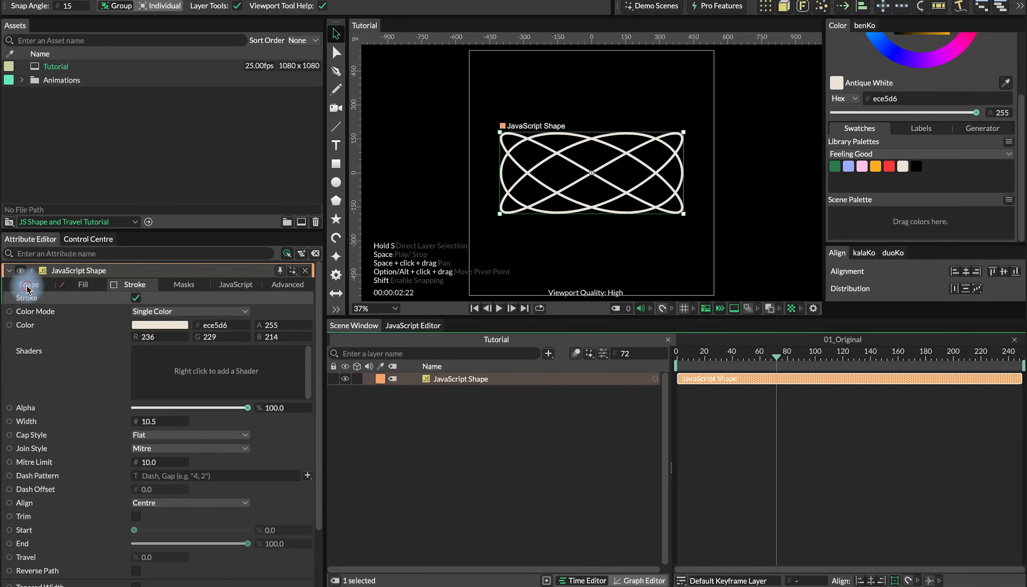
left_click(28, 285)
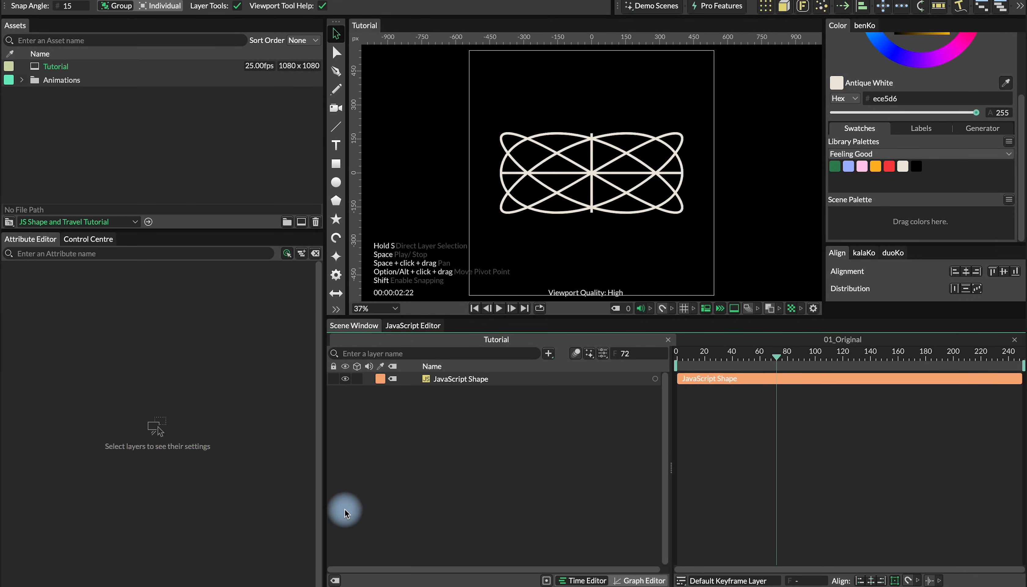
left_click(461, 378)
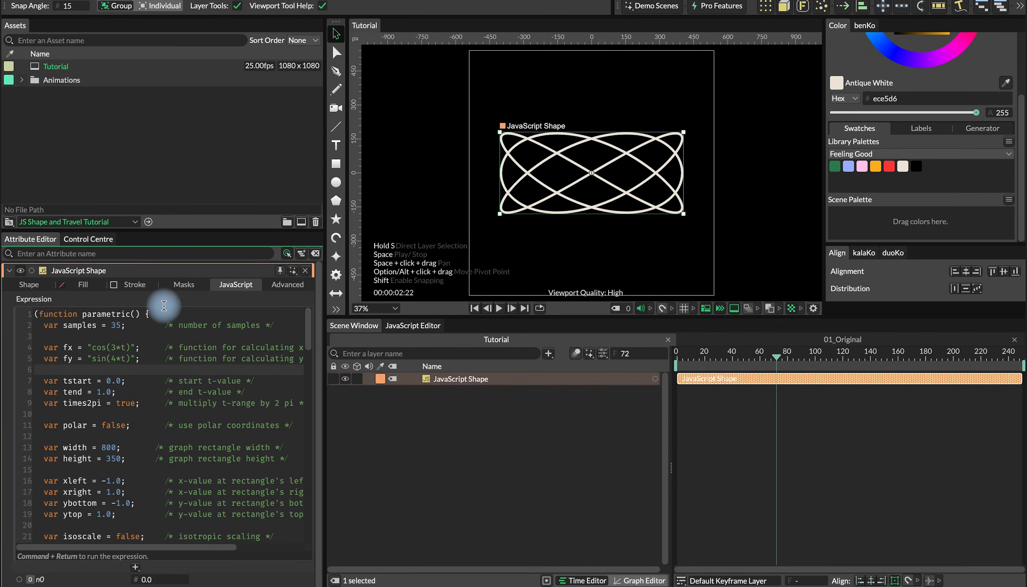
left_click(134, 284)
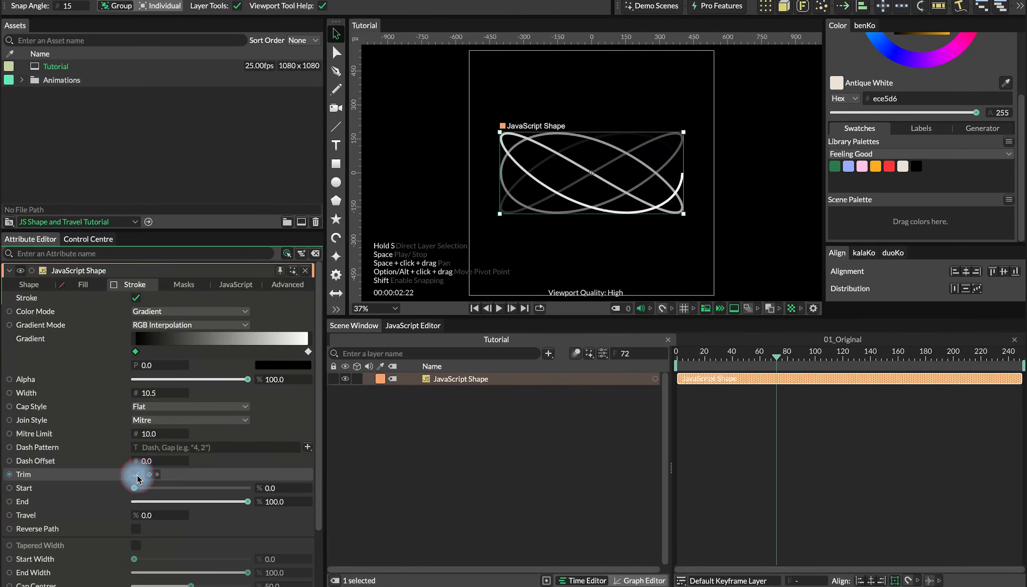
left_click(136, 474)
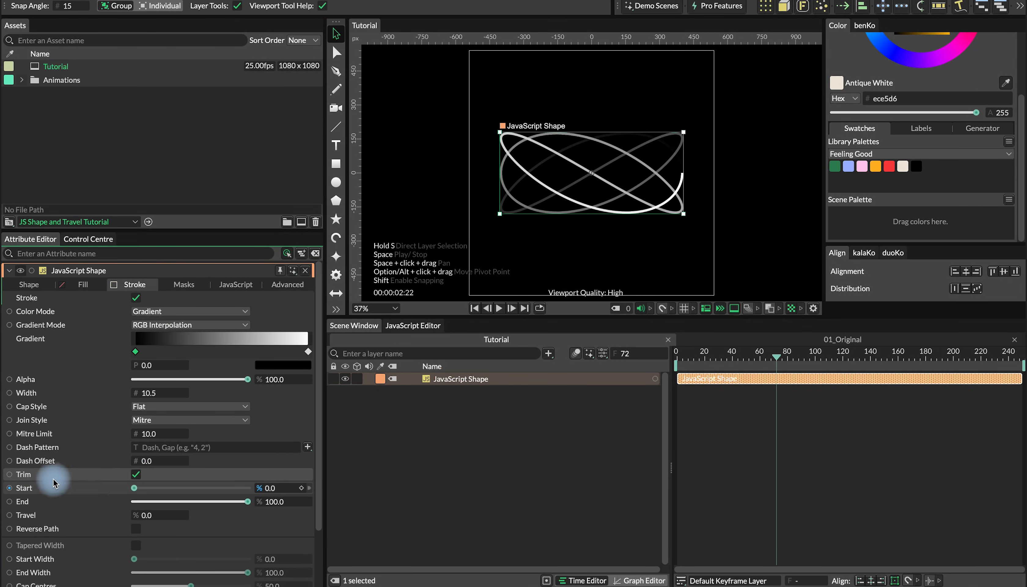
left_click(136, 473)
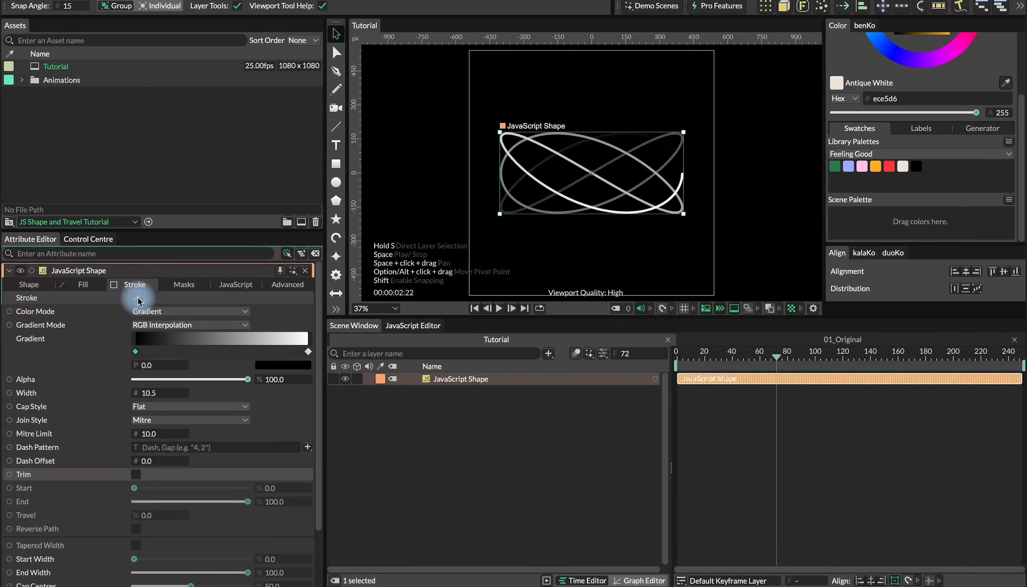
left_click(190, 311)
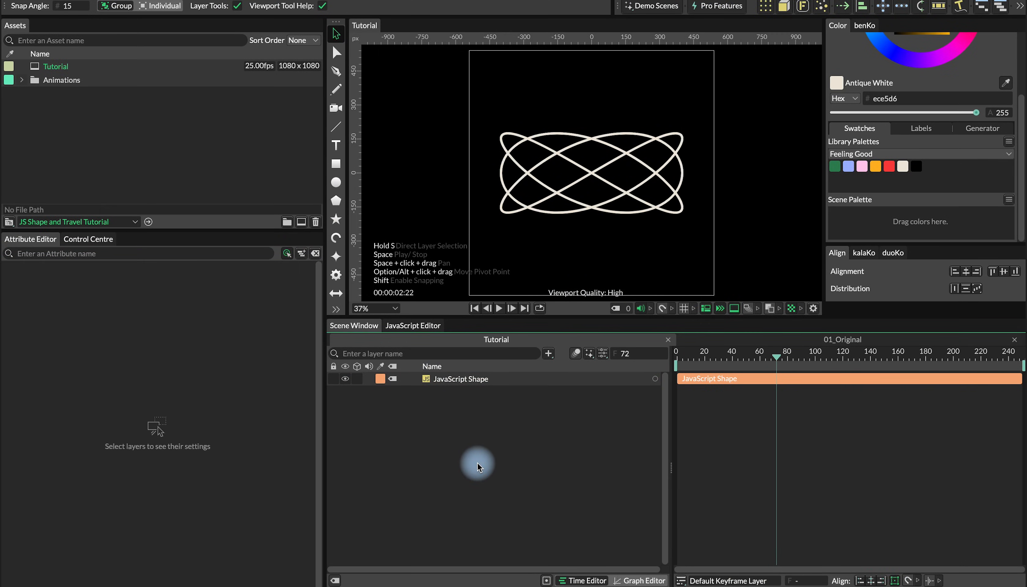
Add a Duplicator of ellipses and set its Distribution to Path using the JavaScript Shape as input.
left_click(336, 182)
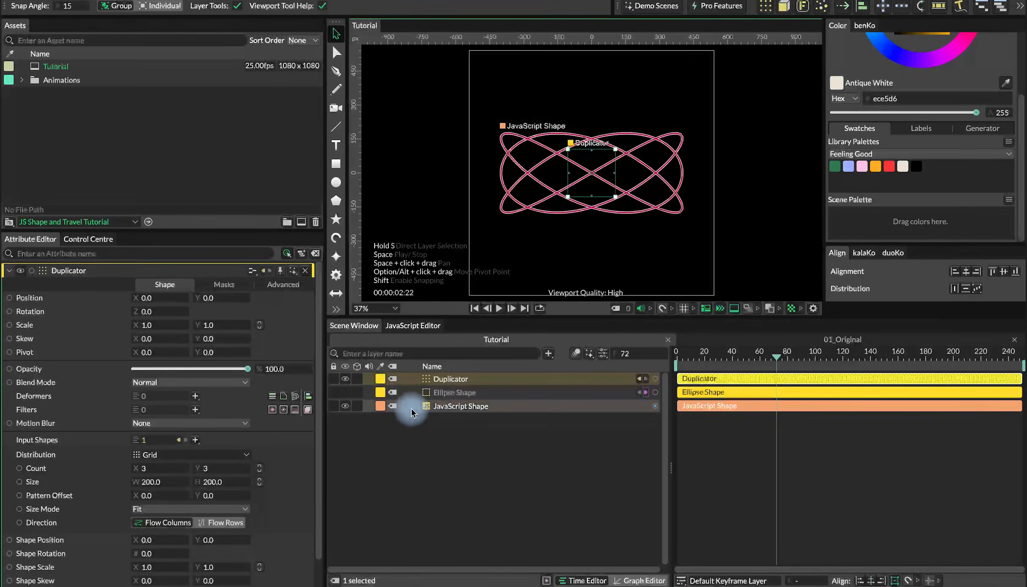
left_click(190, 454)
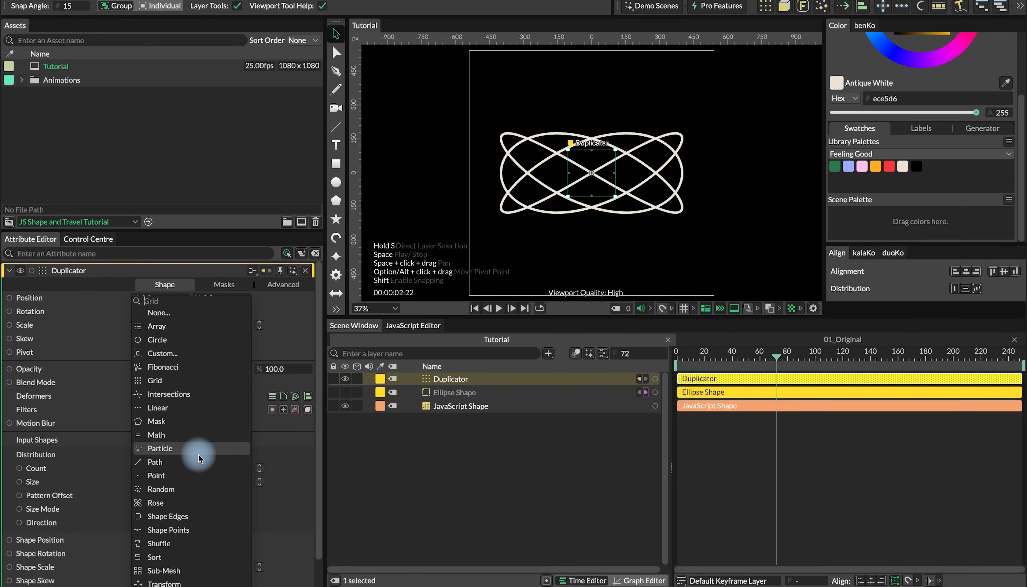
mouse_move(188, 462)
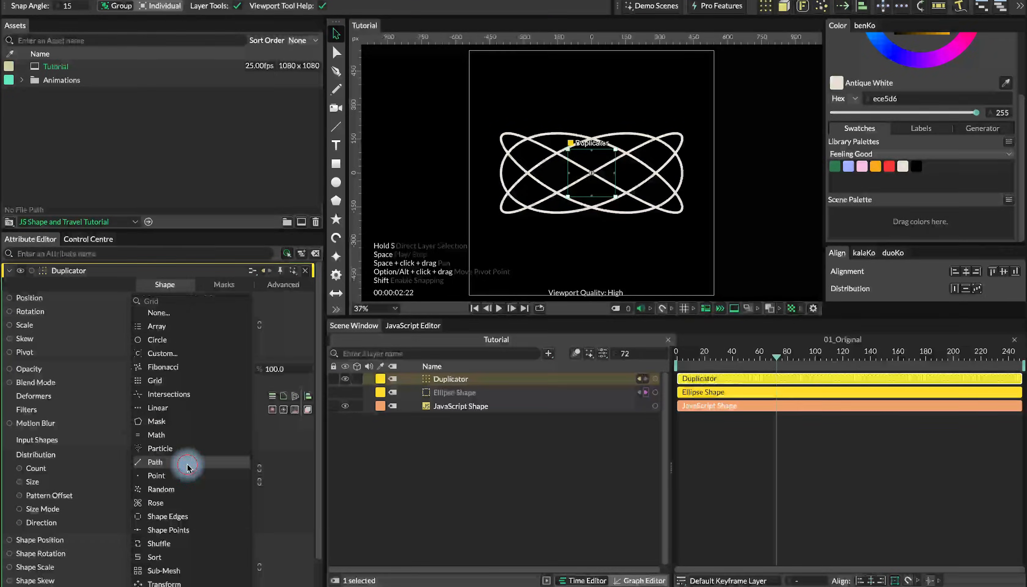
left_click(155, 462)
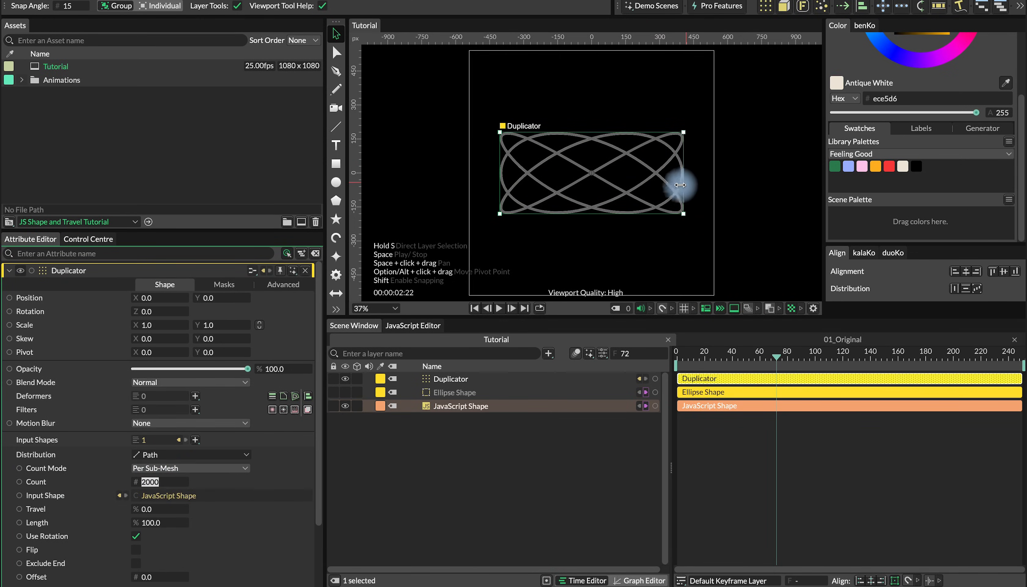
left_click(461, 406)
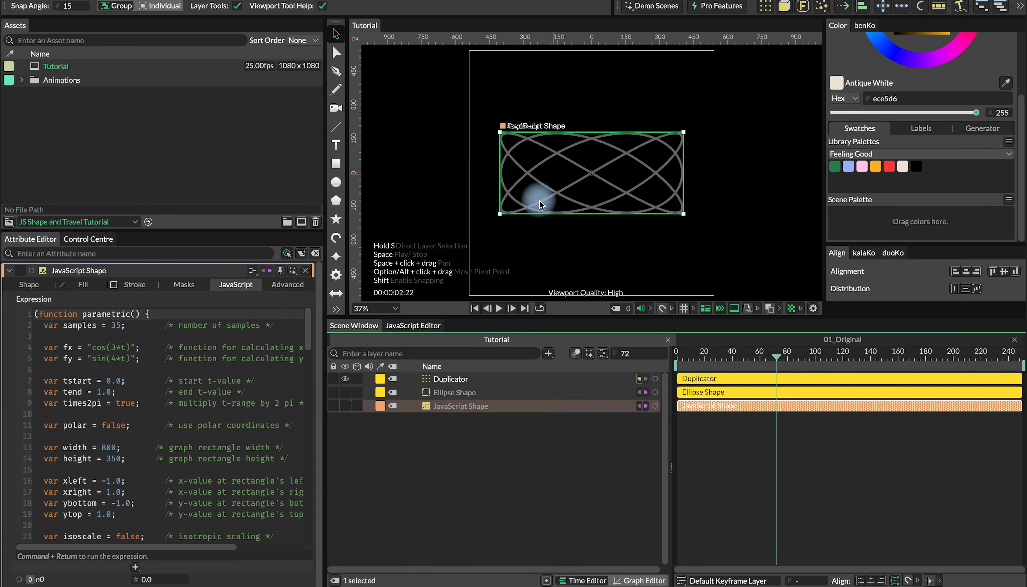
Hide the source JavaScript curve and reveal the Ellipse Shape inside the Duplicator.
left_click(453, 392)
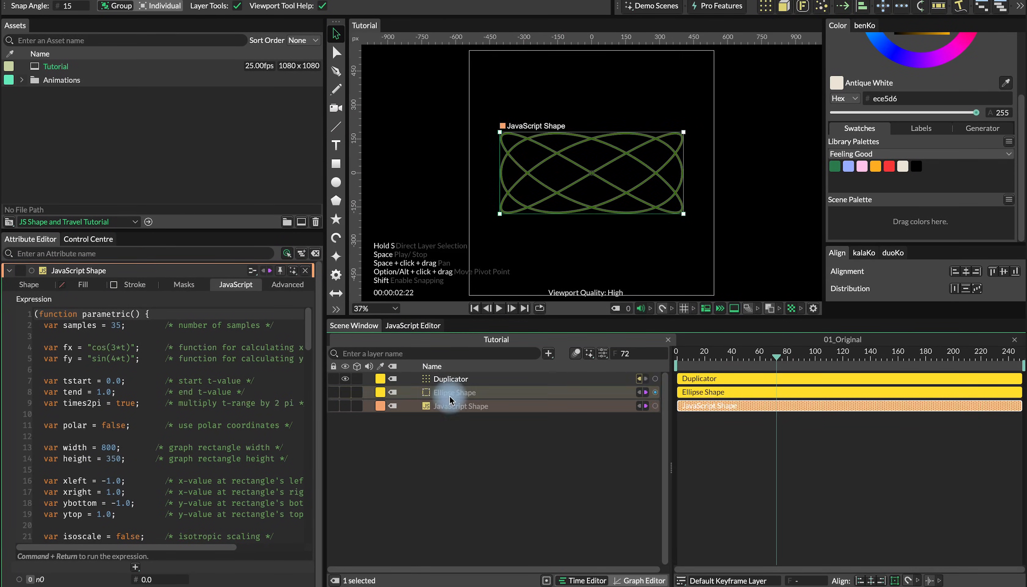
left_click(450, 379)
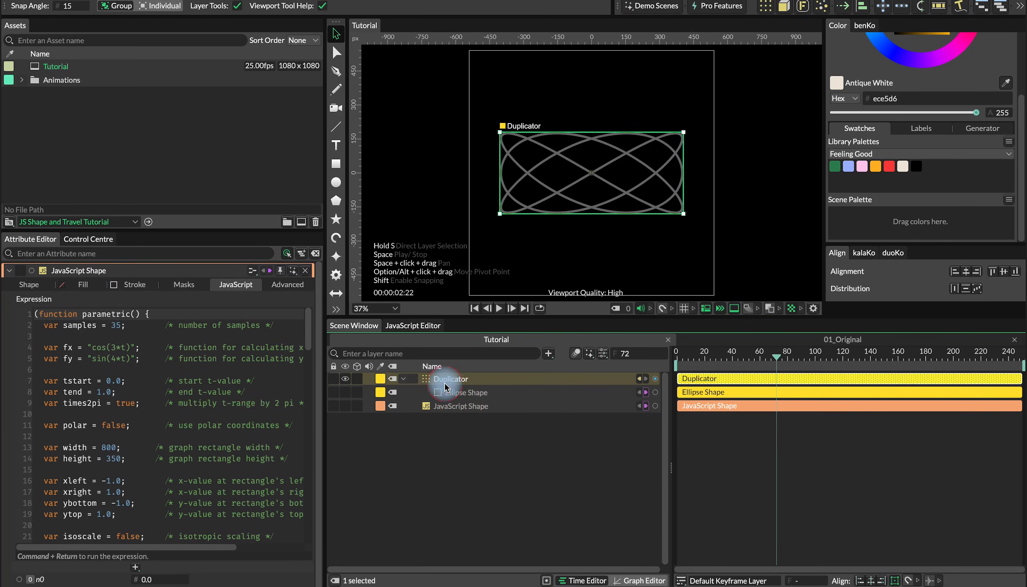
left_click(451, 378)
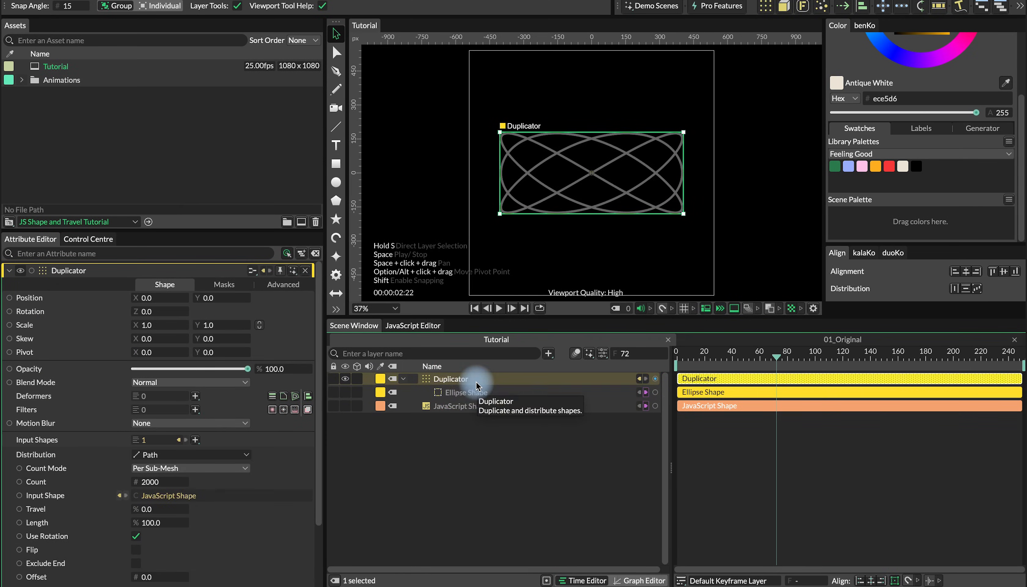
mouse_move(729, 343)
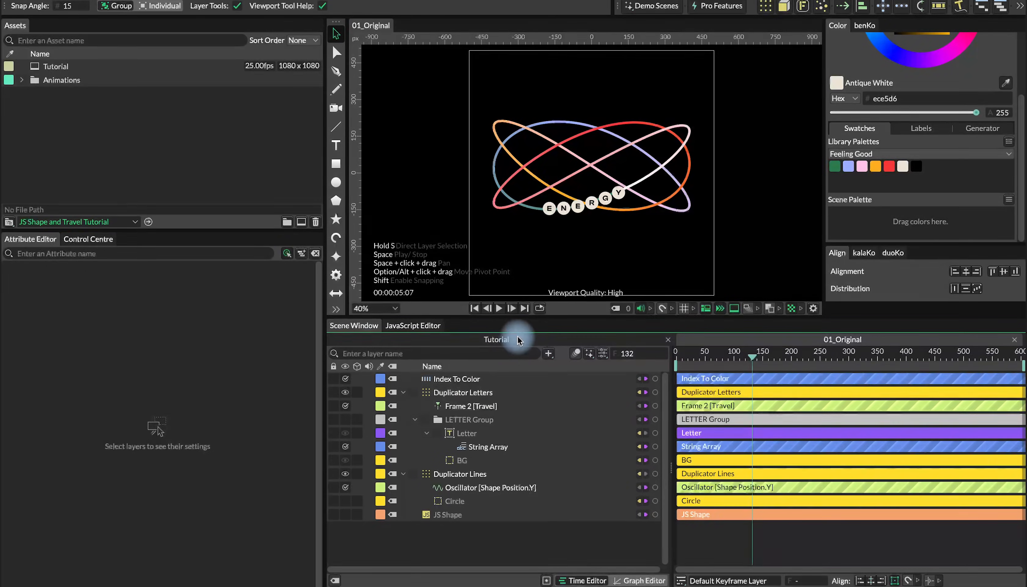
Add an Index To Color utility and connect it to the Duplicator to colour the ellipses from a gradient.
left_click(458, 379)
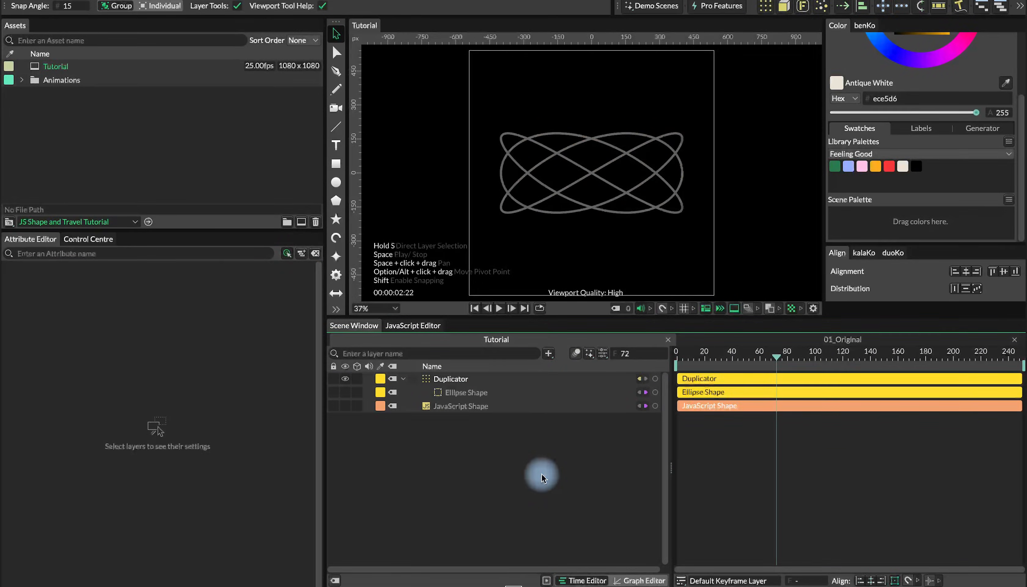
left_click(548, 353)
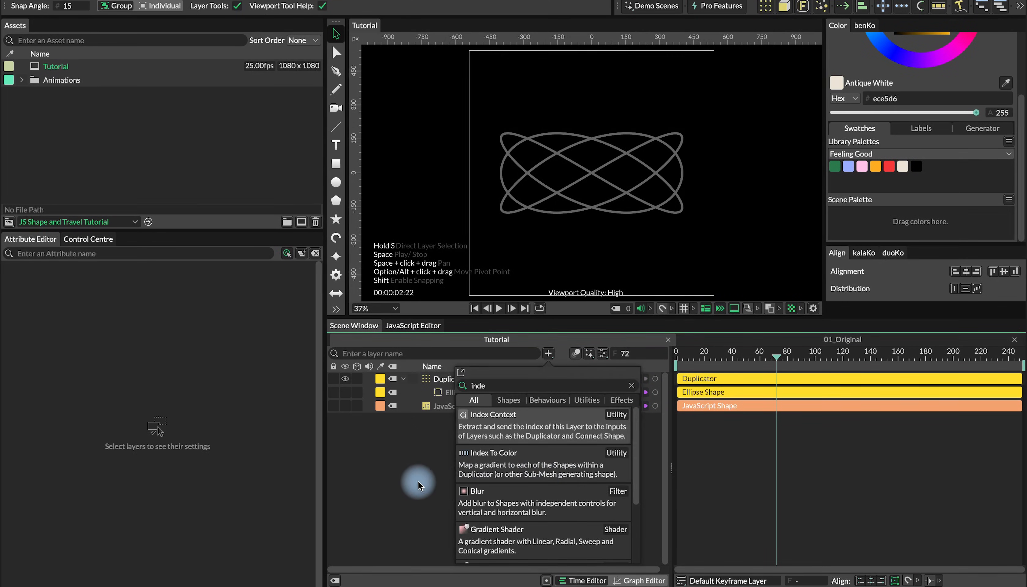
left_click(493, 452)
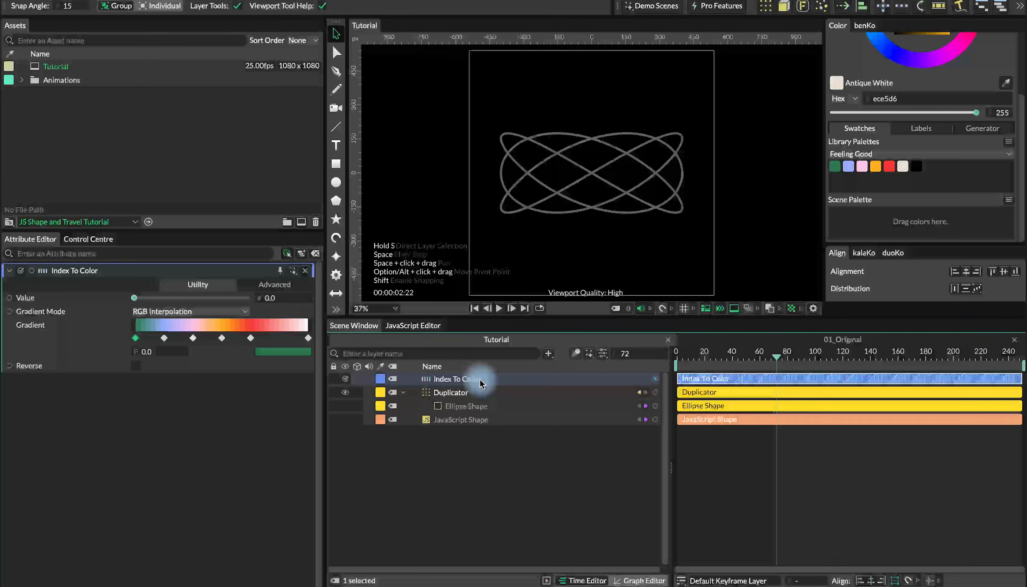
mouse_move(314, 386)
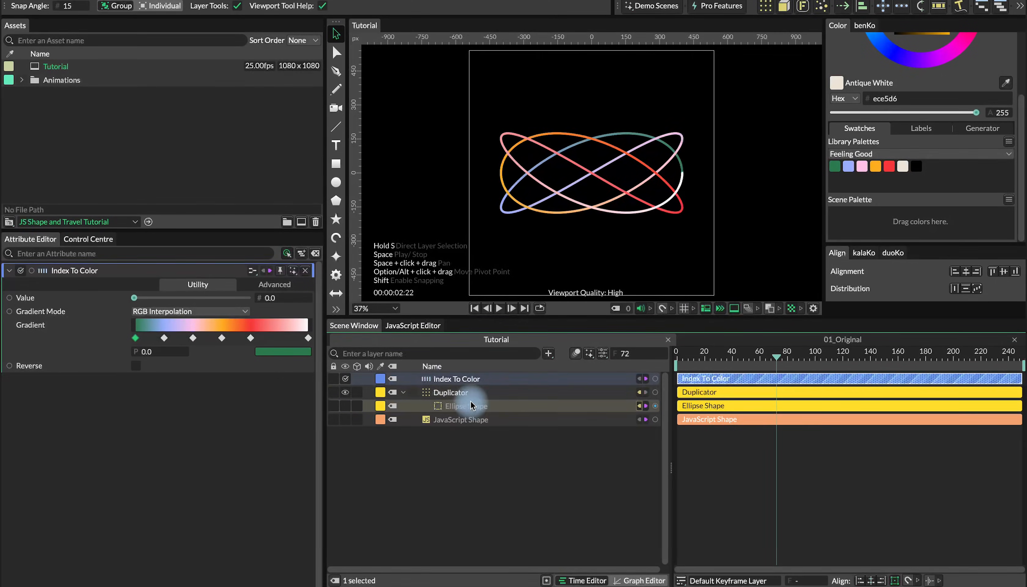
left_click(450, 393)
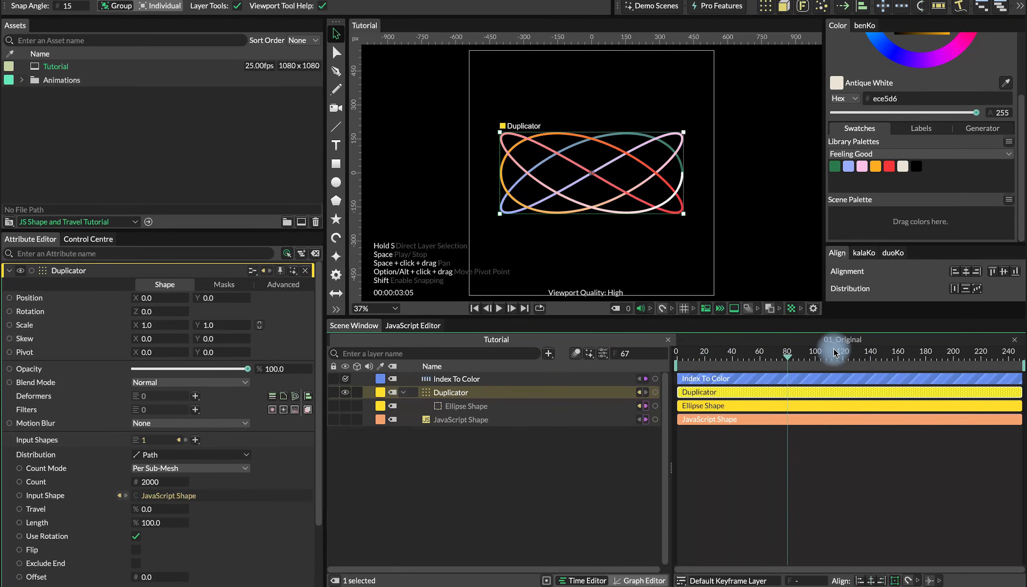
left_click(474, 307)
type("C")
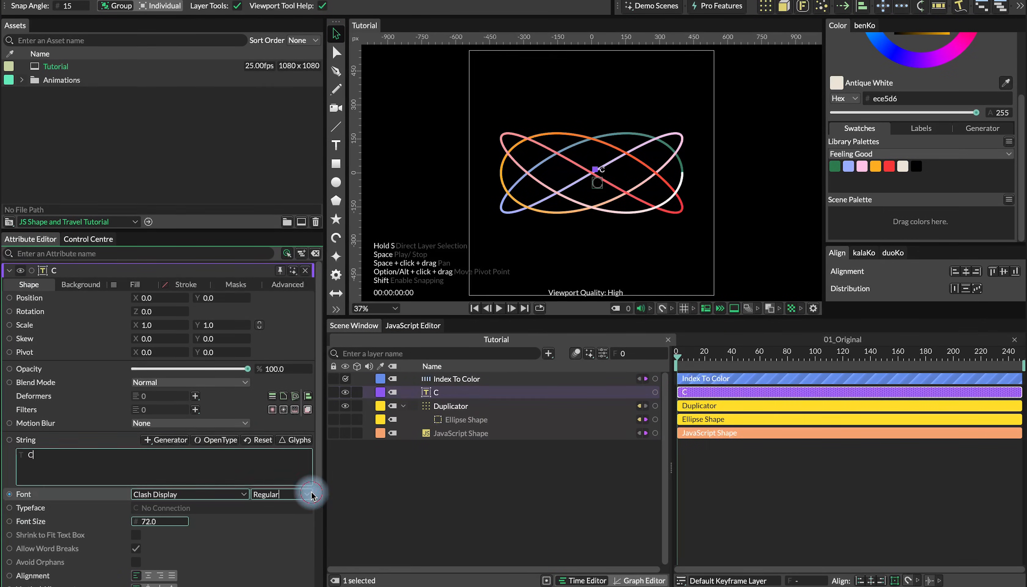
Set the C letter's font weight, fill the small circle from a swatch and expand the LETTER group.
left_click(304, 494)
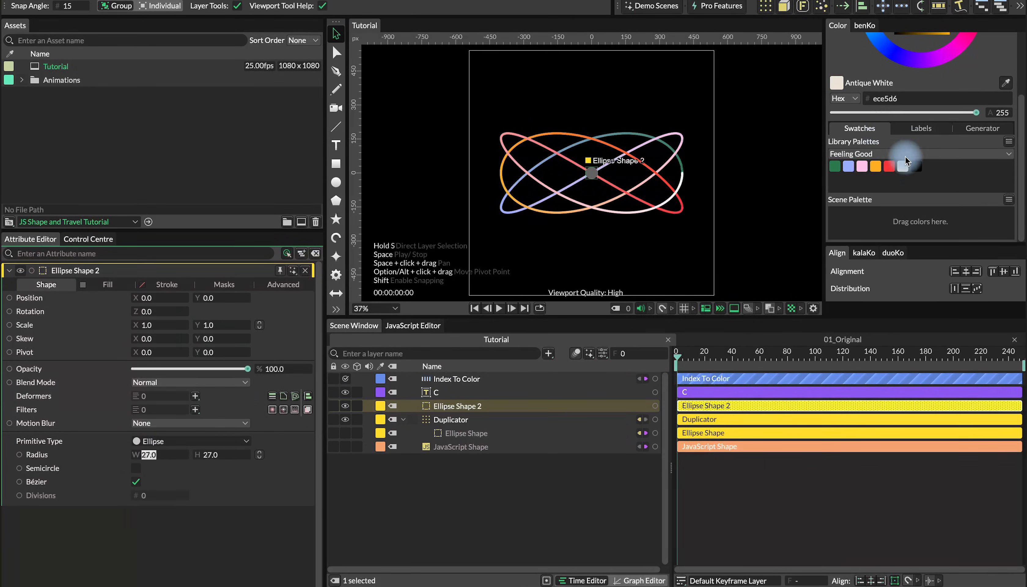
left_click(437, 392)
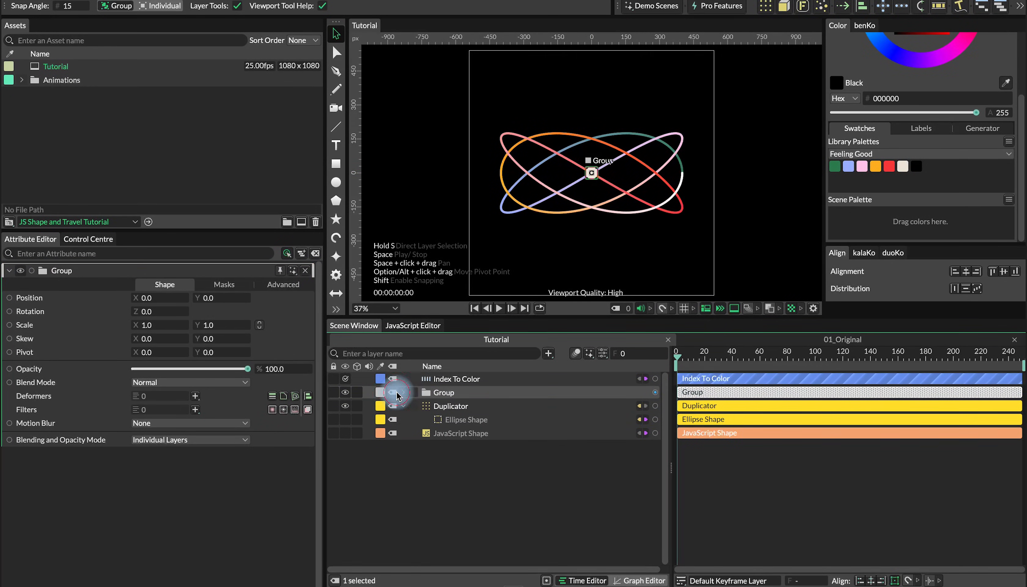
left_click(394, 392)
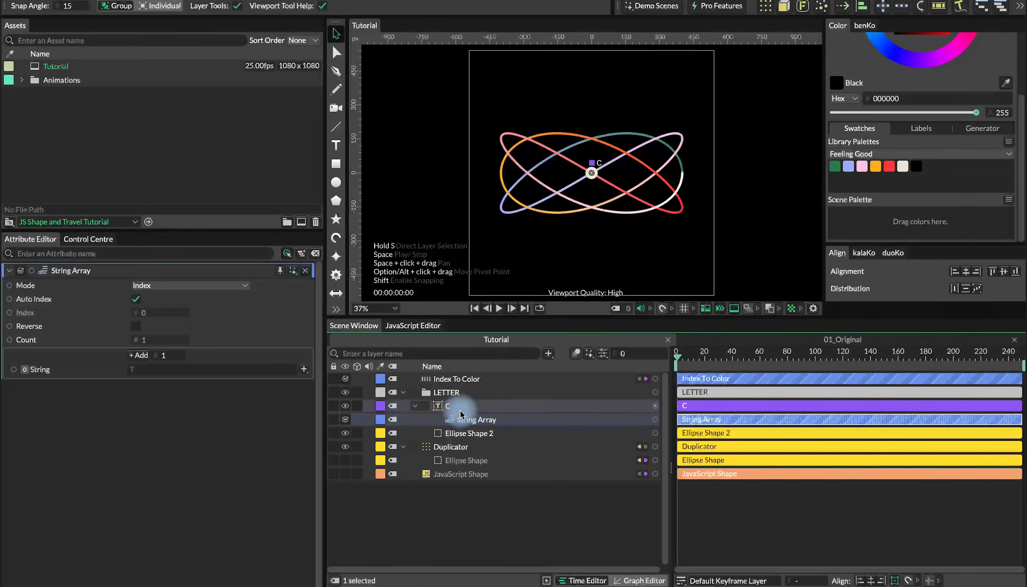
Enter E, N, E, R, G, Y into the String Array fields and select the letter layers for duplication.
left_click(471, 420)
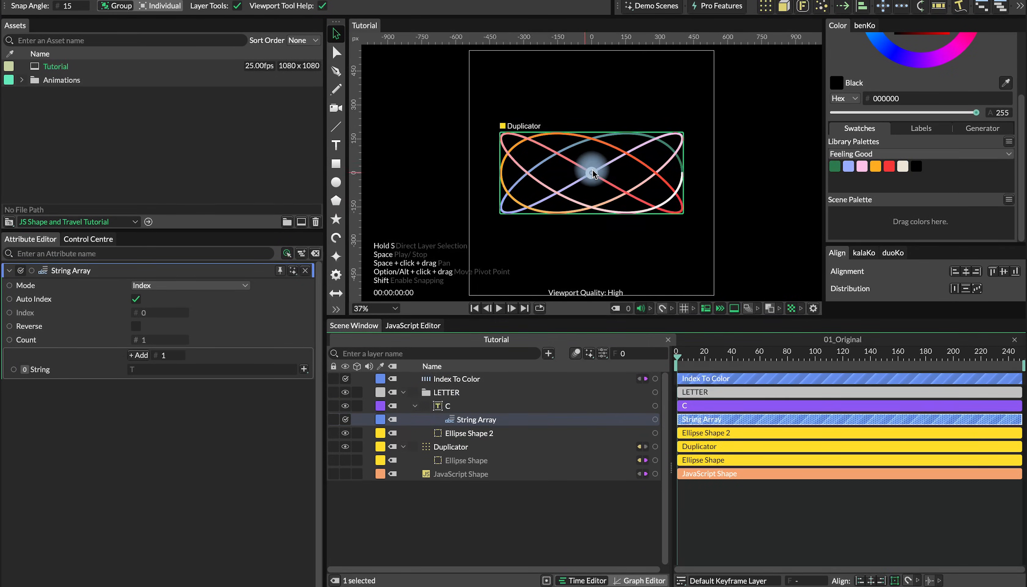
mouse_move(346, 471)
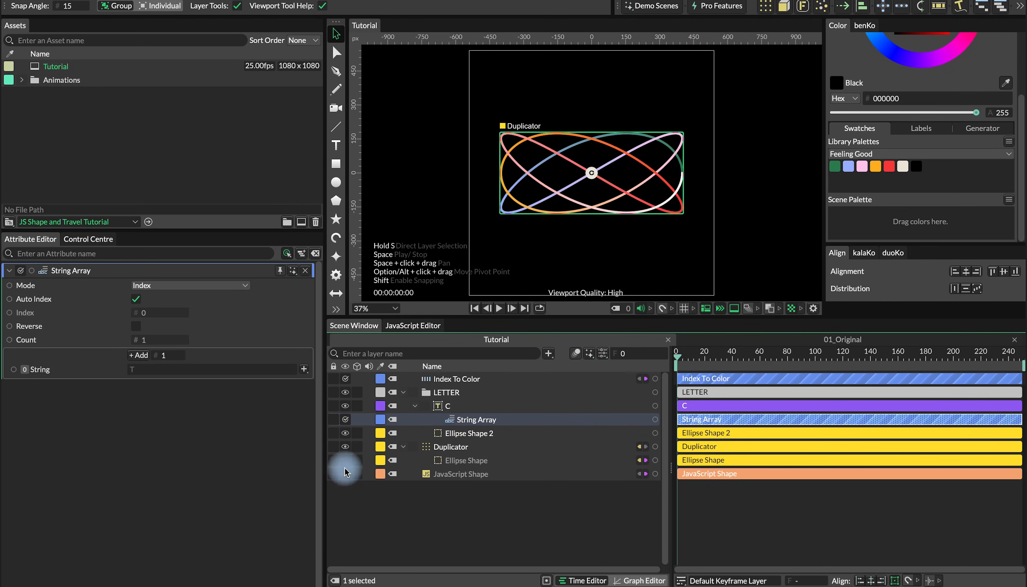
left_click(138, 354)
type("G")
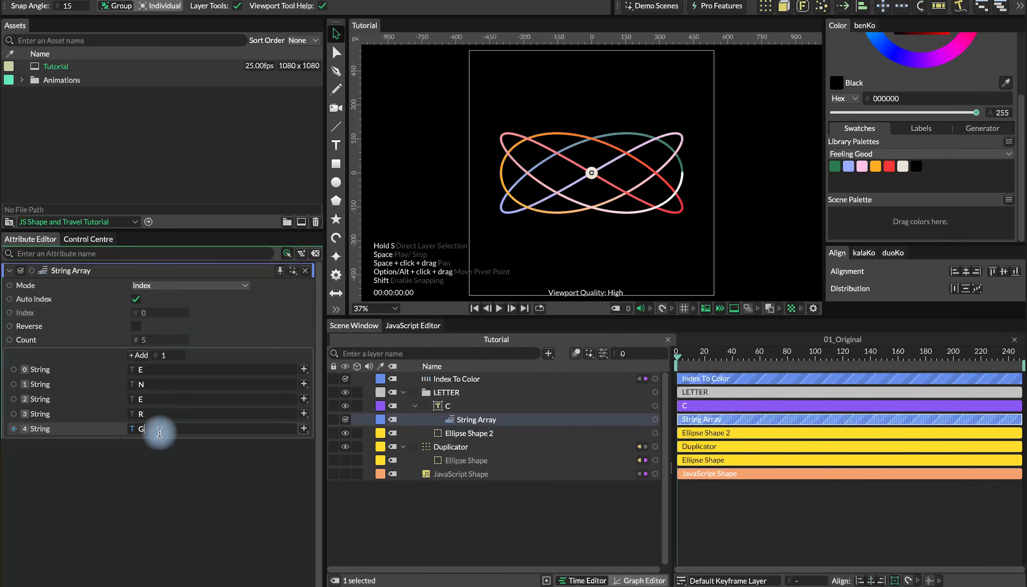
left_click(303, 429)
type("Y")
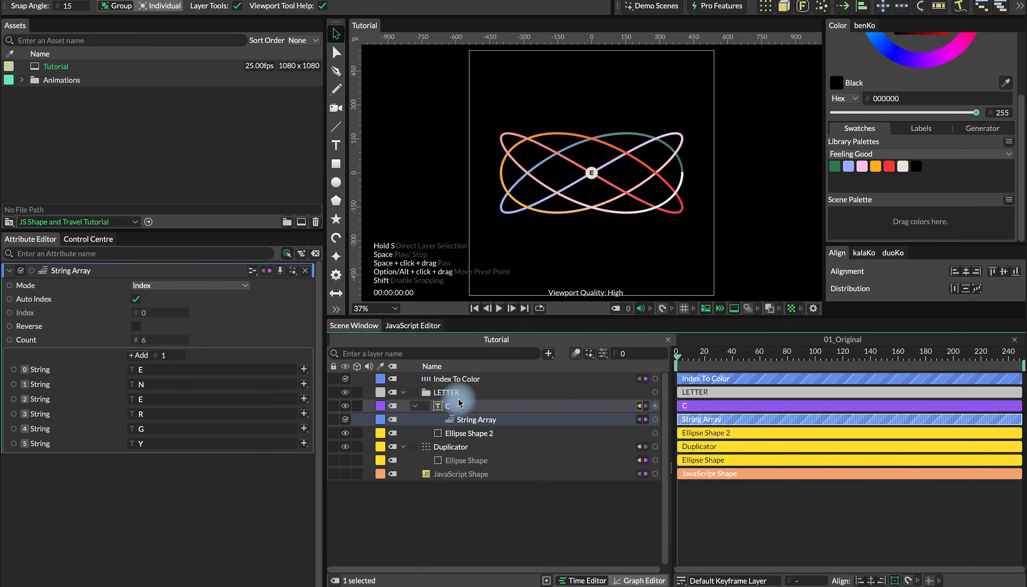
mouse_move(438, 406)
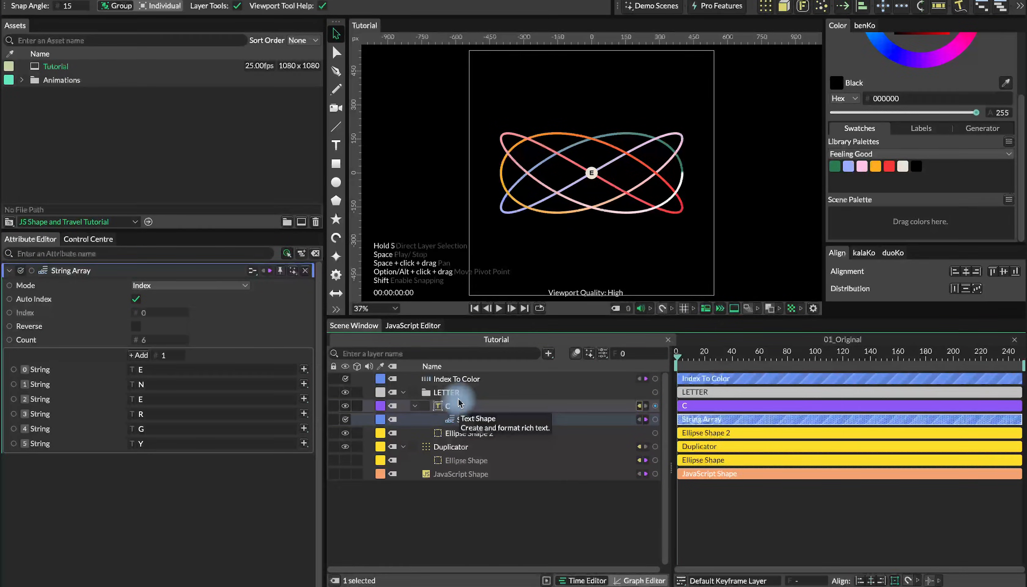
left_click(447, 392)
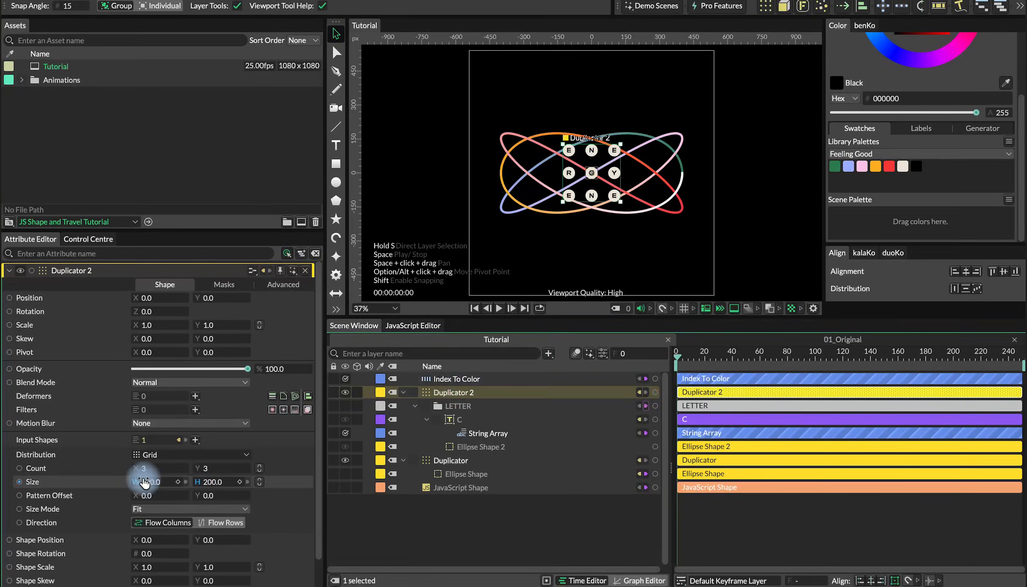
Set the letter Duplicator's Distribution to Path with Count 6 and Length 5%, glancing at the example compositions.
left_click(190, 455)
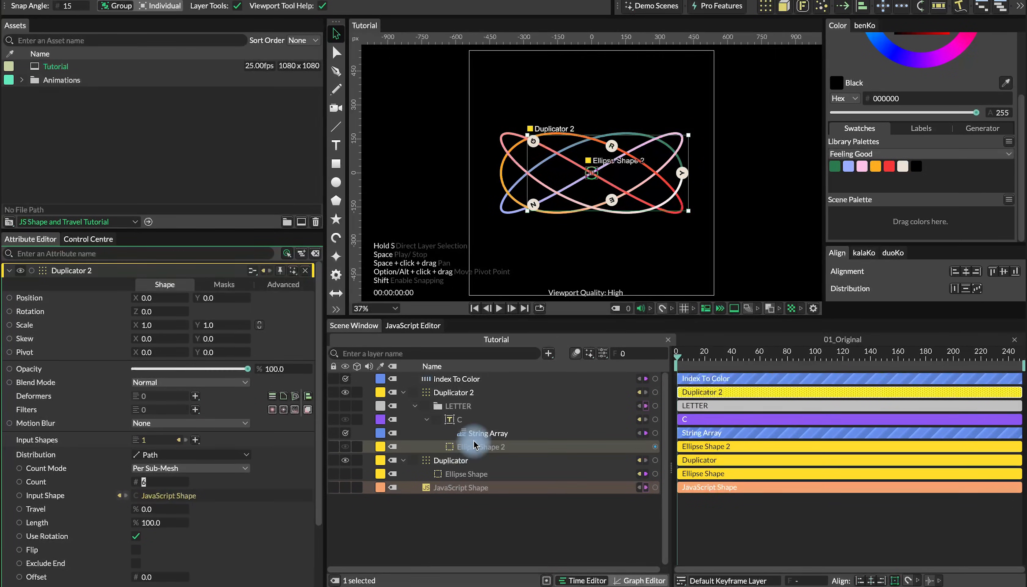
left_click(136, 536)
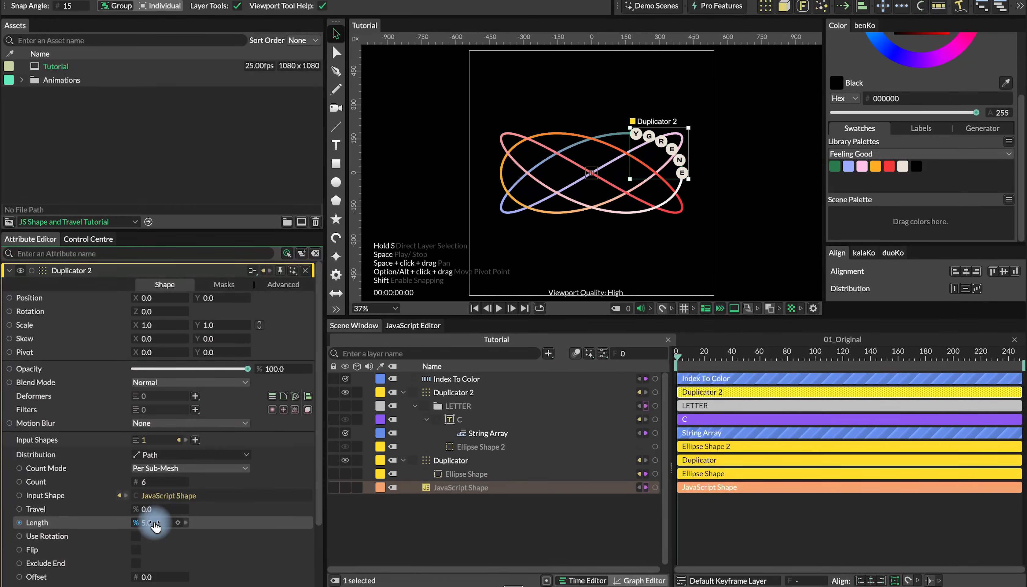
left_click(22, 80)
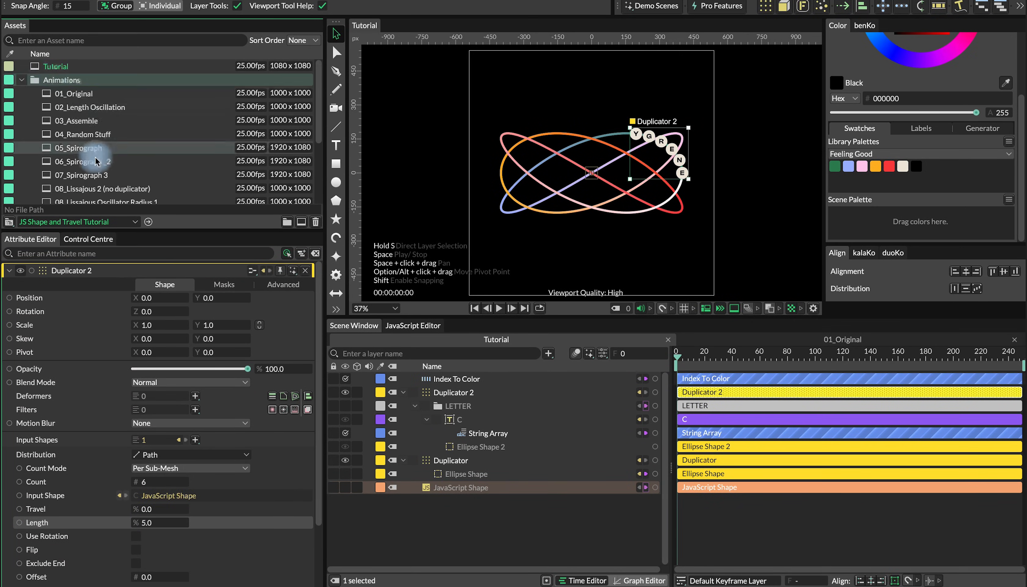
scroll("down", 3)
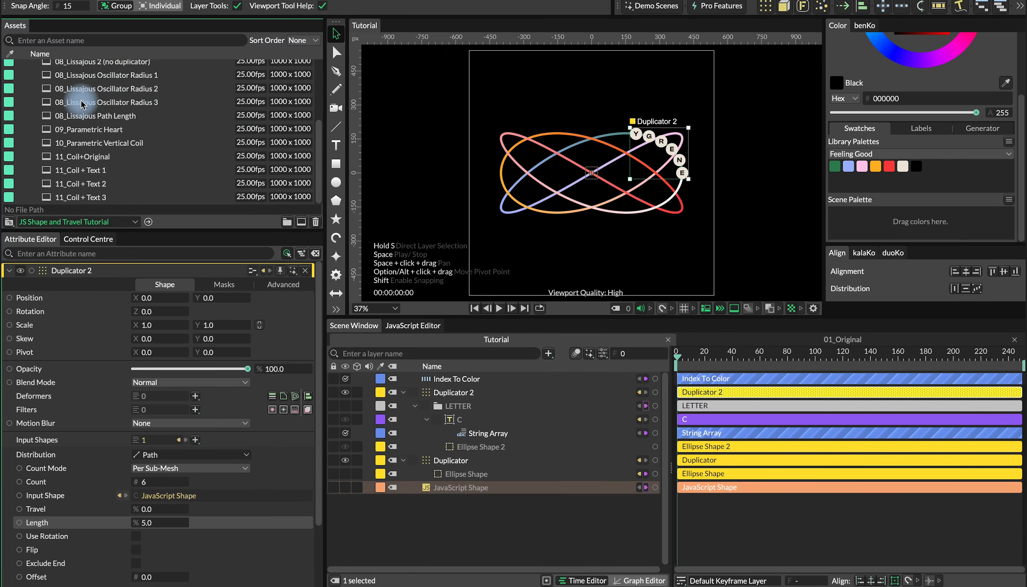
left_click(13, 80)
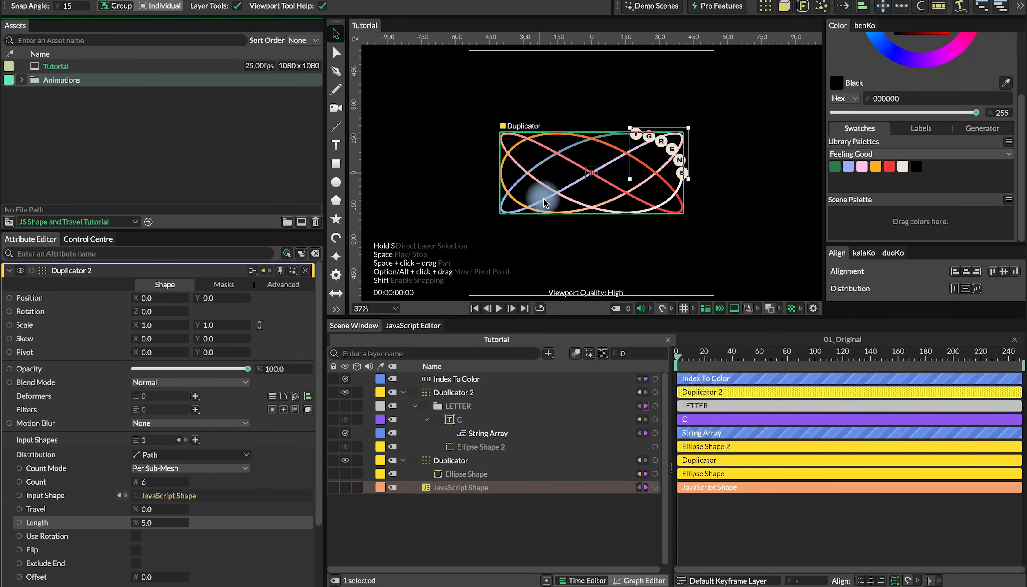
Arrange the Duplicator 2 hierarchy so the lettered circles sit on the JavaScript curve layer.
left_click(460, 419)
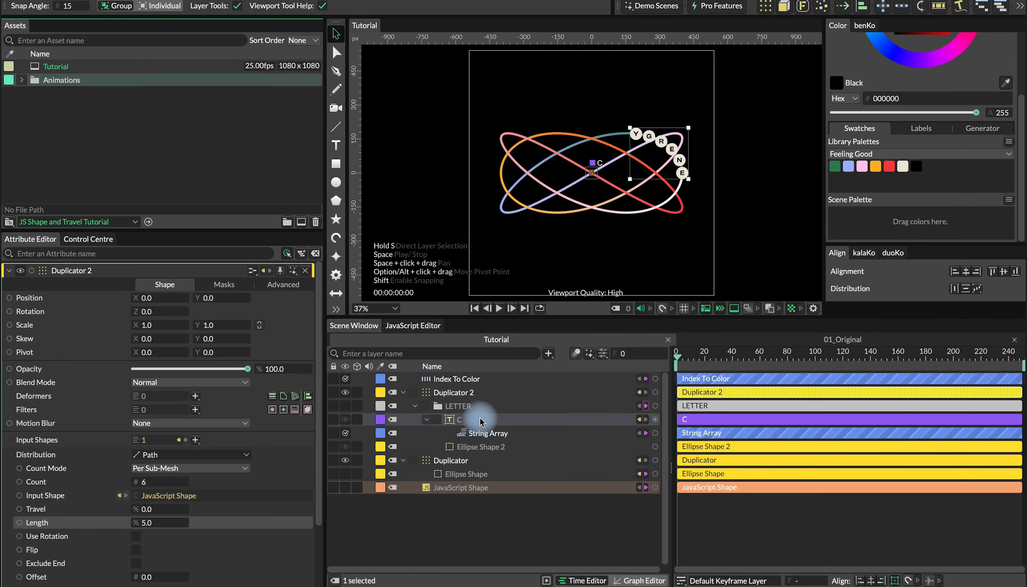
left_click(432, 405)
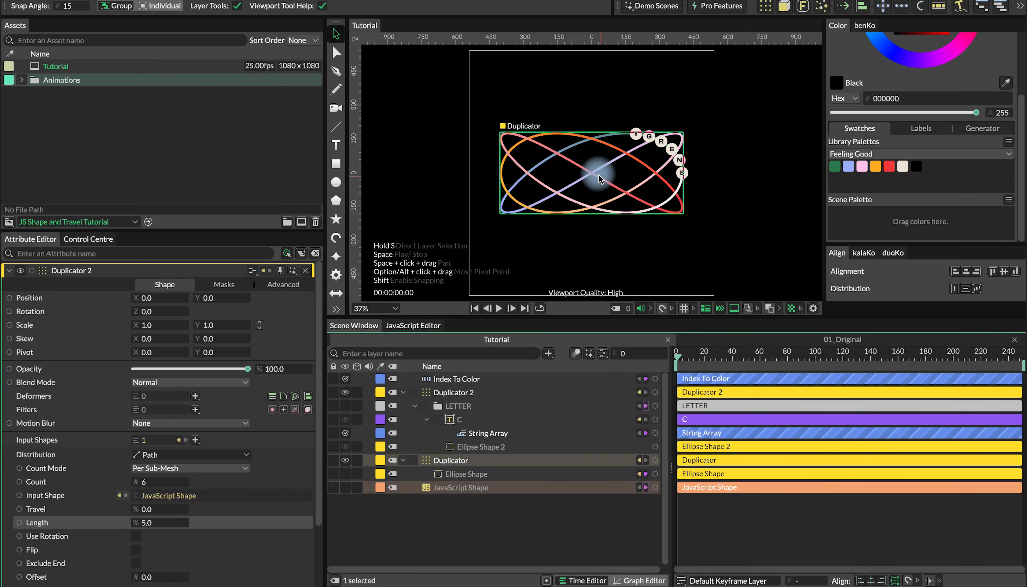
left_click(466, 473)
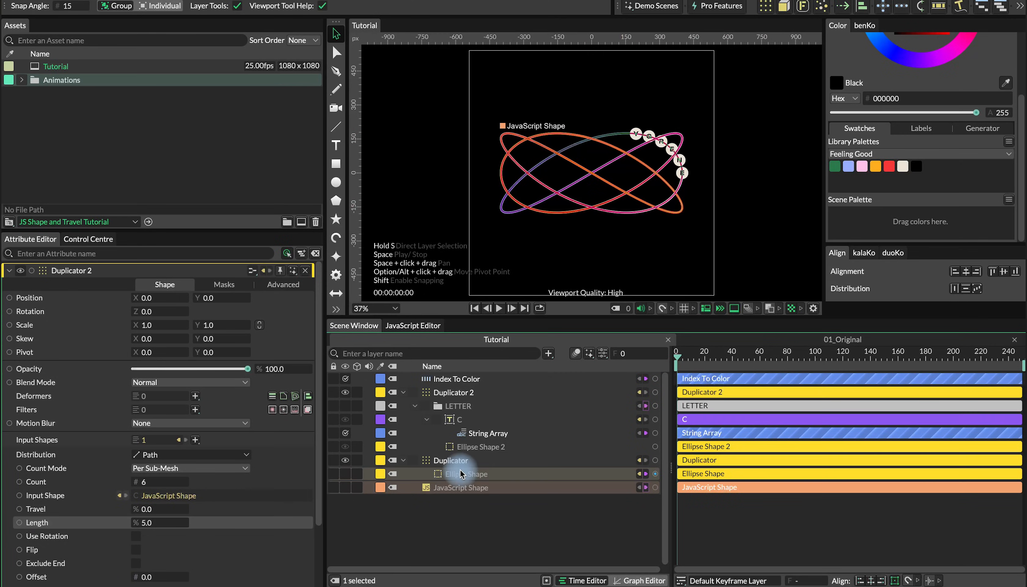
left_click(458, 419)
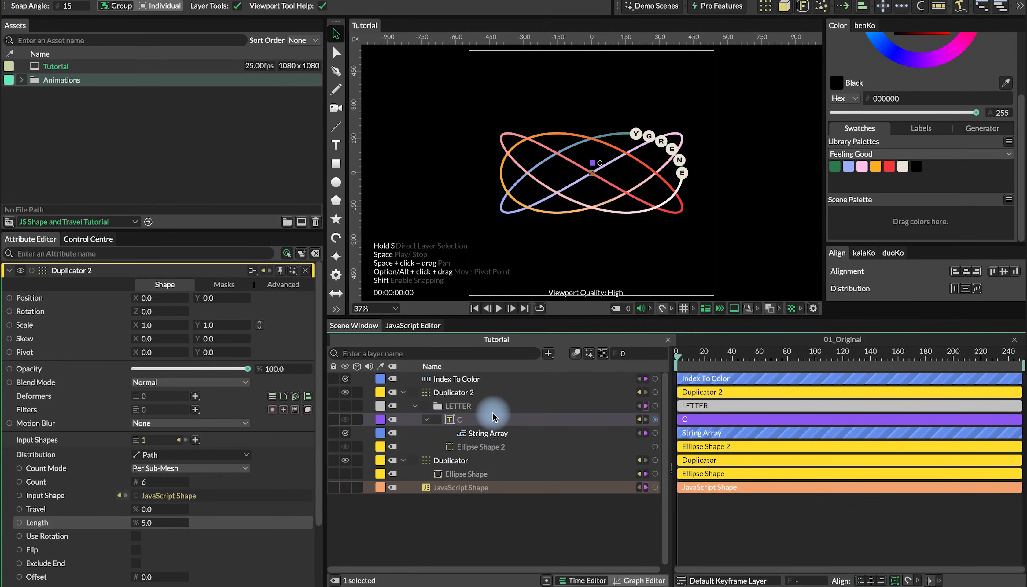
left_click(460, 406)
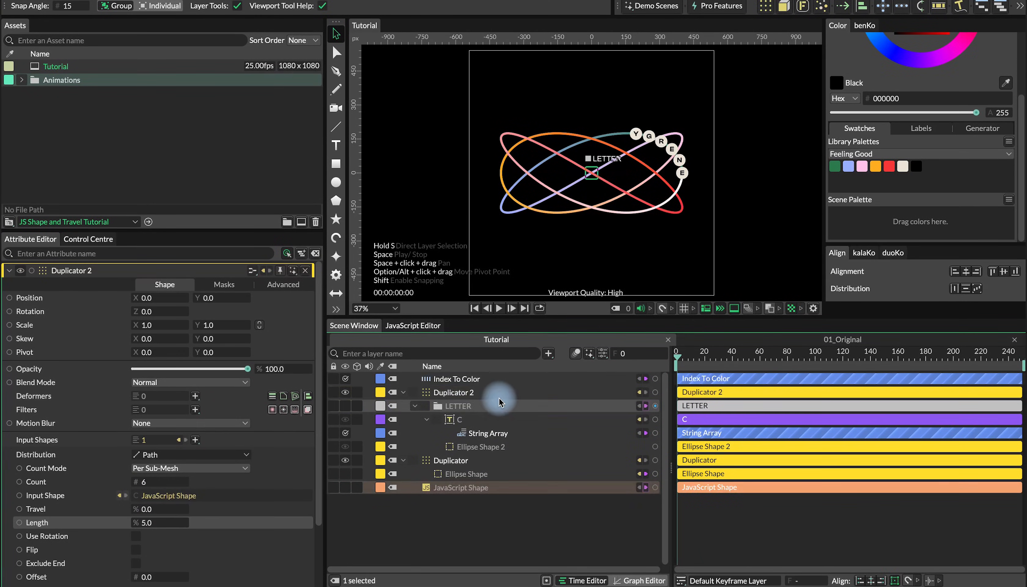
left_click(452, 392)
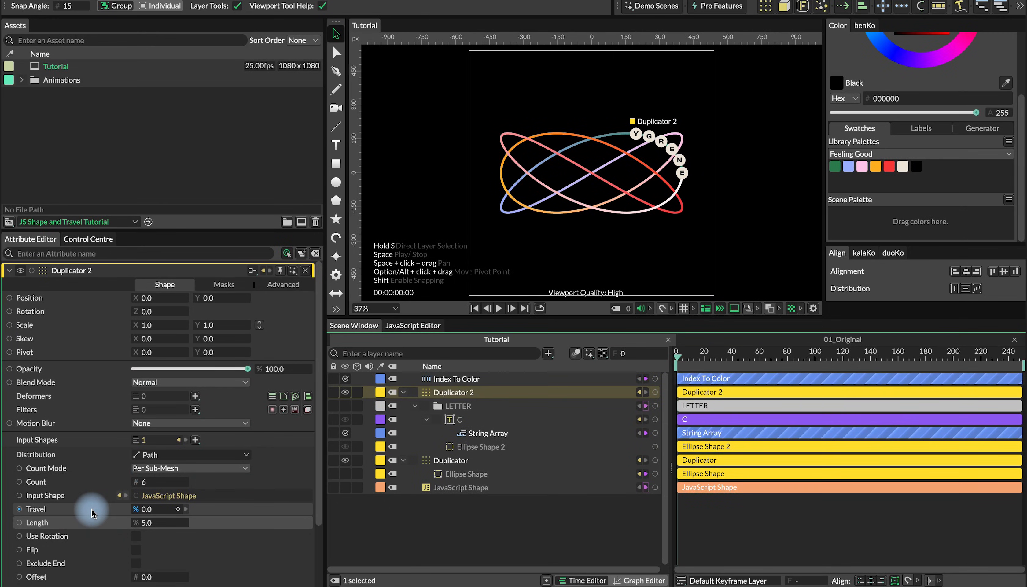
Attach a Frame behaviour and link its output to the Duplicator's Travel value.
right_click(36, 508)
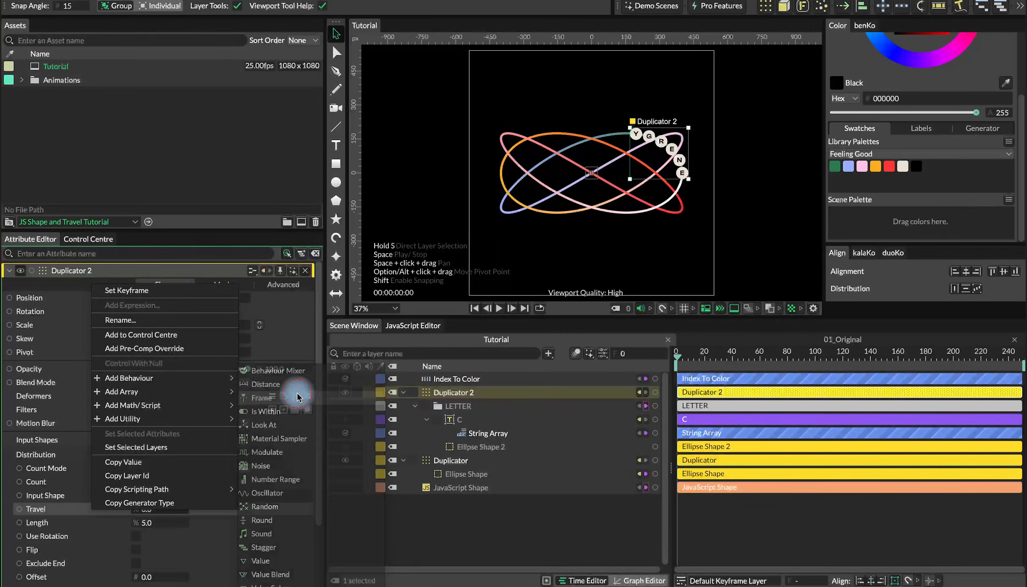
left_click(262, 398)
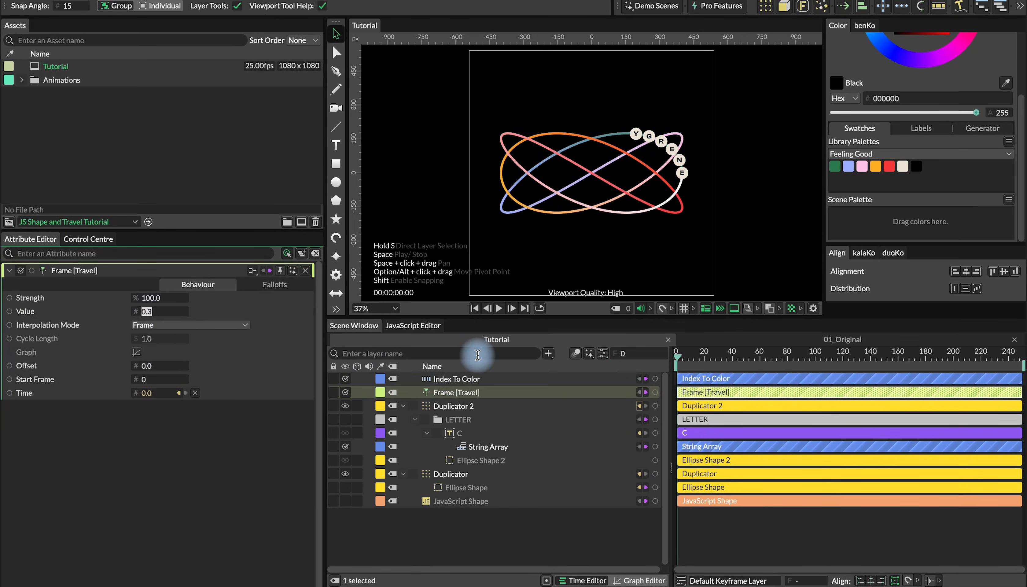
left_click(498, 309)
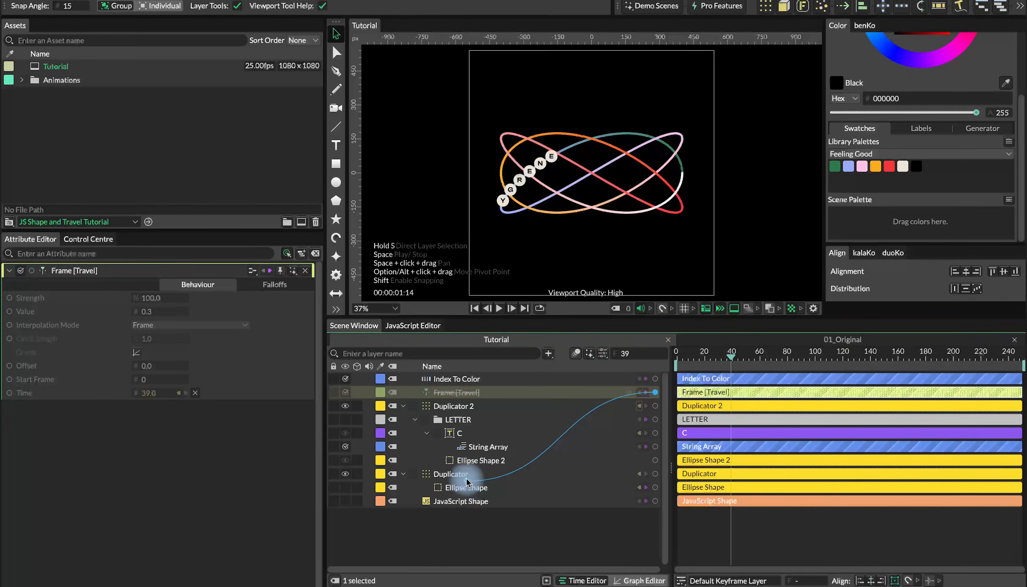
left_click(450, 474)
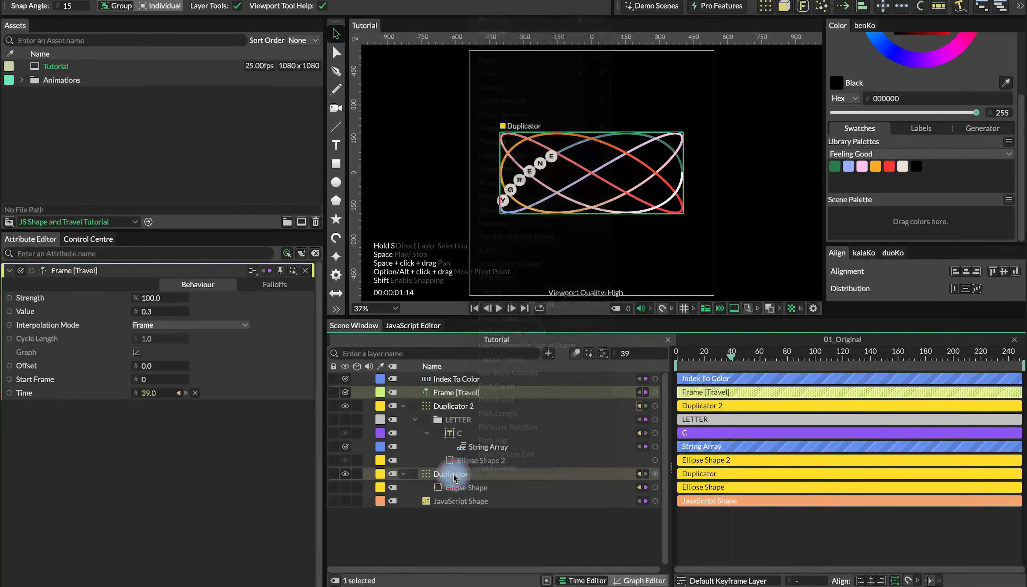
left_click(451, 474)
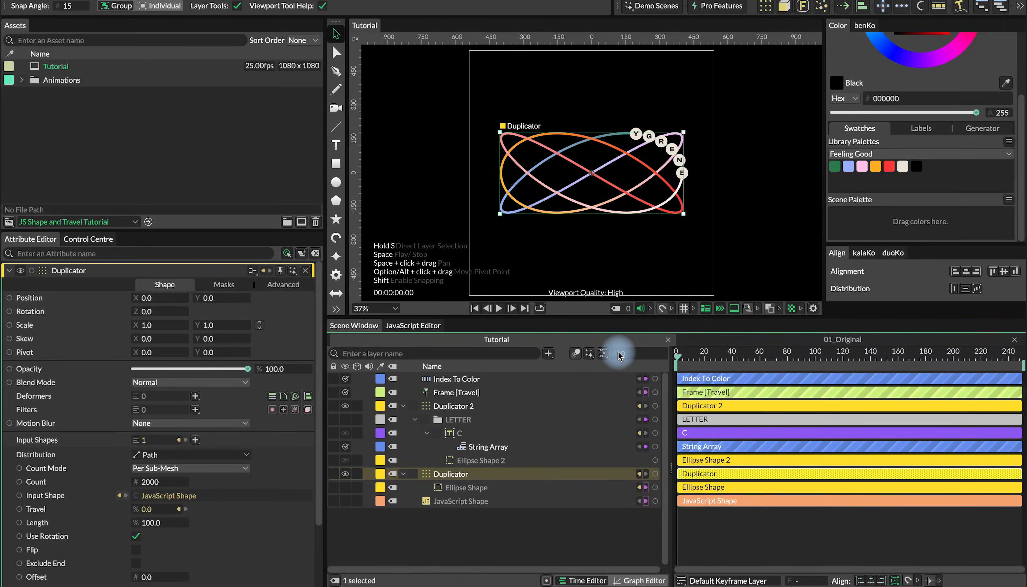
Play and stop the timeline to preview the letters gliding, then select Duplicator 2.
left_click(499, 309)
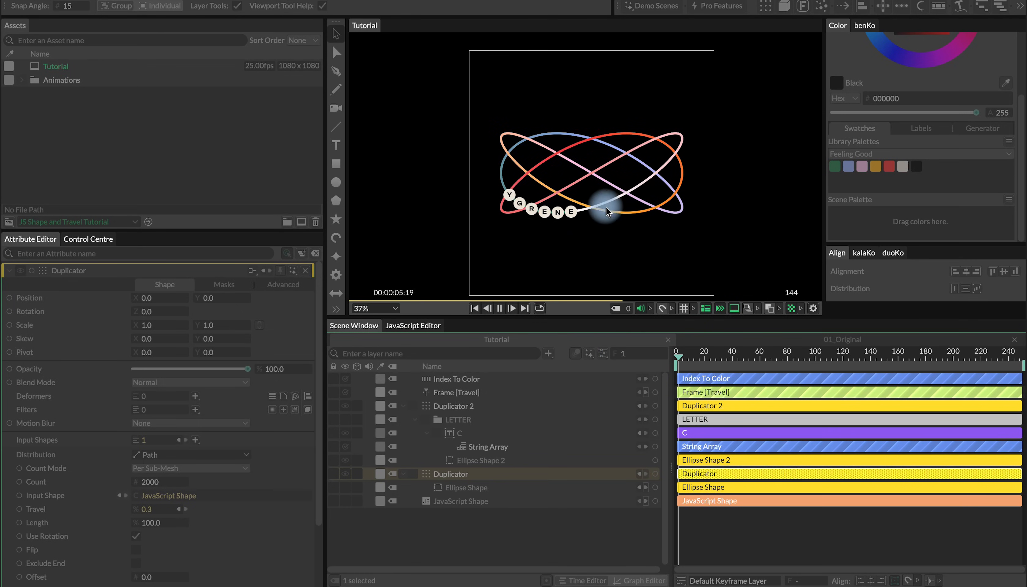
left_click(499, 308)
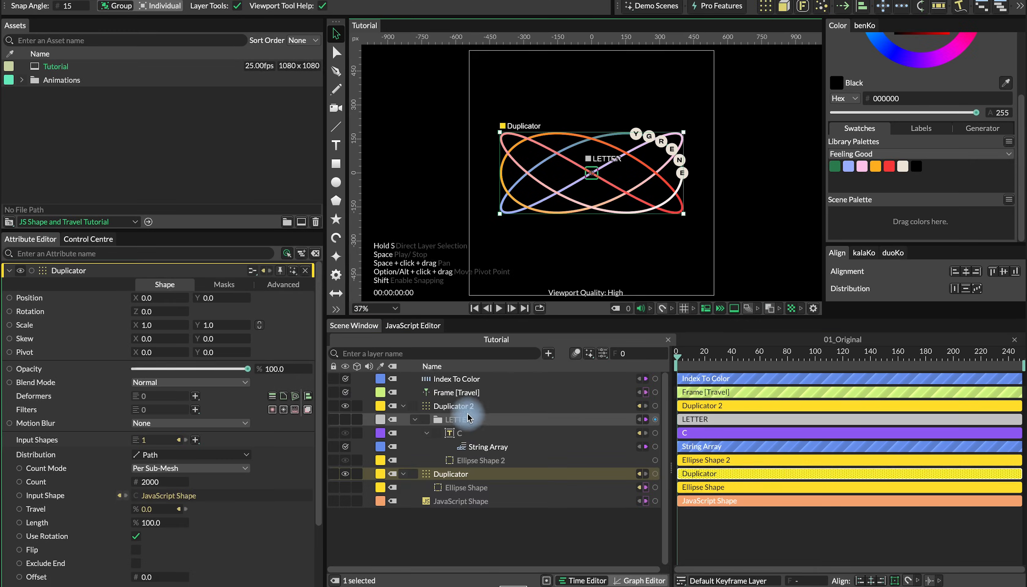
left_click(190, 454)
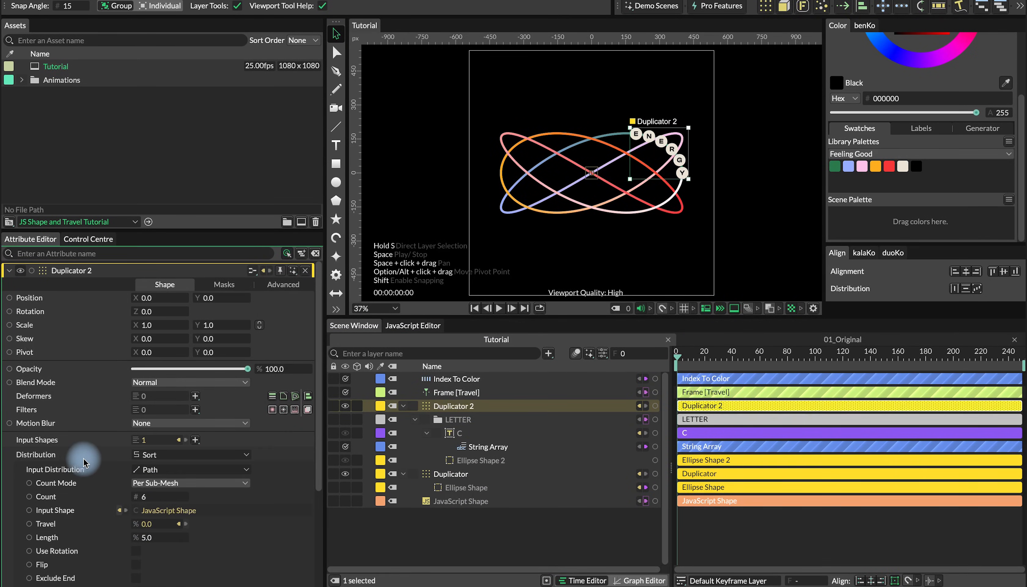
mouse_move(92, 469)
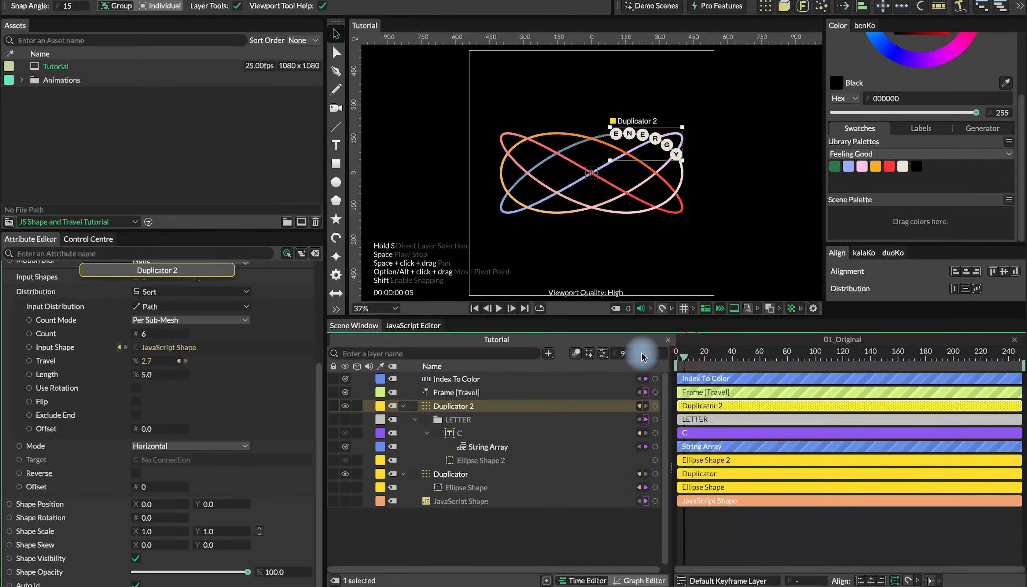
Play the ENERGY letters travelling along the curve, pause and return to the first frame.
left_click(499, 308)
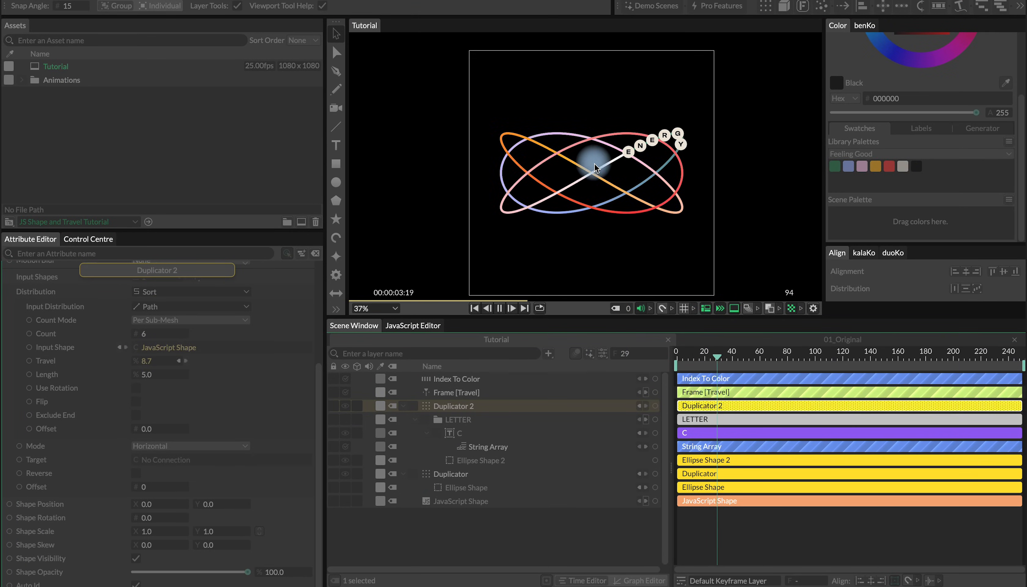
left_click(501, 308)
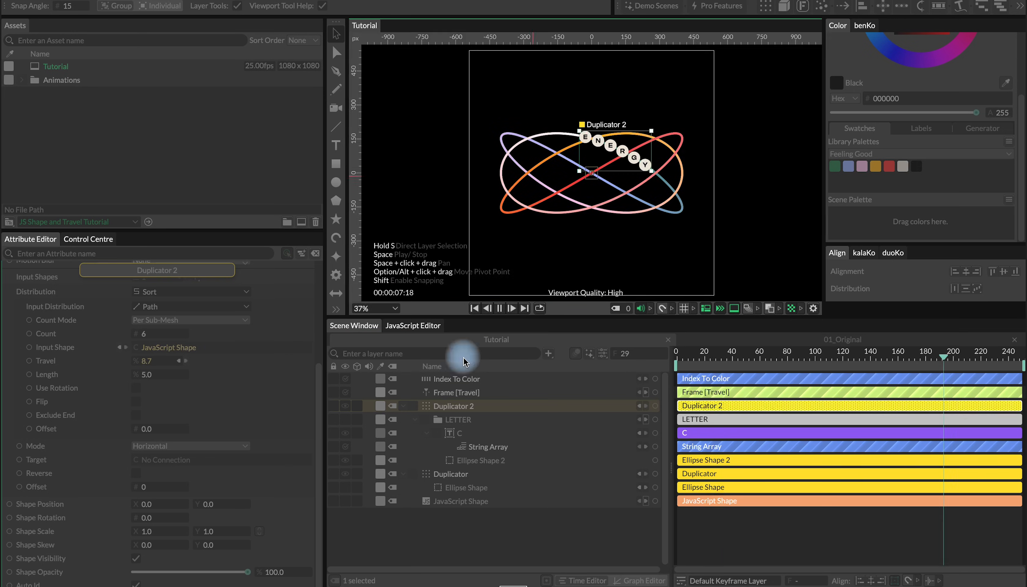
left_click(486, 447)
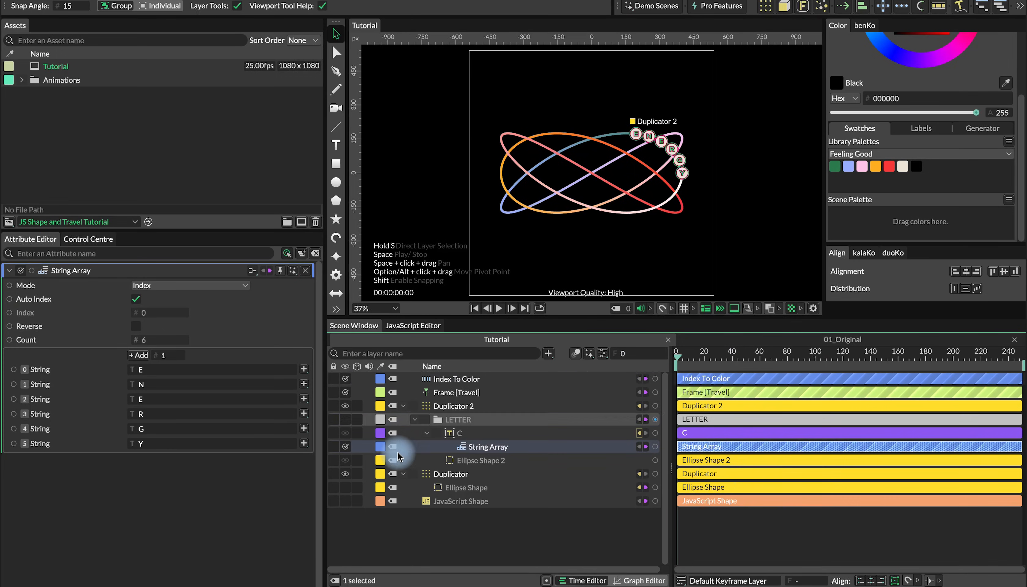
Add an Oscillator on Shape Position Y with Time Scale 0.15 and Stagger 1, then preview the ripple.
left_click(450, 474)
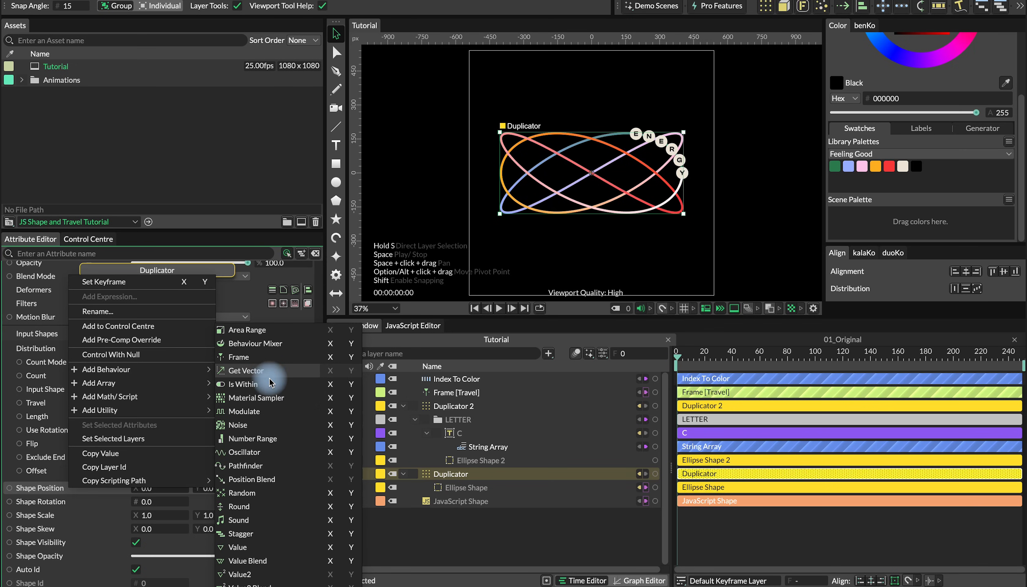
mouse_move(348, 452)
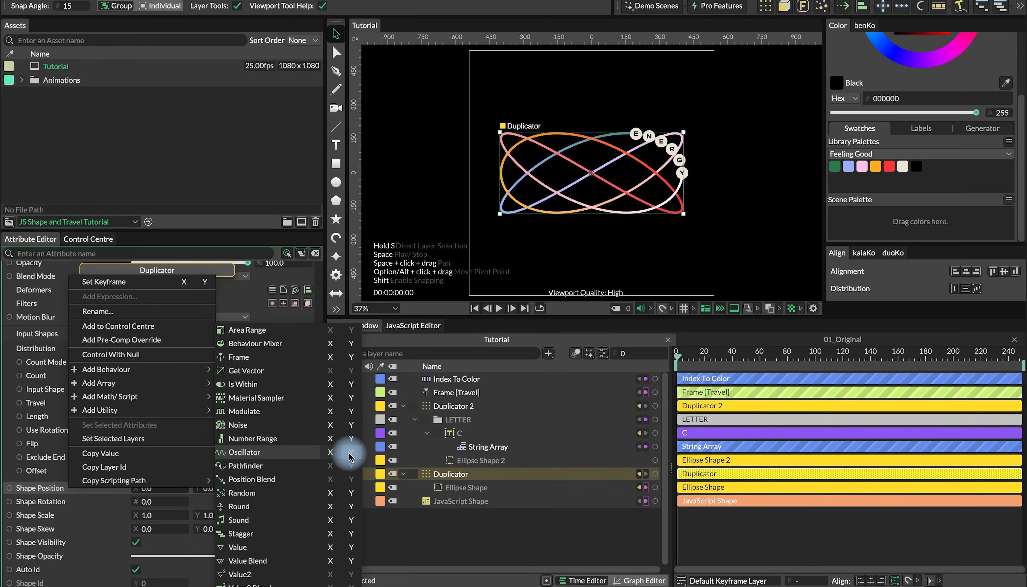
left_click(244, 451)
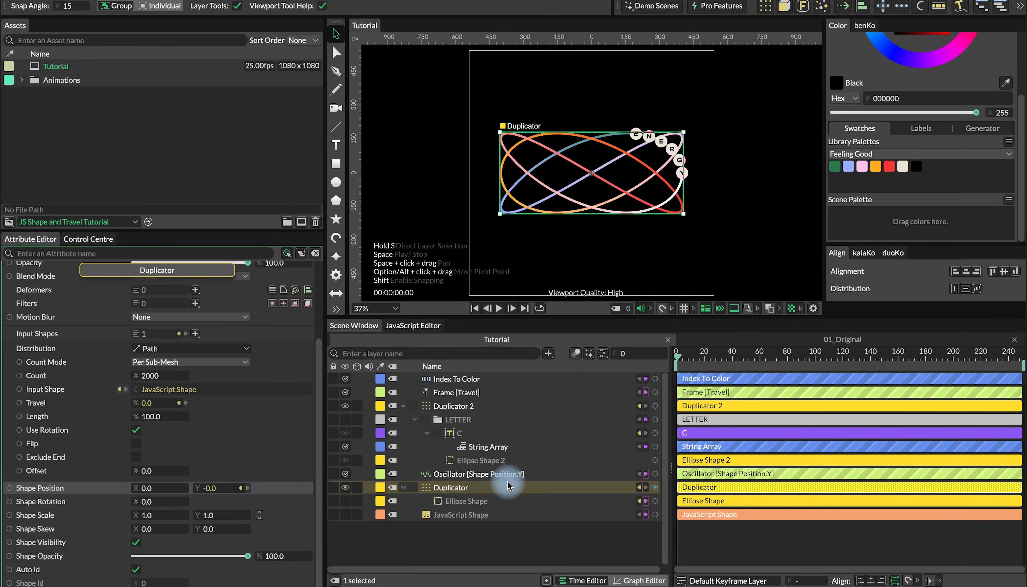
left_click(481, 474)
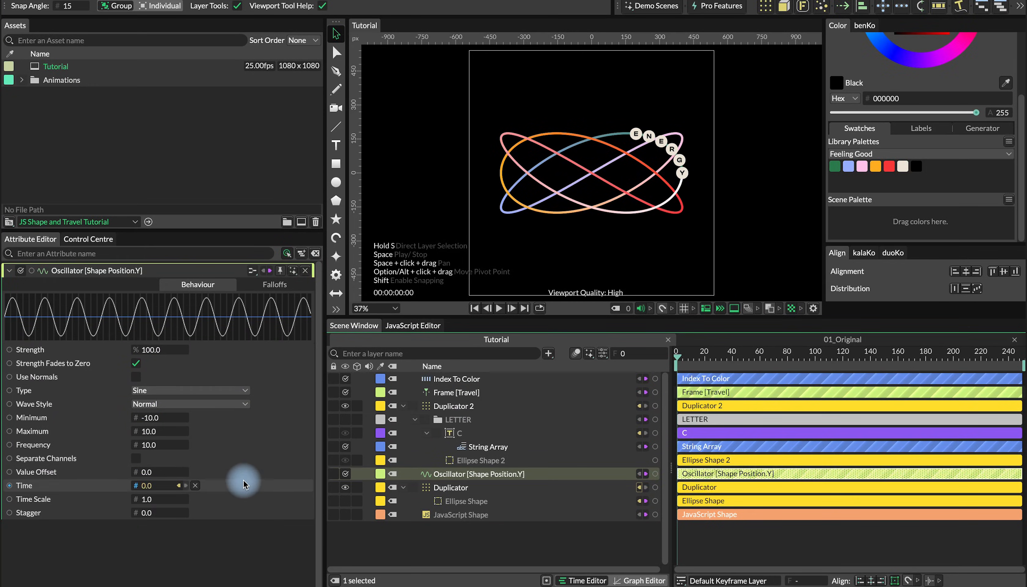
mouse_move(483, 460)
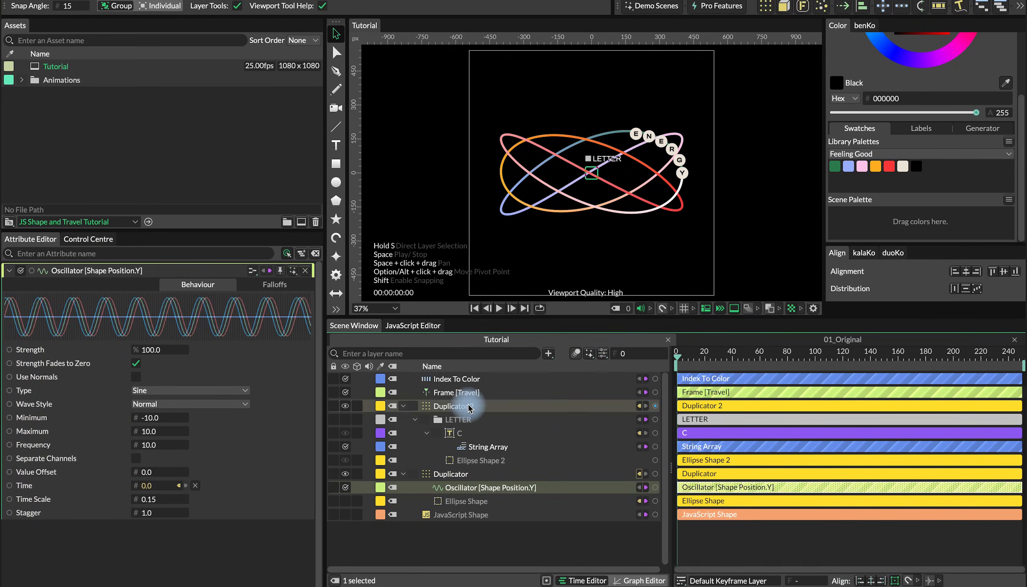
left_click(499, 308)
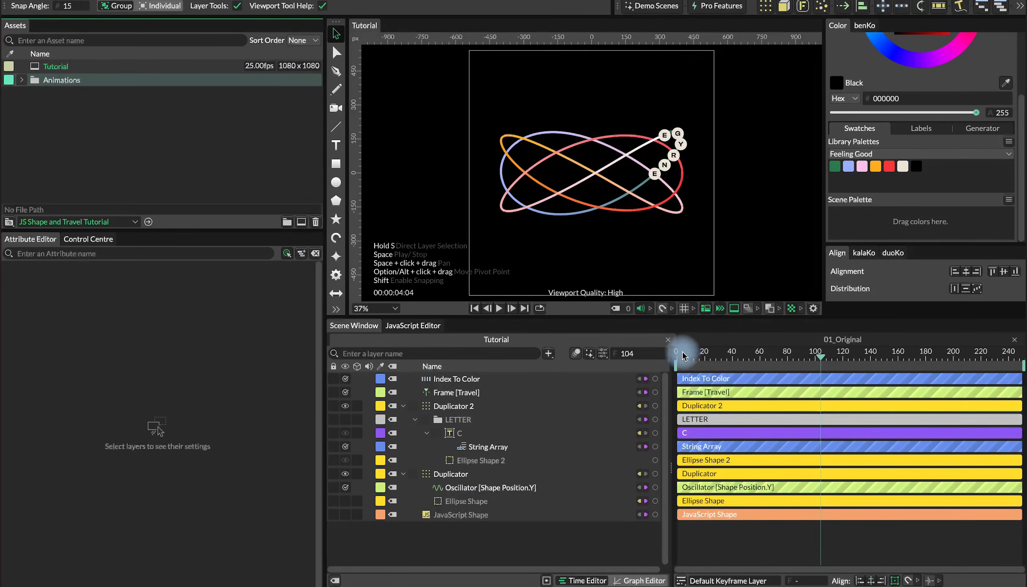
View 11_Coil+Original, then 11_Coil + Text 1 with SOUNDS wrapped around a coil, then the Lissajous example.
left_click(499, 308)
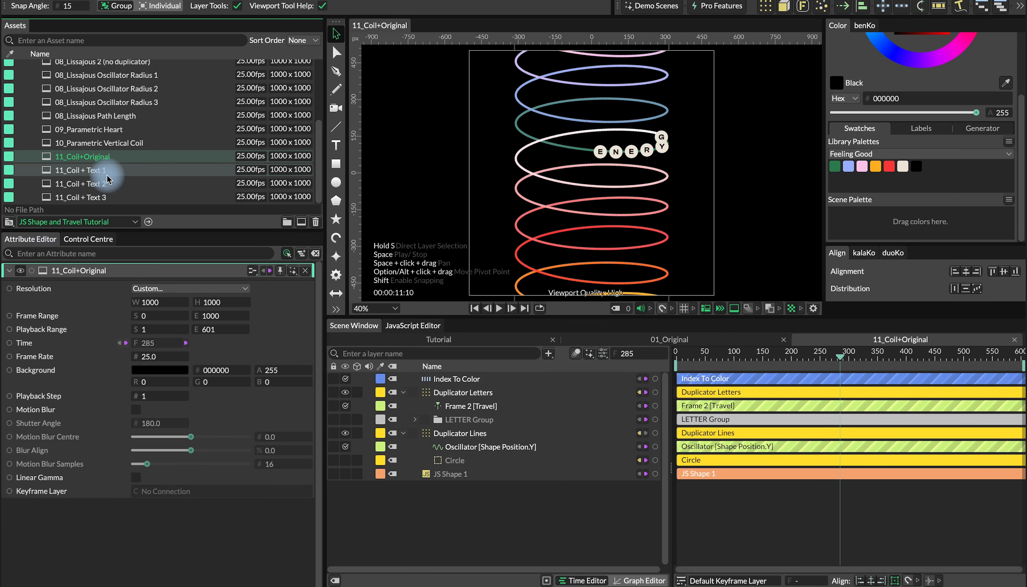
left_click(84, 170)
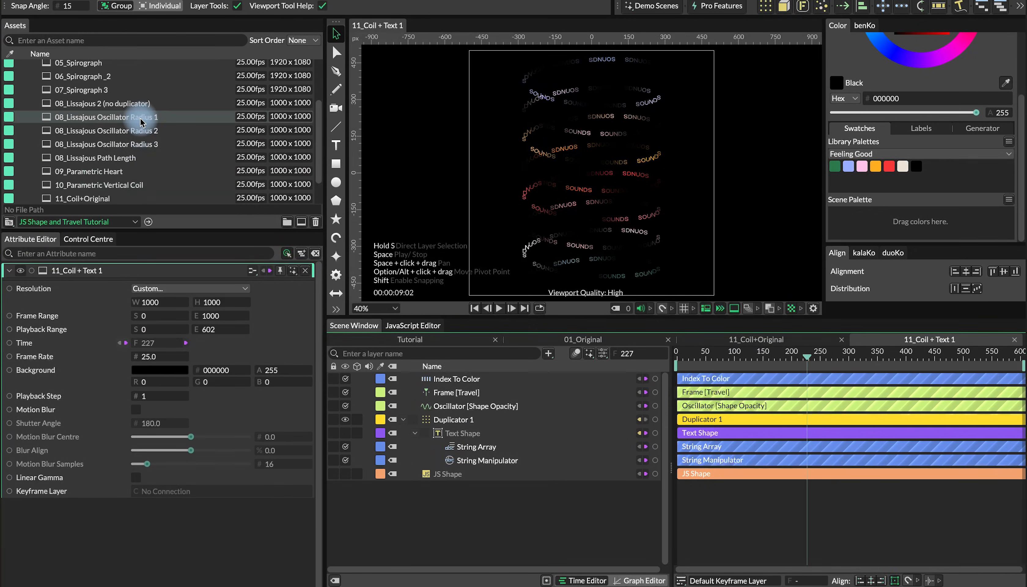
double_click(104, 117)
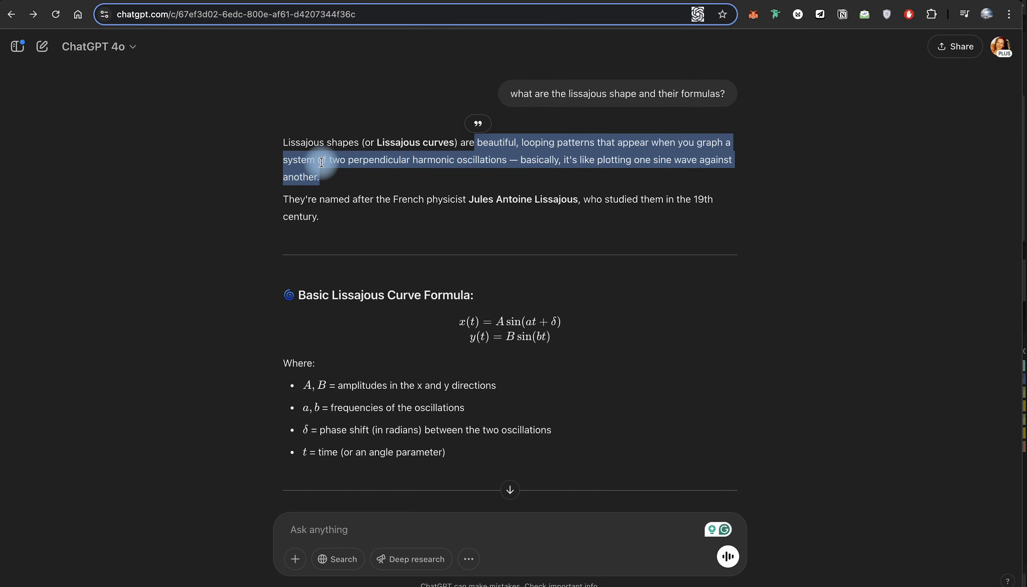
mouse_move(444, 210)
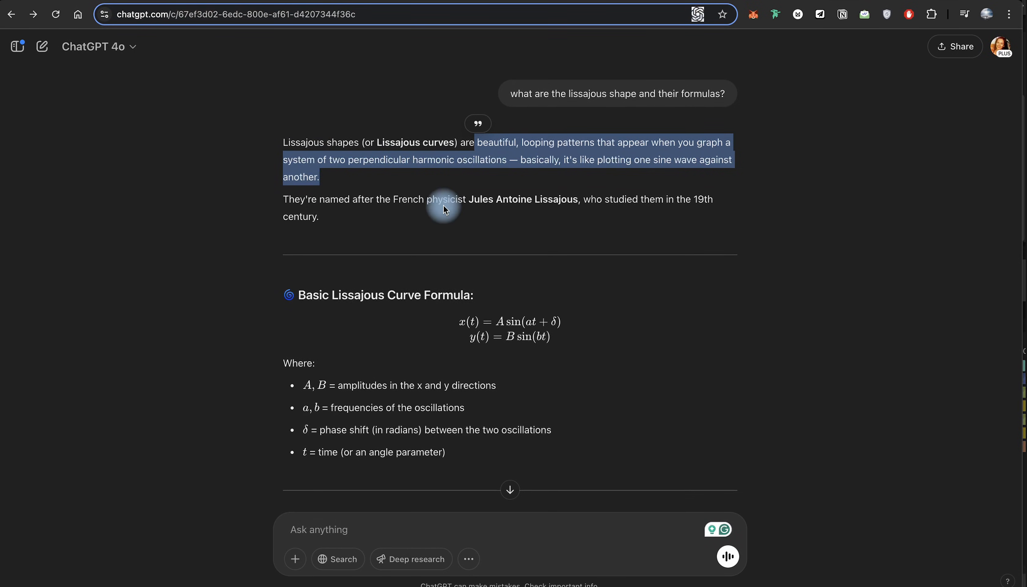
Read through ChatGPT's breakdown of the Lissajous JS Shape code from top to bottom.
scroll("down", 3)
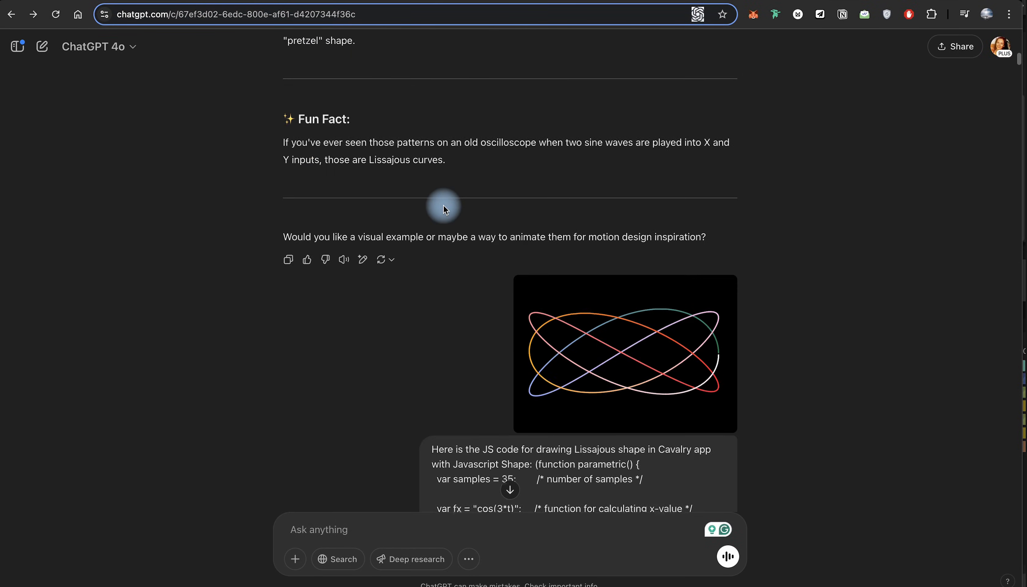
scroll("up", 3)
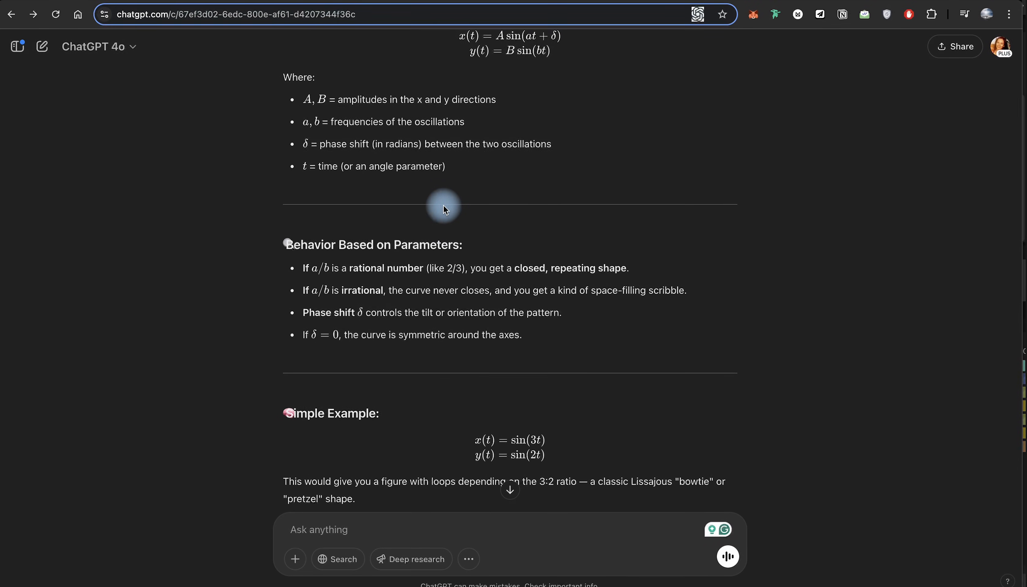
scroll("down", 3)
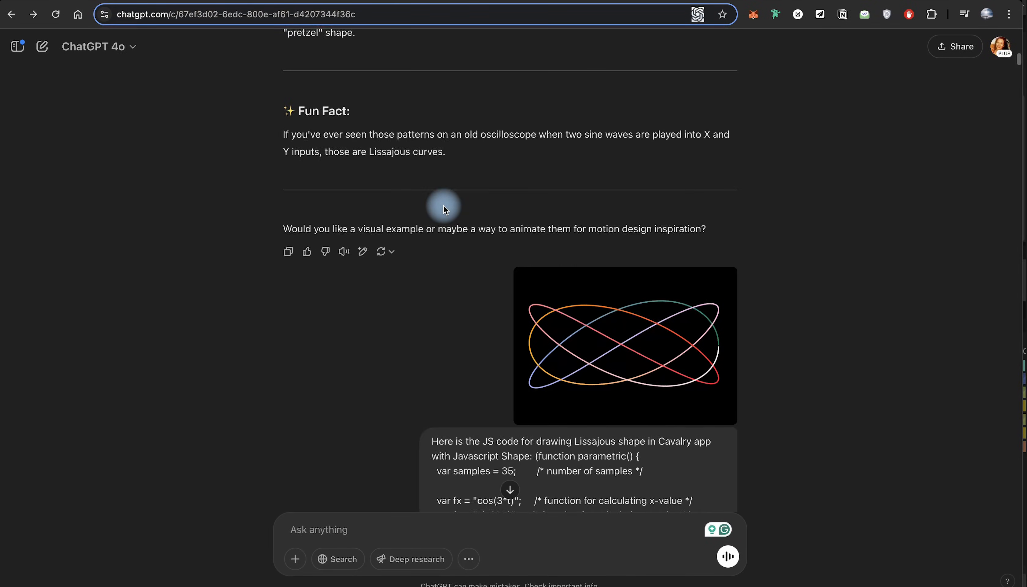
scroll("down", 3)
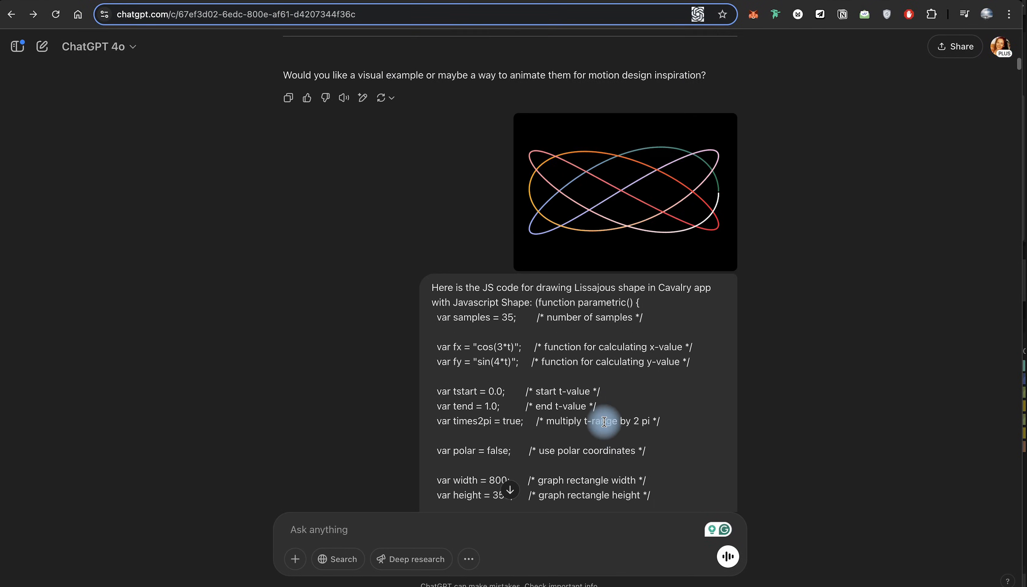
scroll("up", 3)
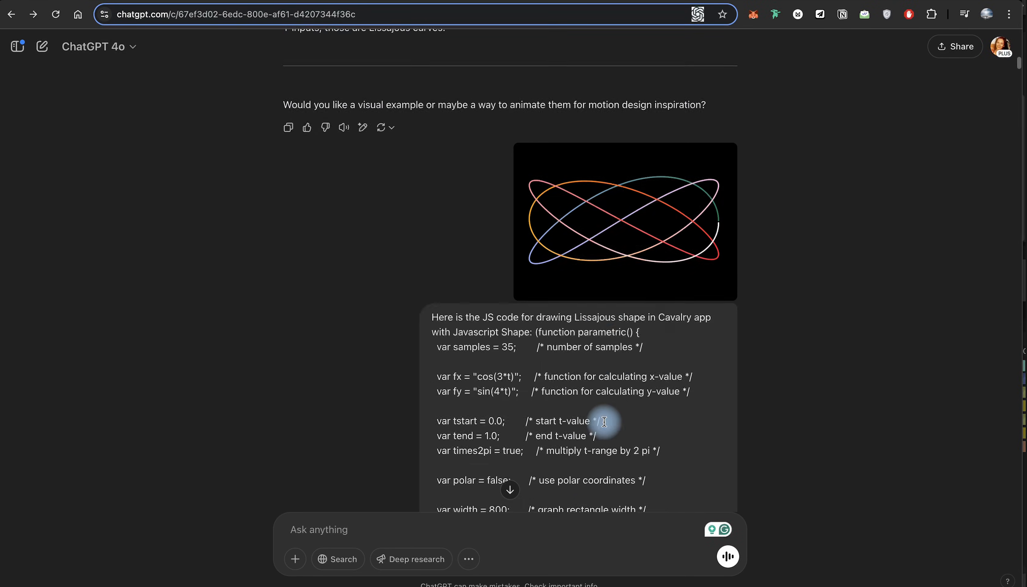
scroll("down", 3)
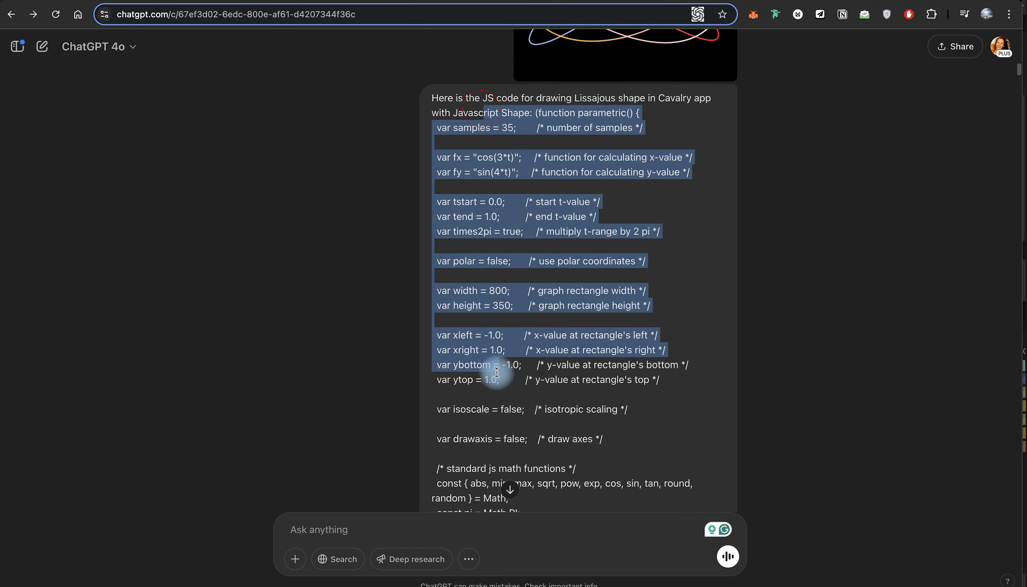
scroll("down", 3)
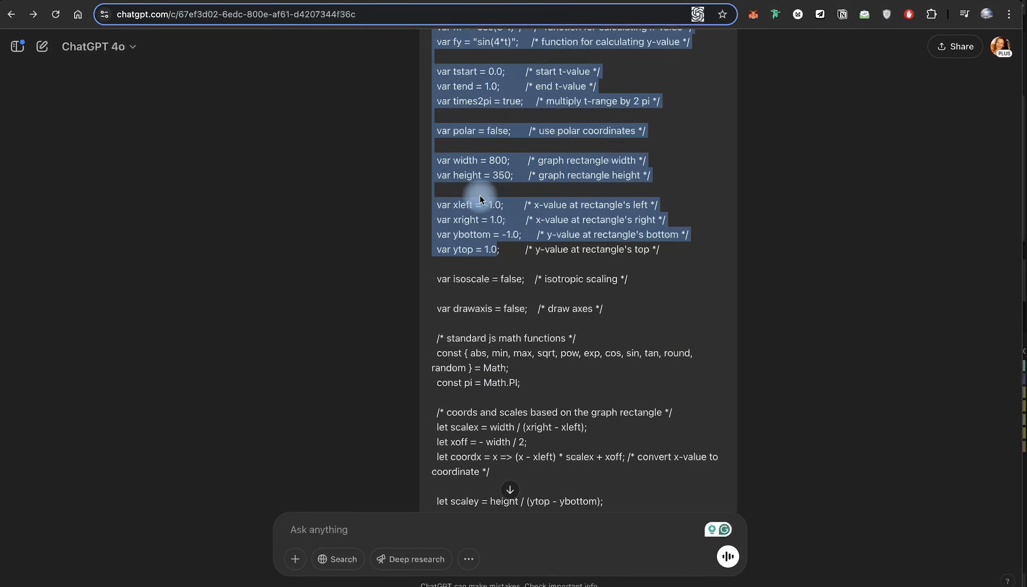
scroll("down", 3)
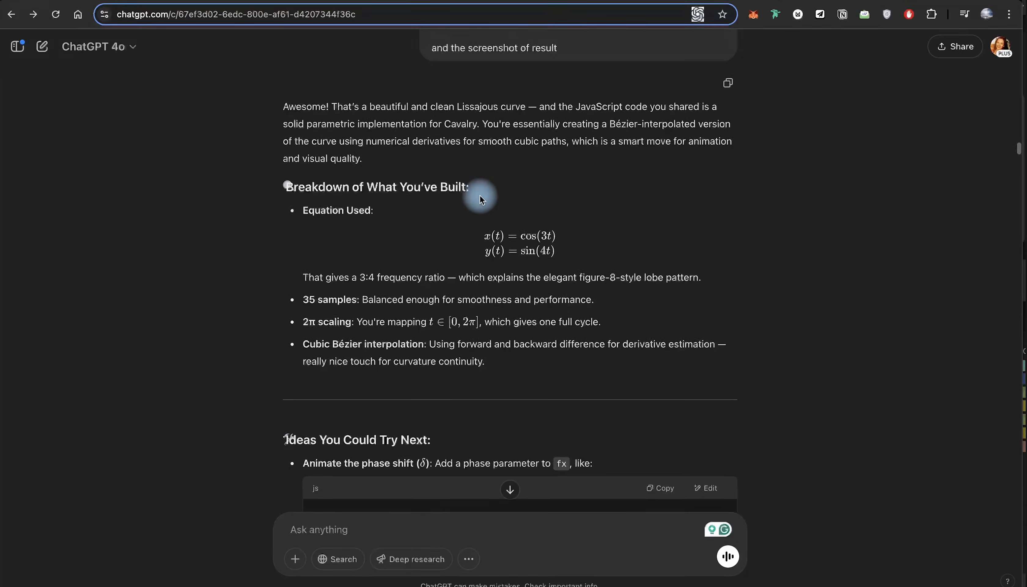
scroll("down", 3)
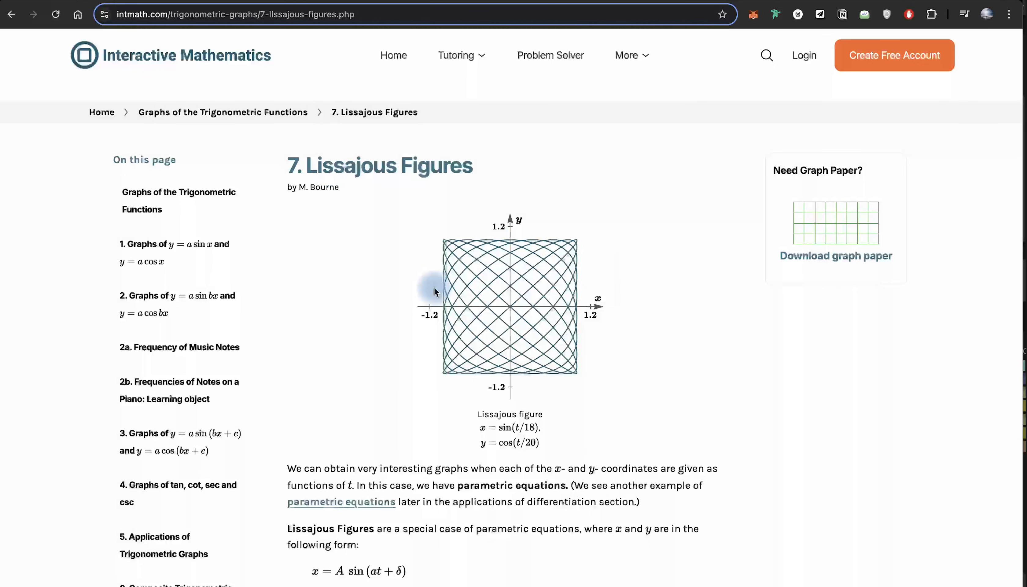
Study the dense square Lissajous figure and select its formulas x = sin(t/18), y = cos(t/20).
scroll("down", 3)
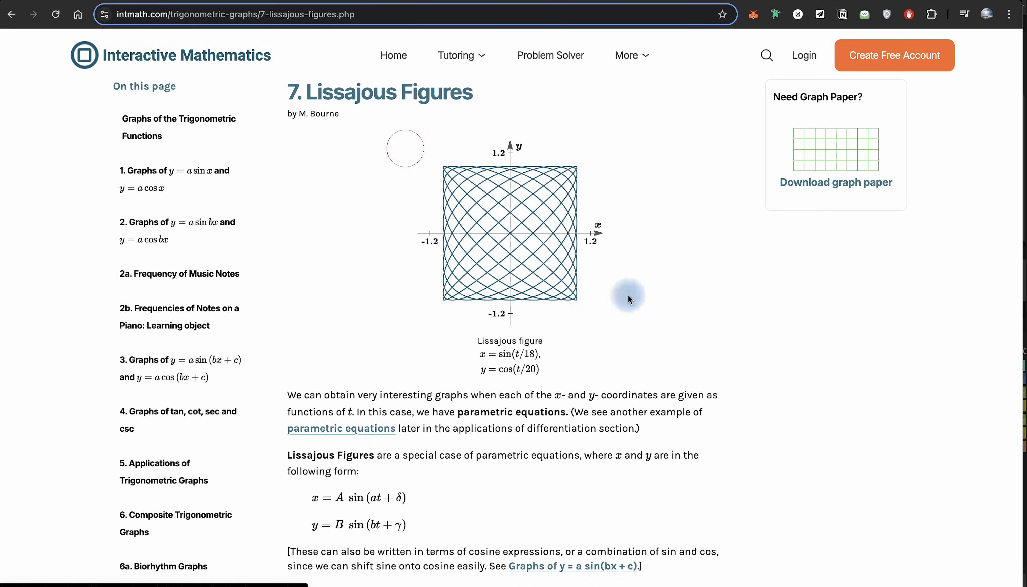
mouse_move(517, 260)
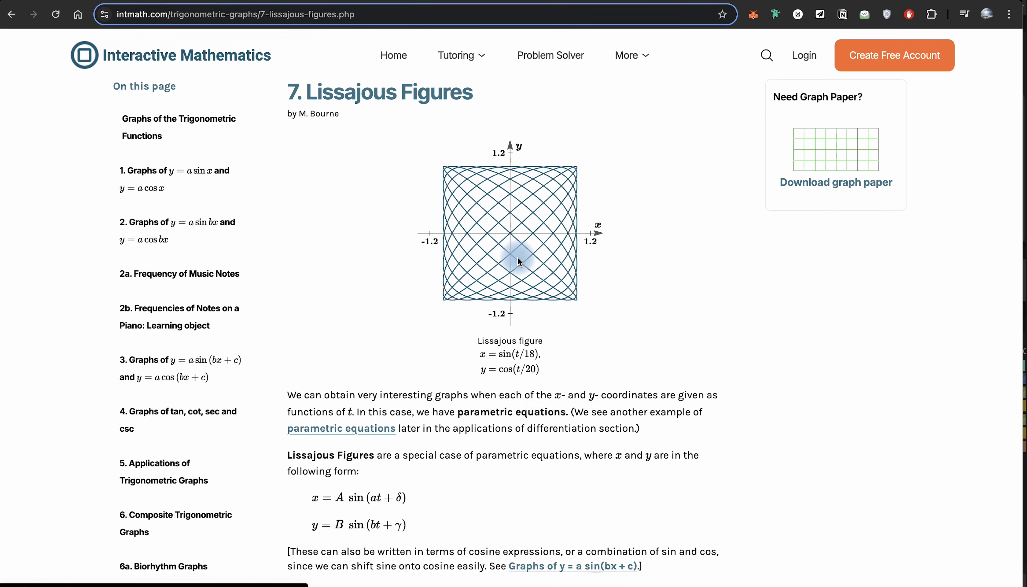
mouse_move(475, 358)
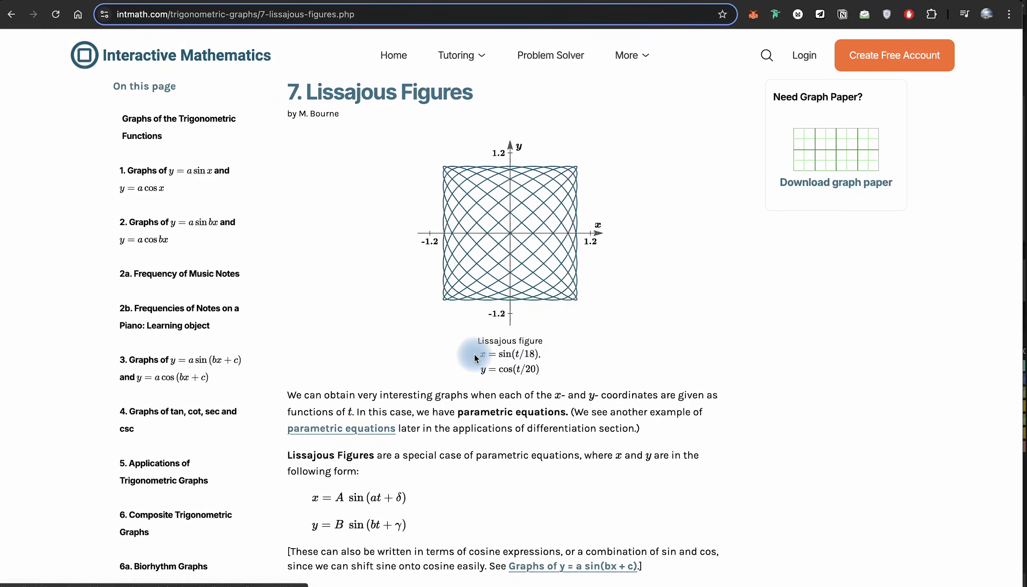
double_click(508, 354)
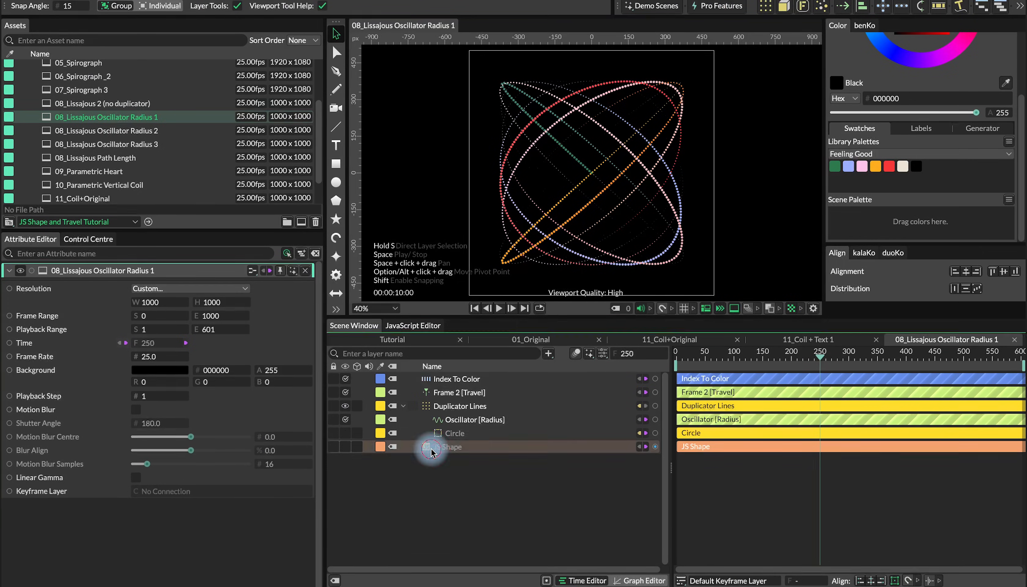
Check the radius Oscillator and the JS Shape script using sin(t/18) and cos(t/20).
left_click(475, 419)
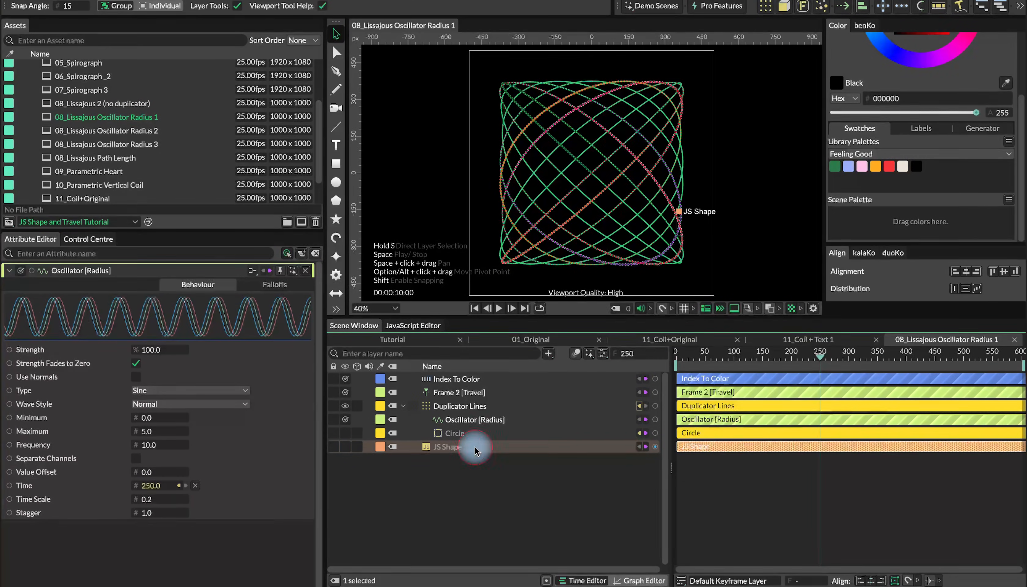
left_click(448, 446)
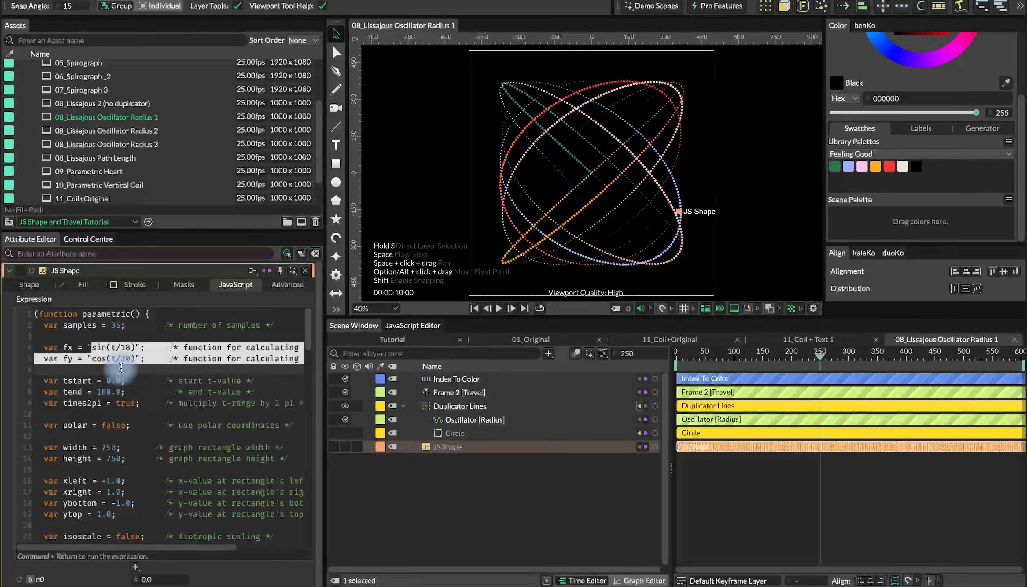
mouse_move(936, 200)
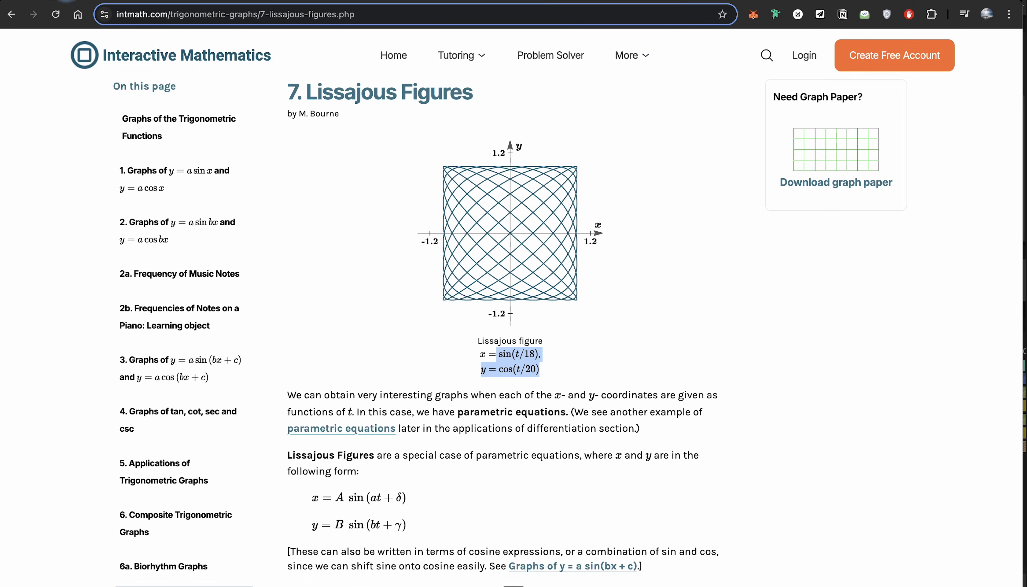
Return to ChatGPT, view the screenshot attachment and read the advice on the slow Lissajous t-range.
left_click(229, 13)
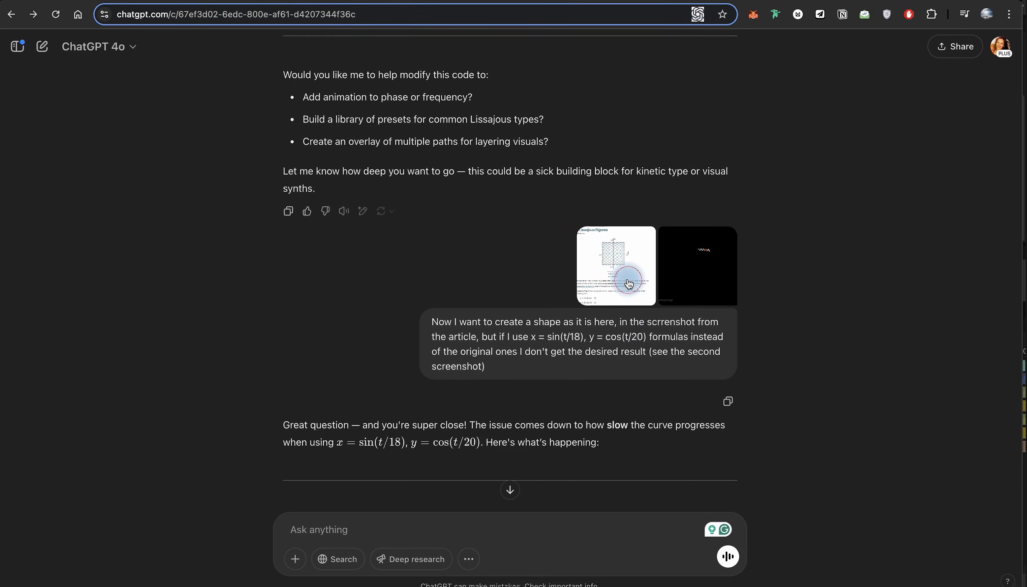
left_click(616, 266)
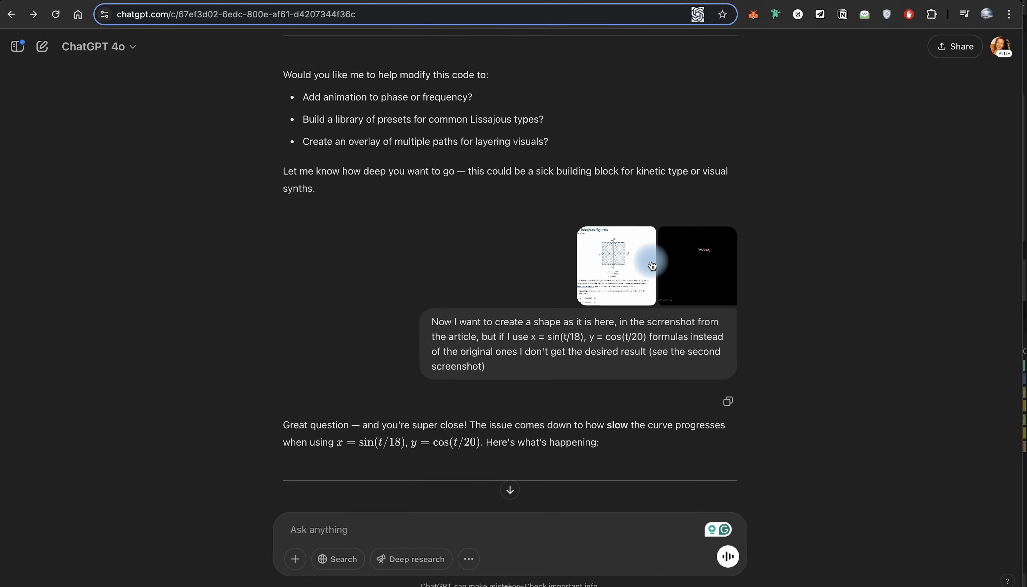
scroll("down", 3)
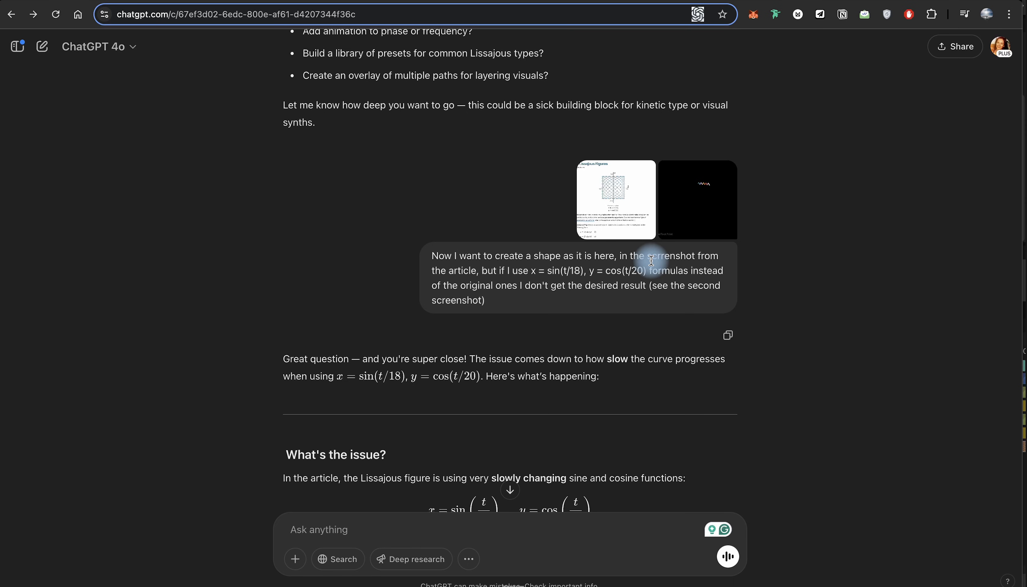
scroll("down", 3)
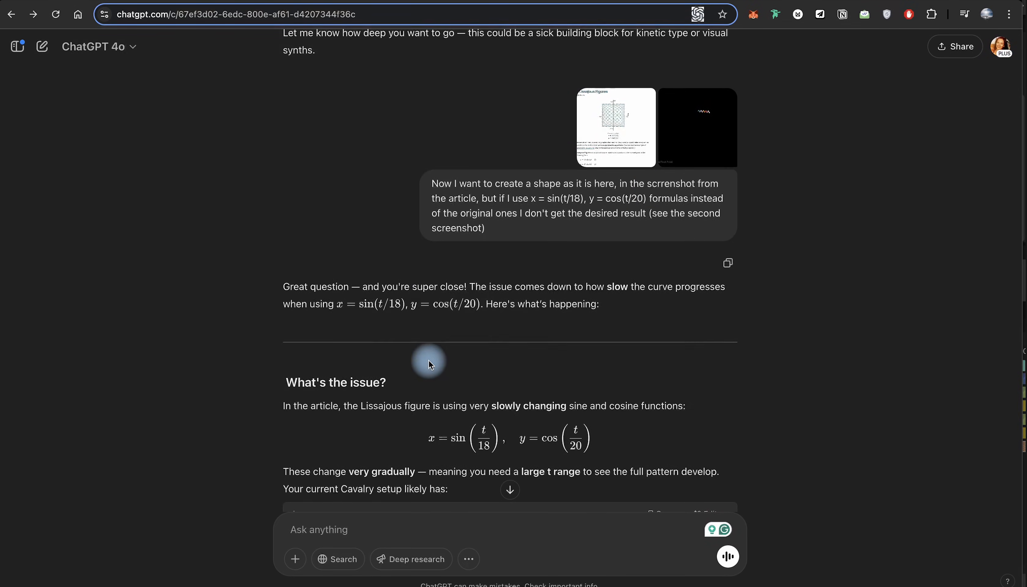
scroll("down", 3)
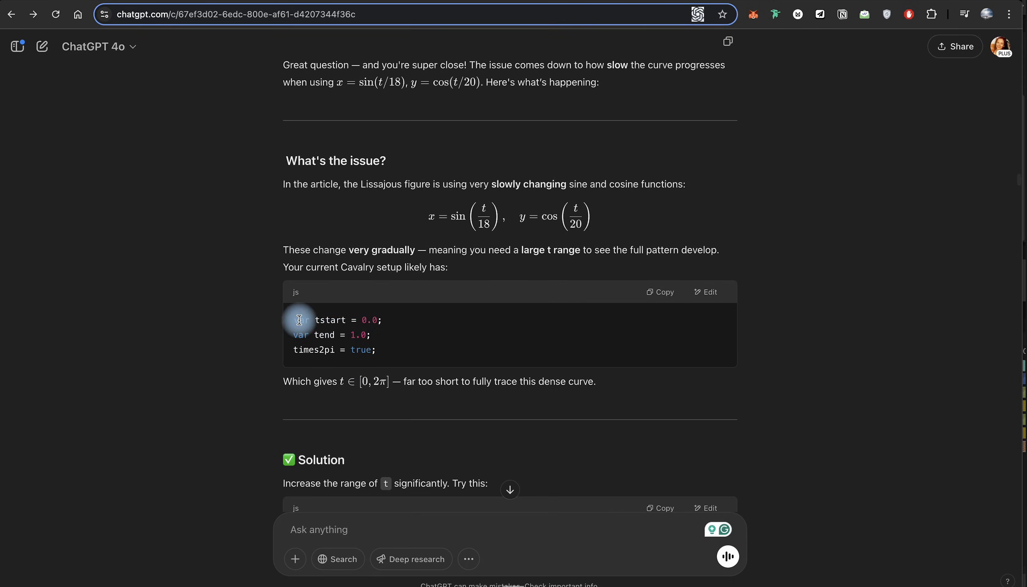
scroll("down", 3)
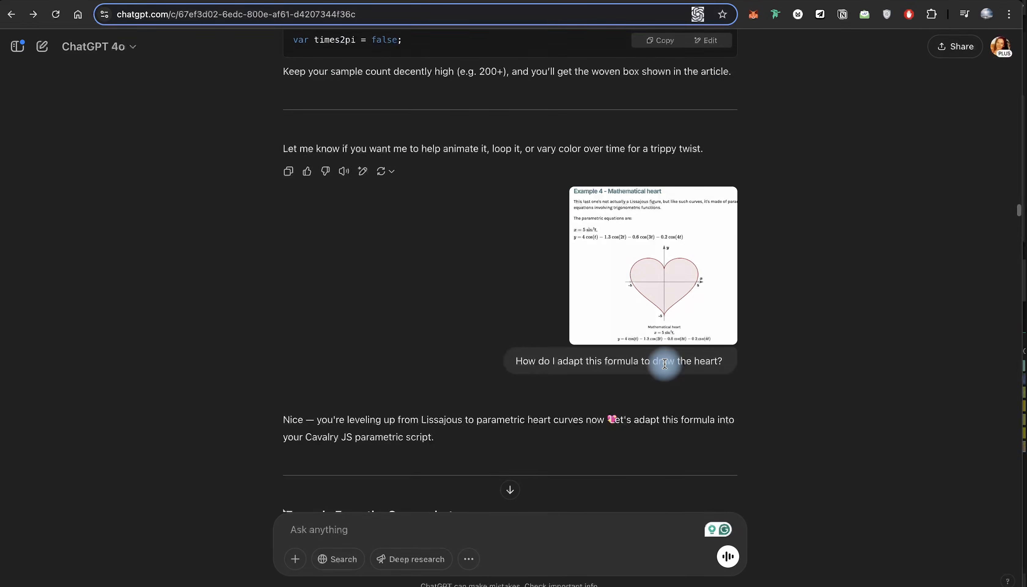
Continue down to the later replies covering the heart and coil formulas.
scroll("down", 3)
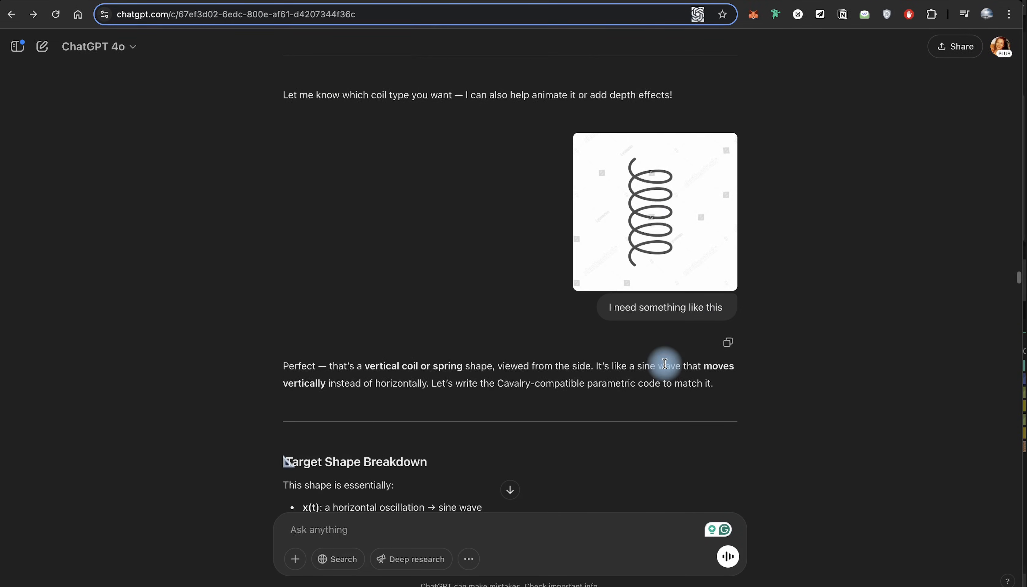
scroll("down", 3)
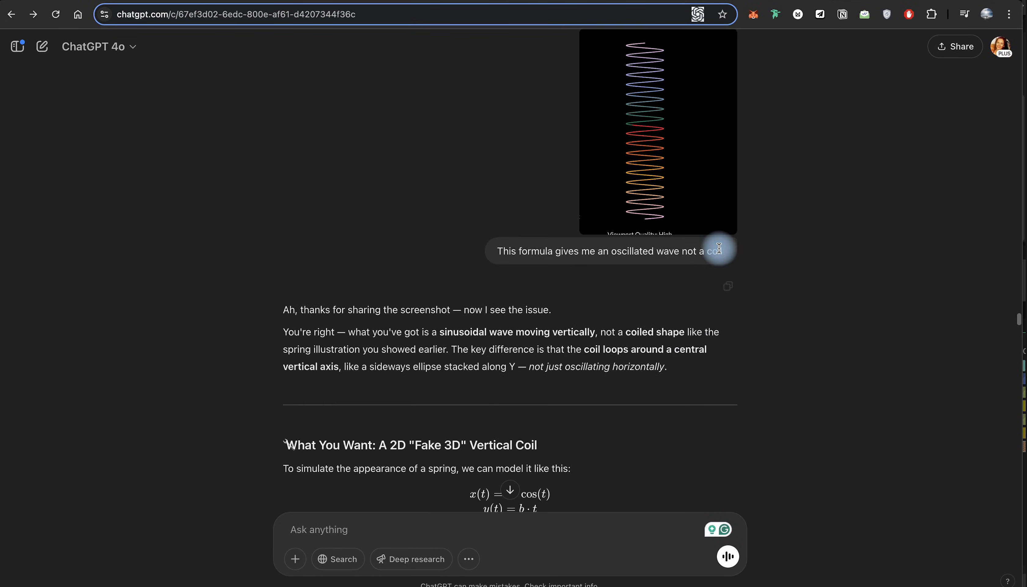
scroll("down", 3)
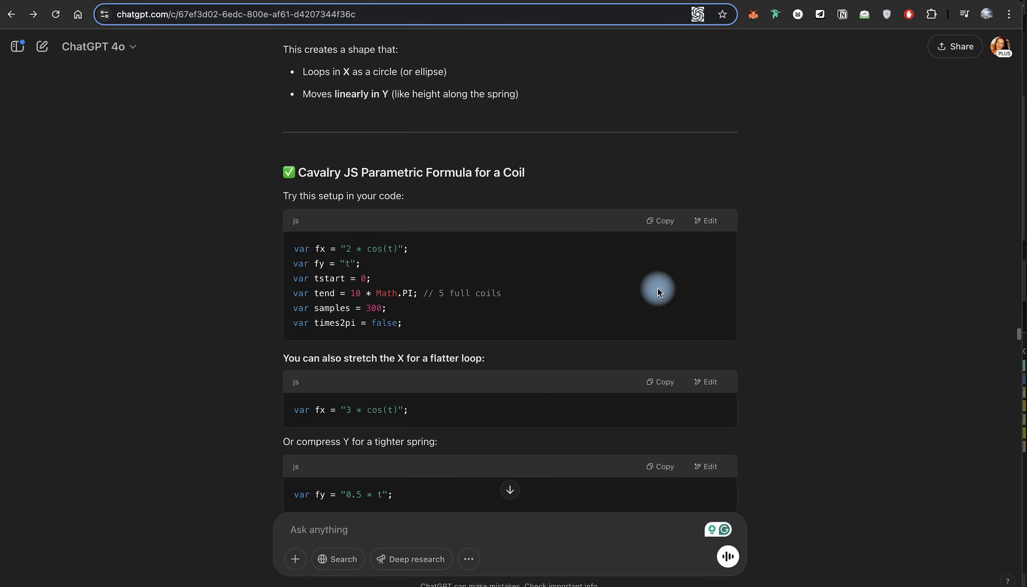
scroll("down", 3)
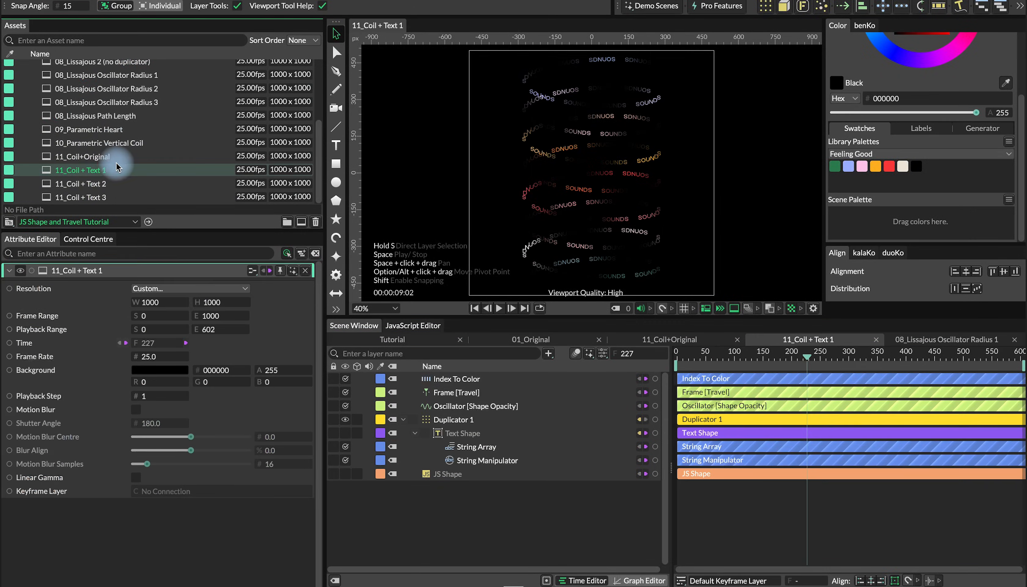
Scrub the coil text animation around frames 0–33 and view the JS Shape coil script.
left_click(447, 473)
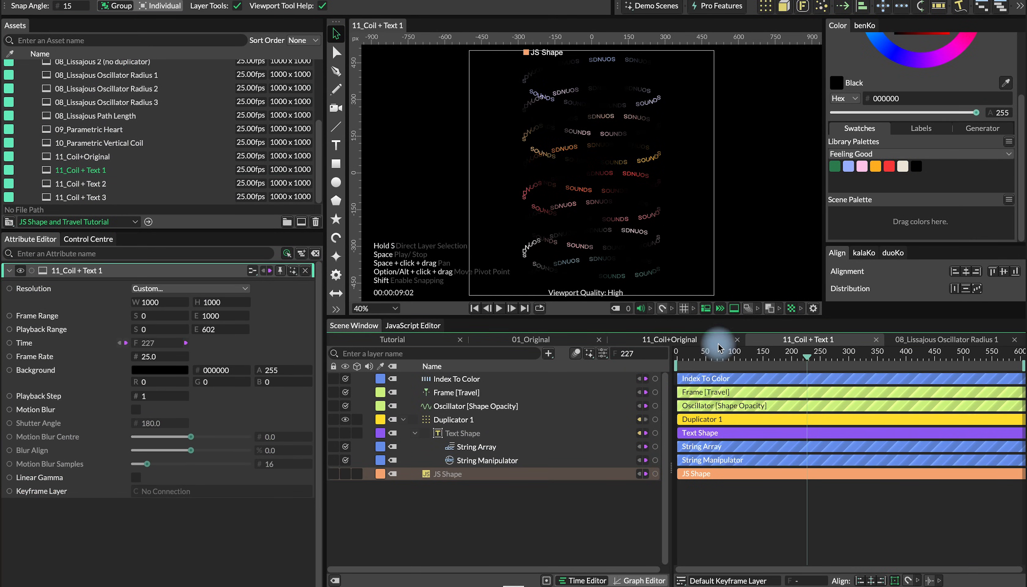
left_click(695, 351)
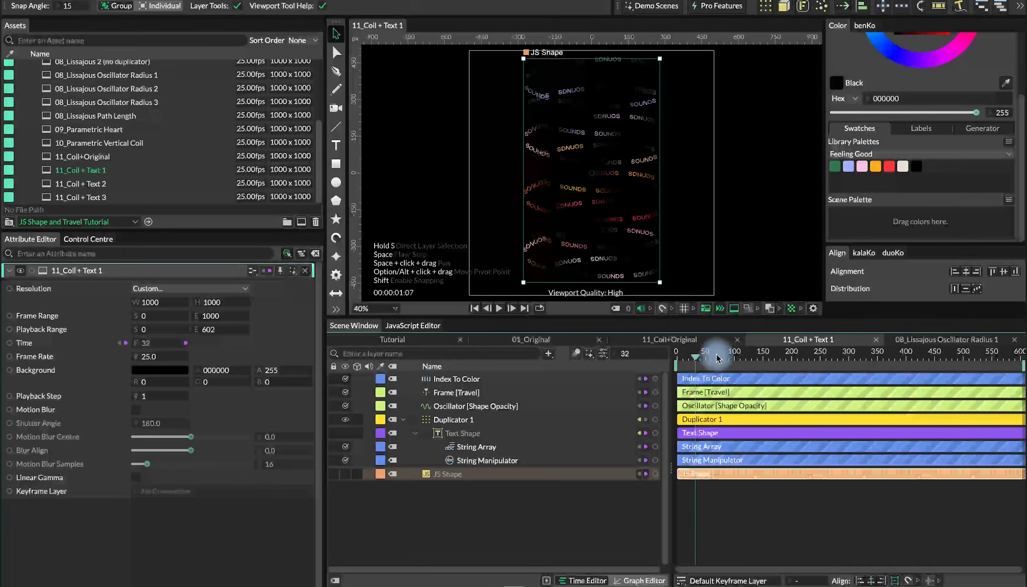
left_click(878, 351)
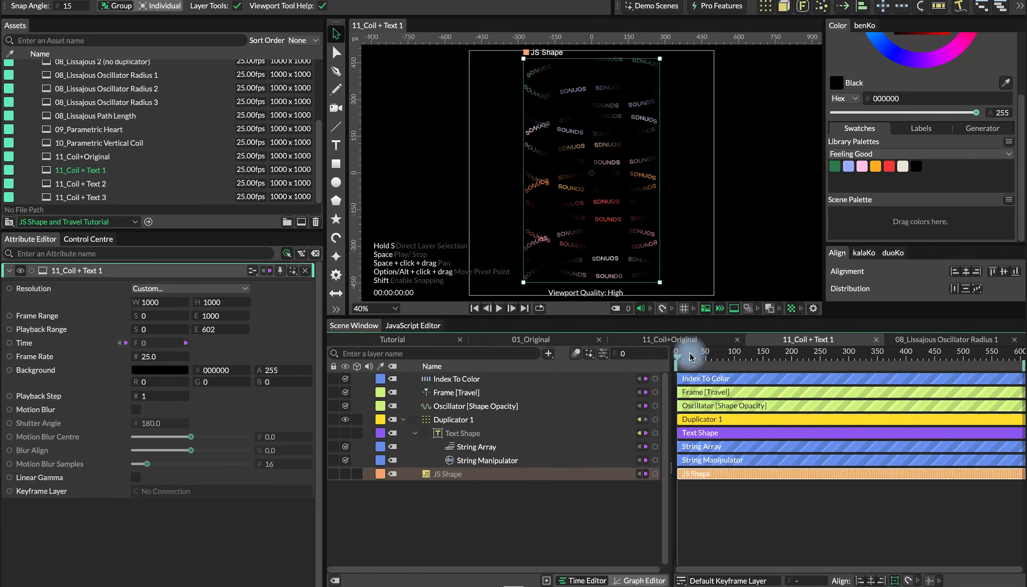
left_click(486, 460)
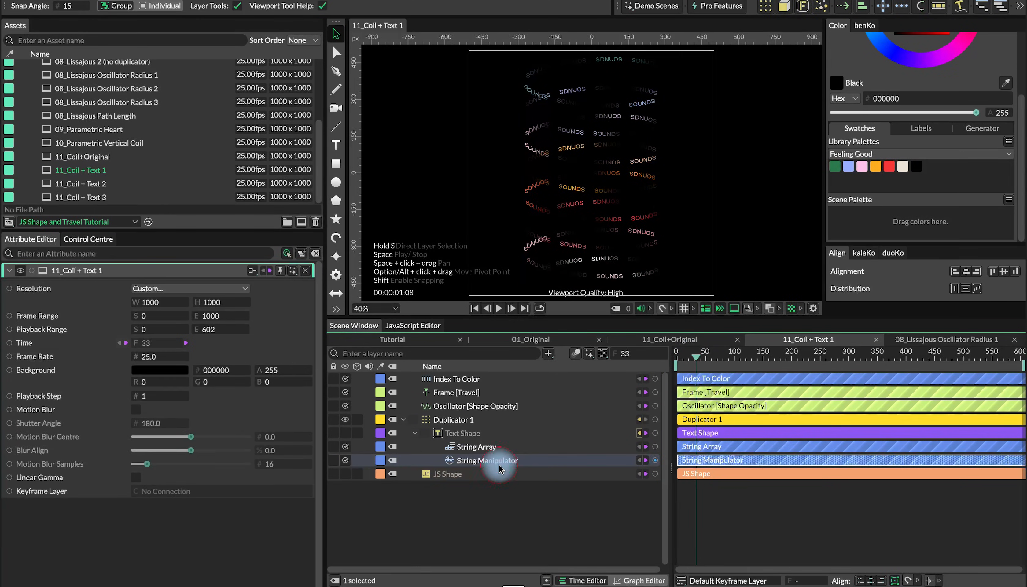
left_click(447, 473)
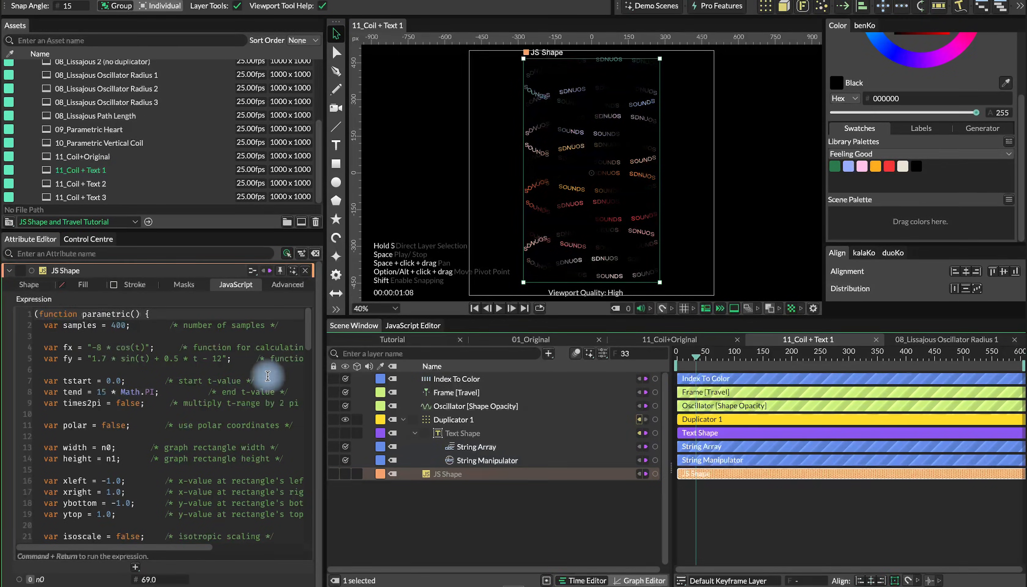
scroll("down", 3)
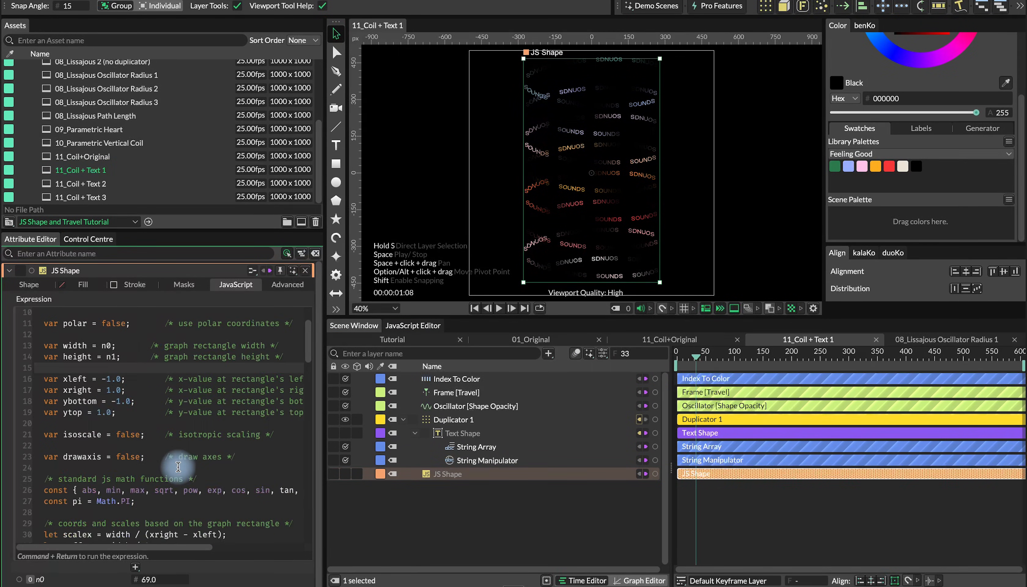
Inspect the Text Shape, String Array spelling SOUNDS, String Manipulator, Duplicator 1 and opacity Oscillator, then load 08_Lissajous Path Length.
left_click(452, 420)
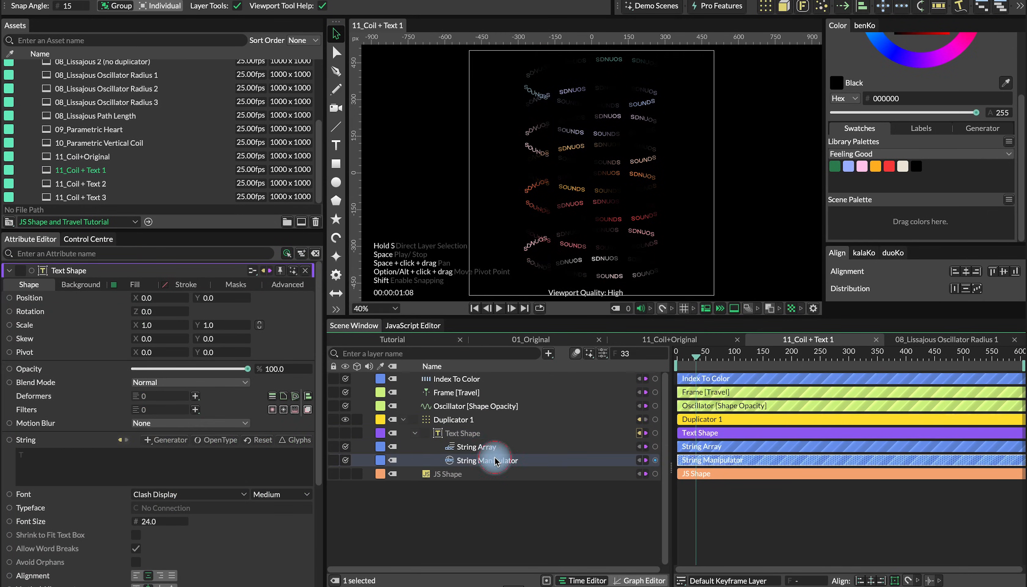
left_click(474, 447)
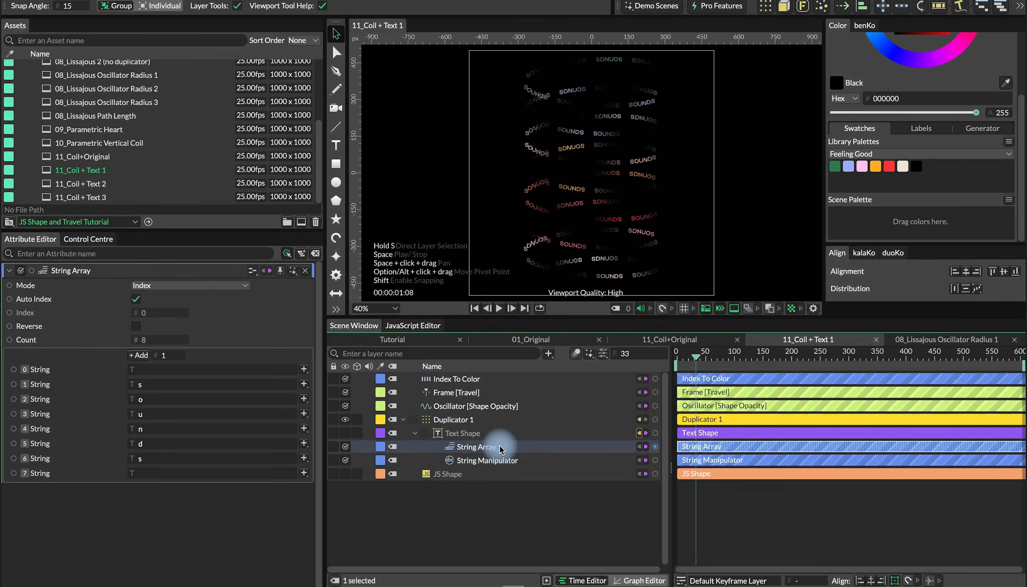
mouse_move(864, 338)
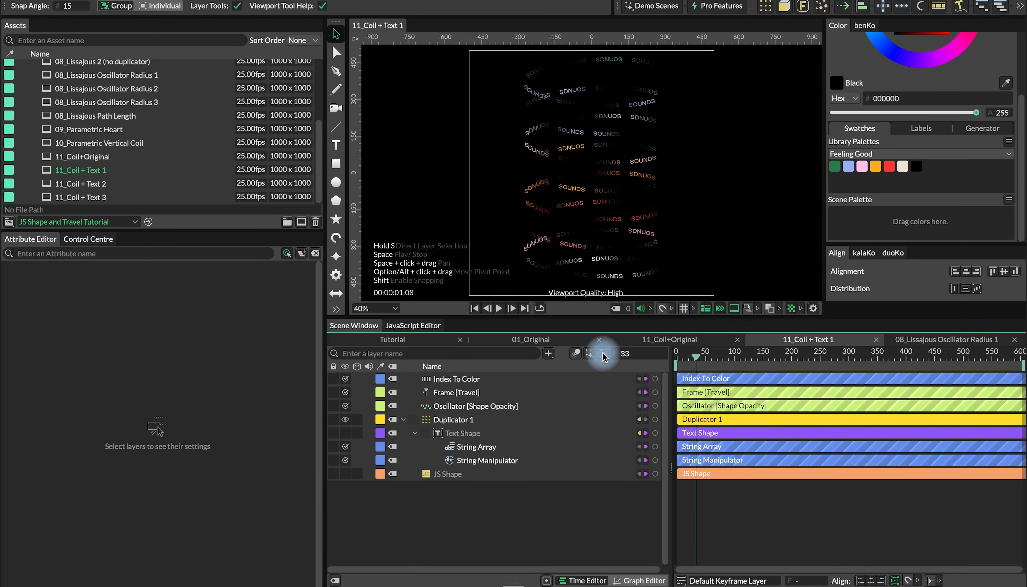
mouse_move(672, 190)
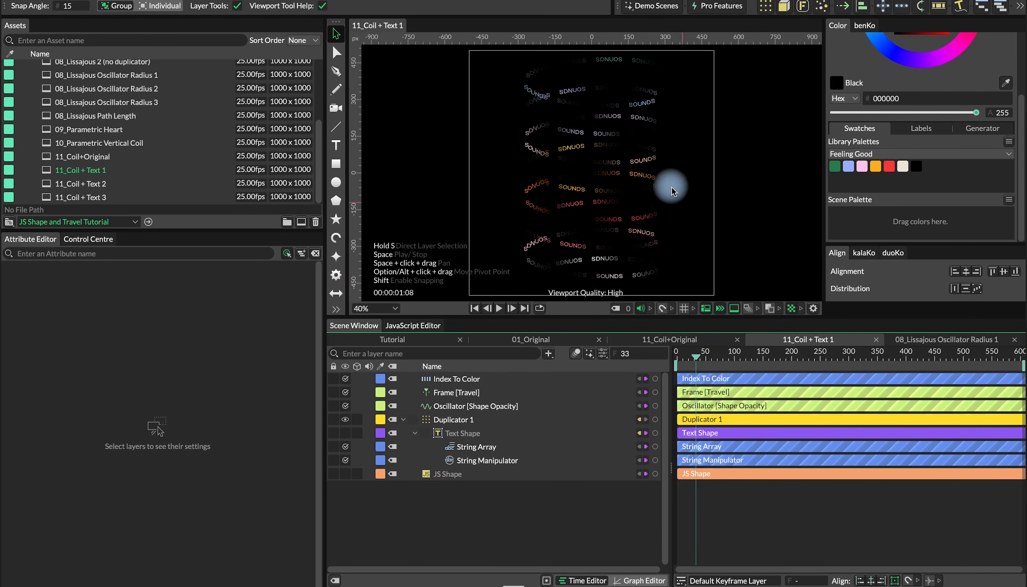
mouse_move(602, 162)
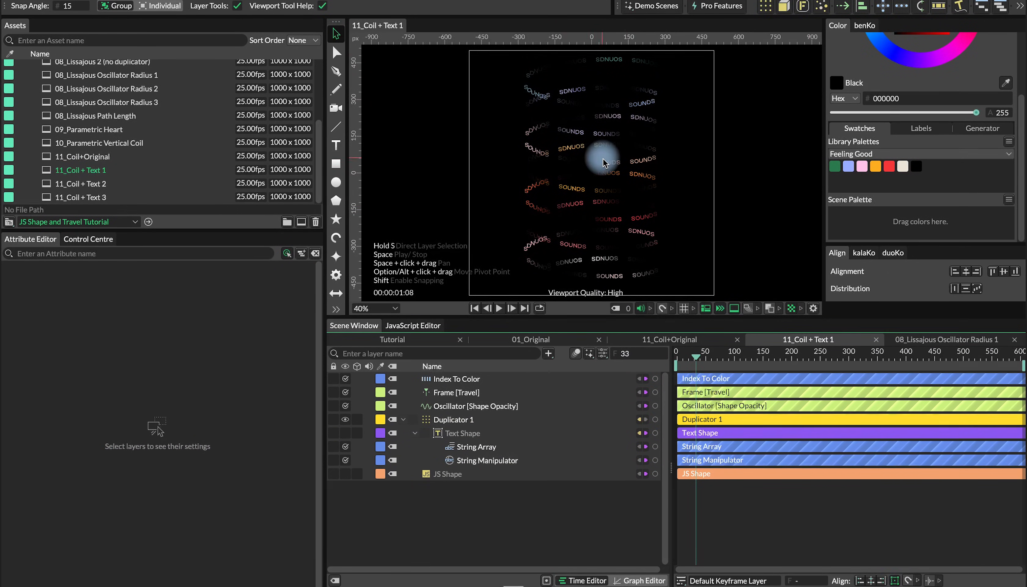
left_click(487, 459)
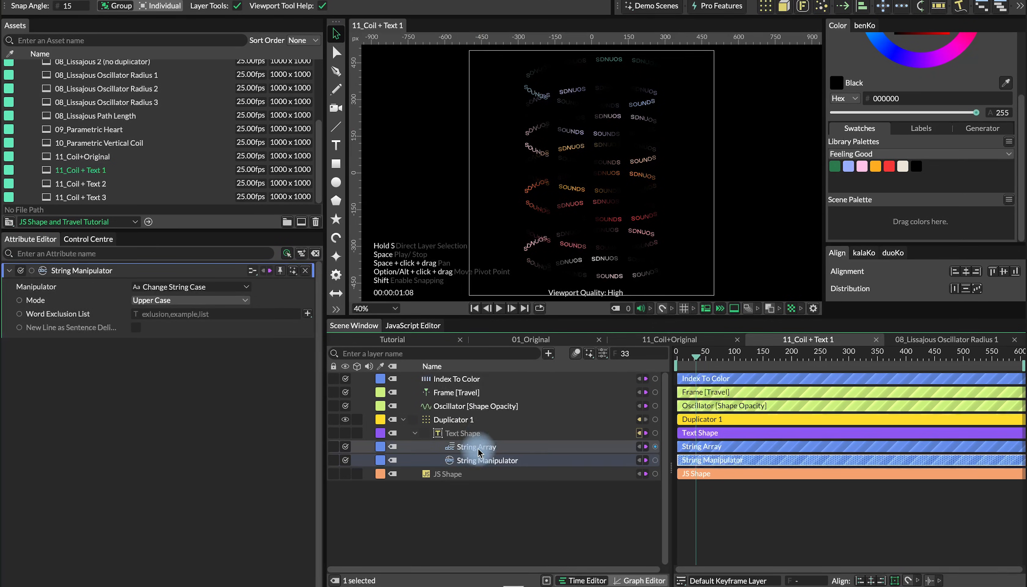
left_click(452, 419)
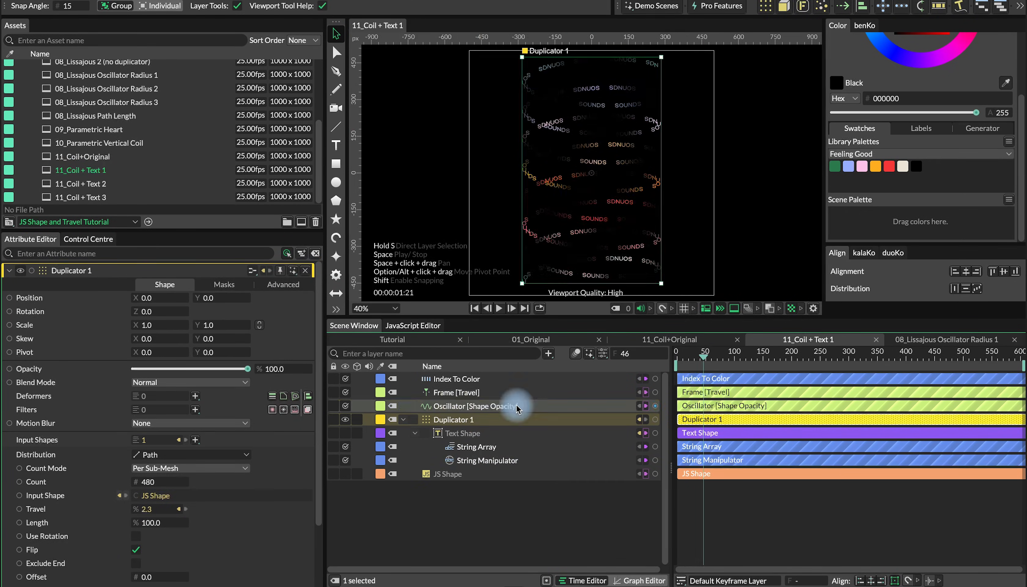
left_click(472, 405)
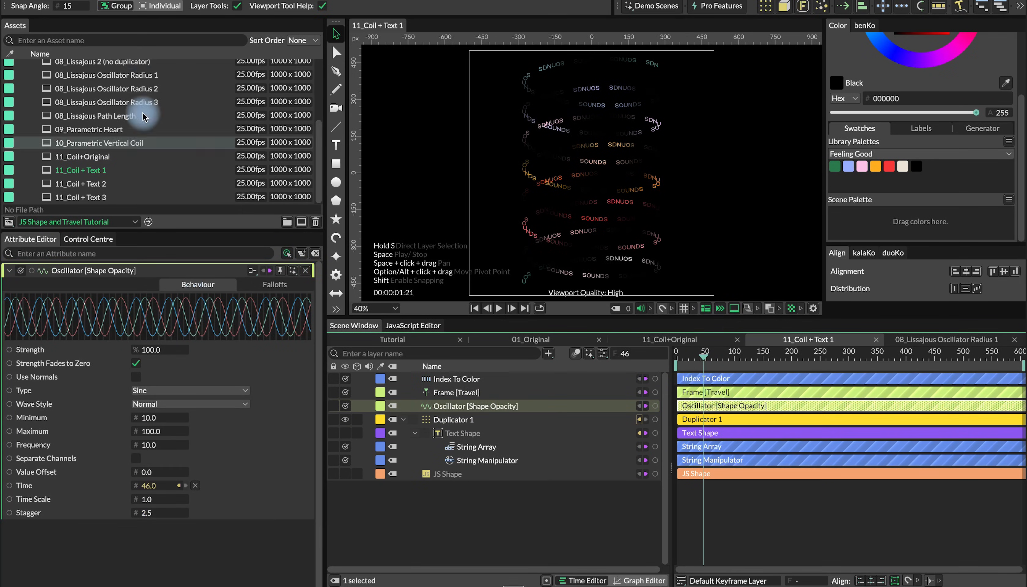
left_click(95, 116)
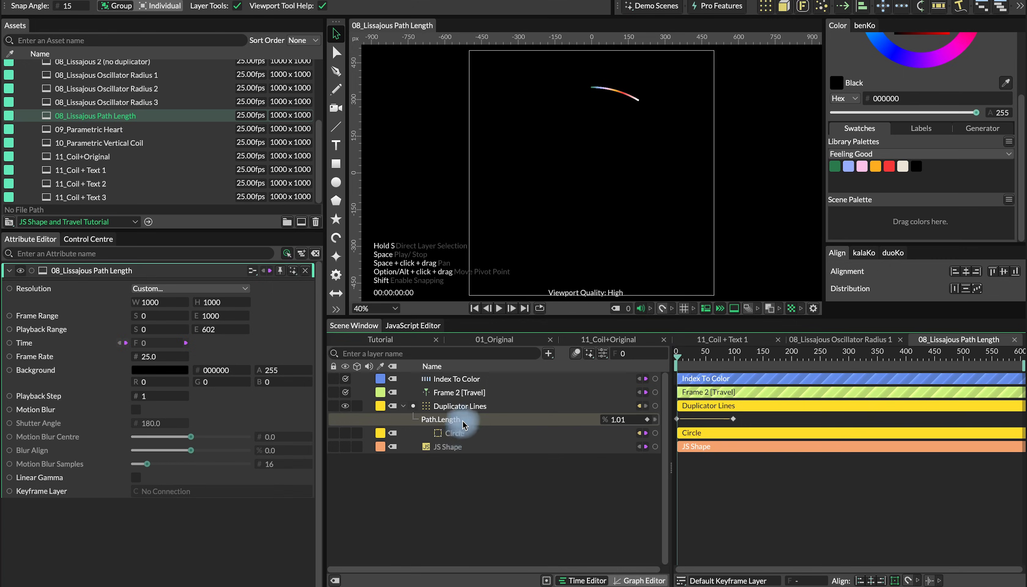
Check Duplicator Lines, play the 02_Length Oscillation ENERGY animation, then view 03_Assemble and 04_Random Stuff.
left_click(461, 405)
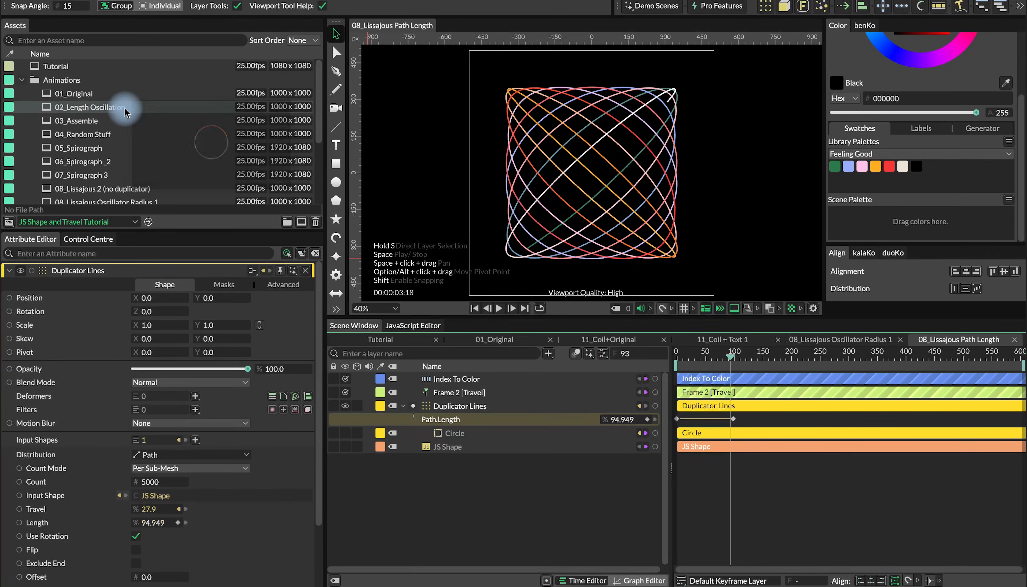
double_click(89, 107)
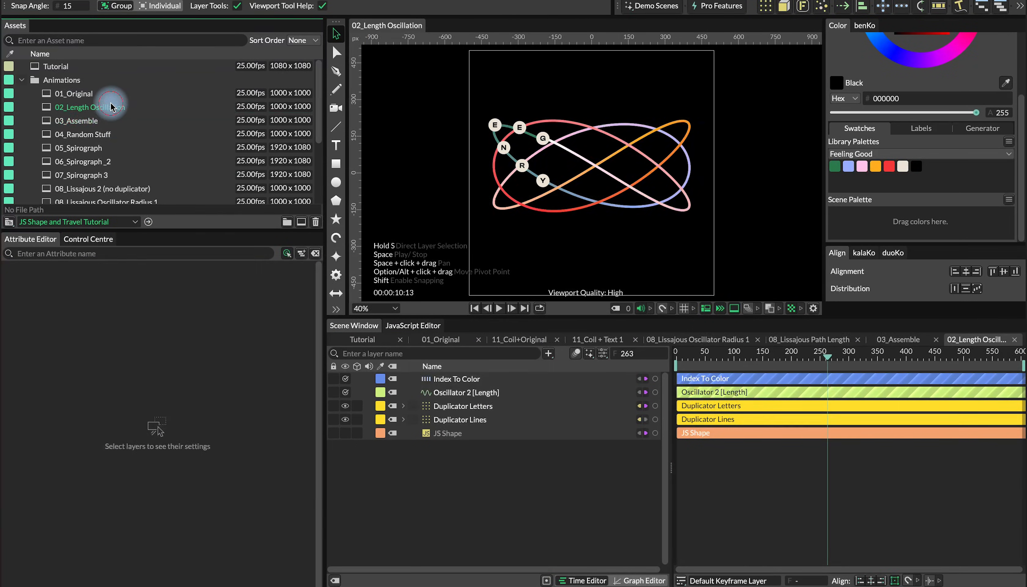
left_click(90, 107)
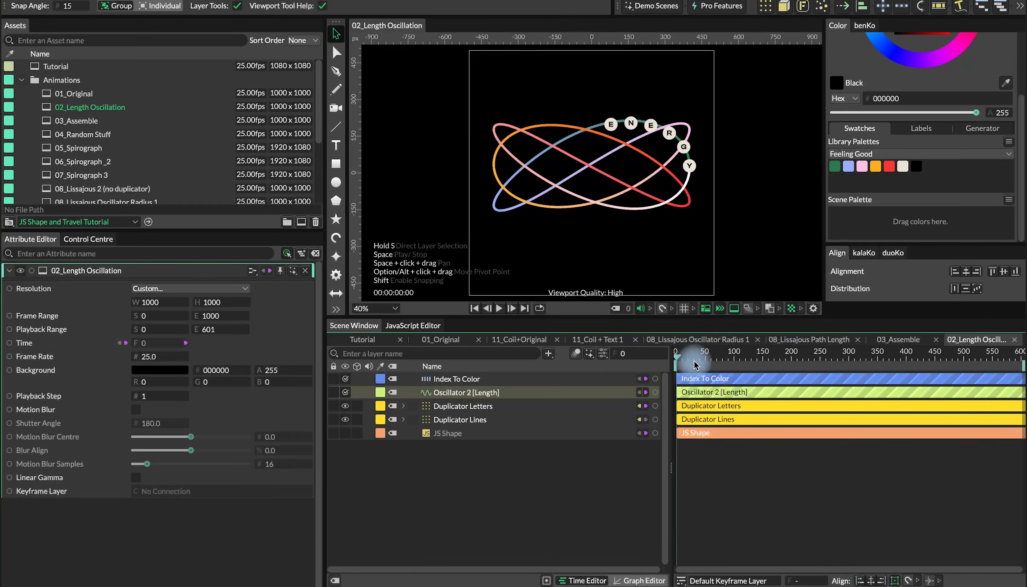
left_click(499, 309)
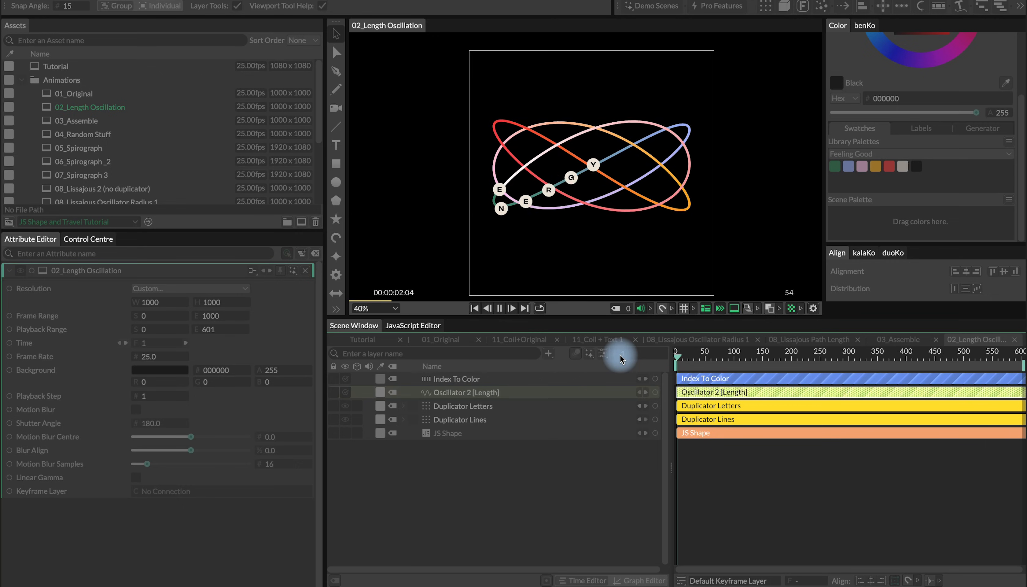
left_click(512, 308)
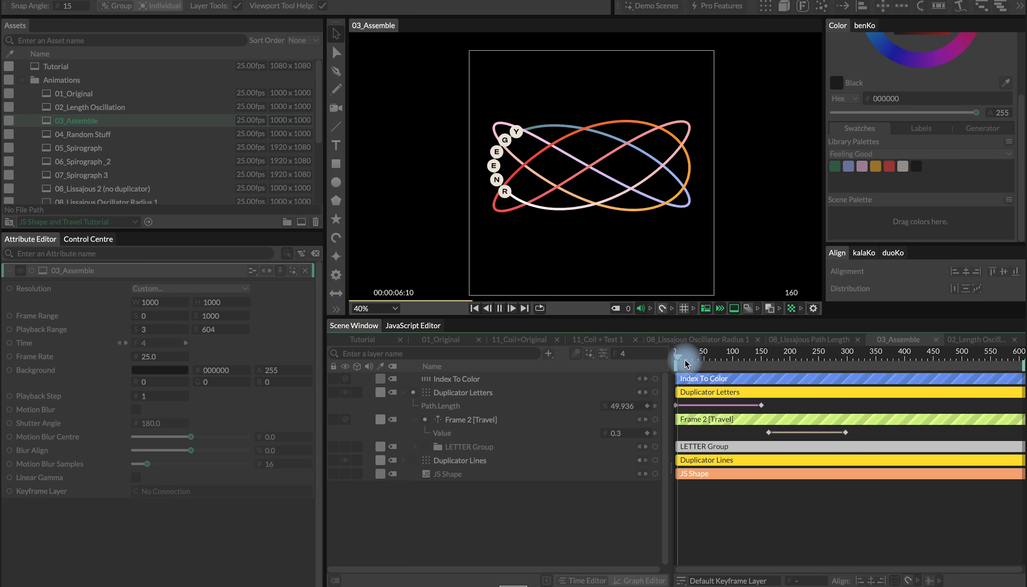
left_click(463, 392)
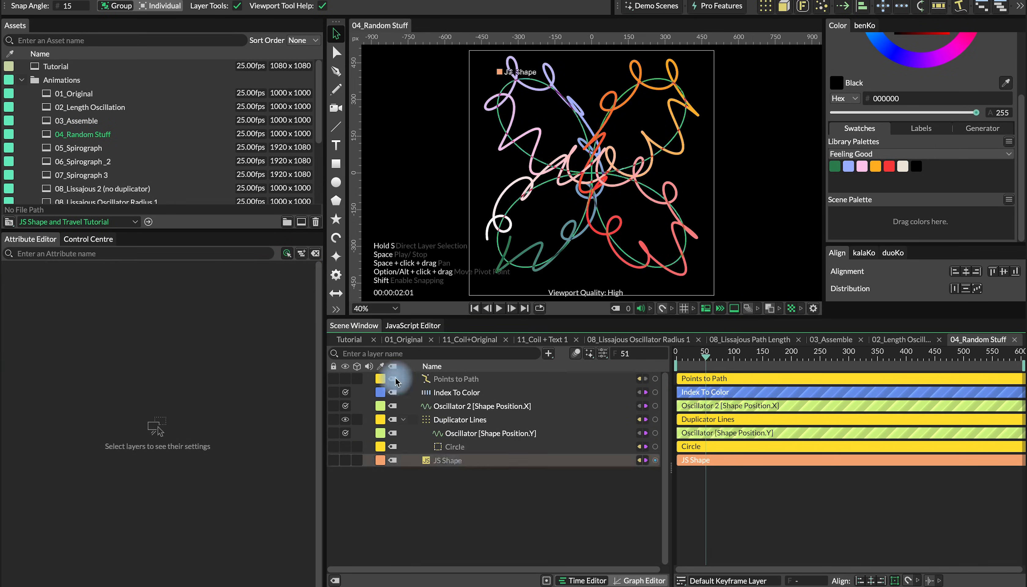
Preview 05_Spirograph's star curve, play 07_Spirograph 3 and show its JS Shape spirograph script.
left_click(456, 392)
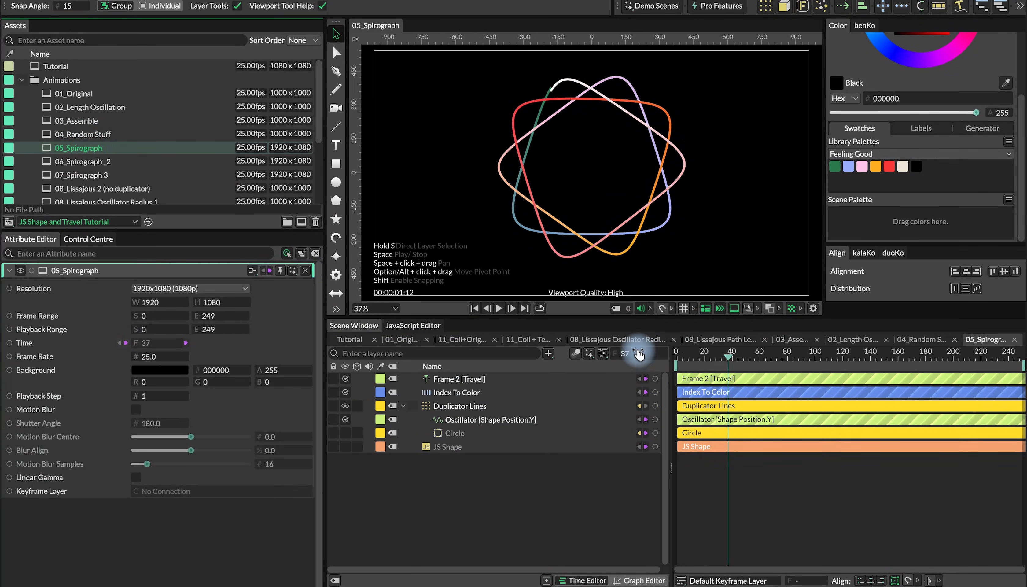
left_click(82, 175)
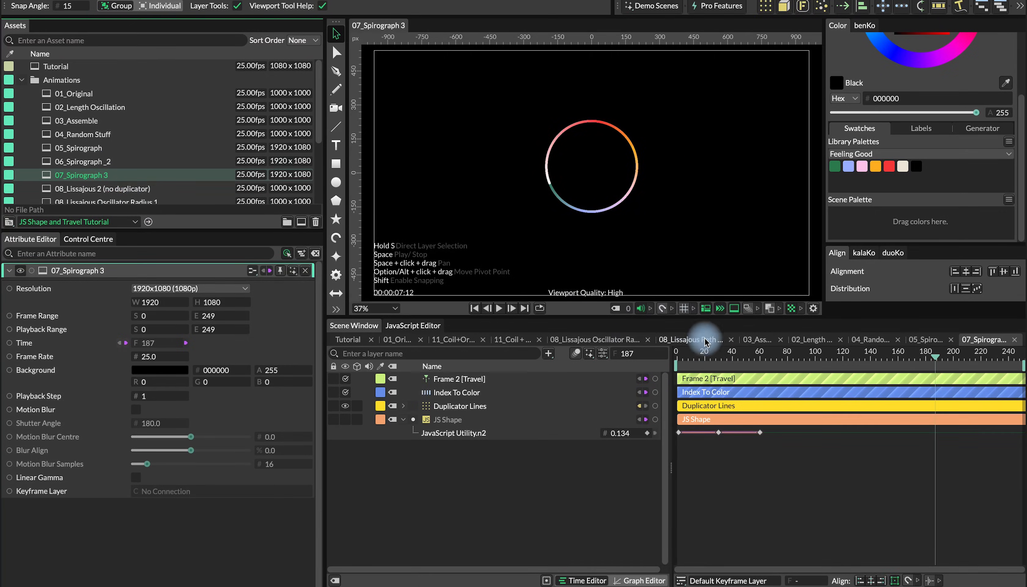
left_click(499, 308)
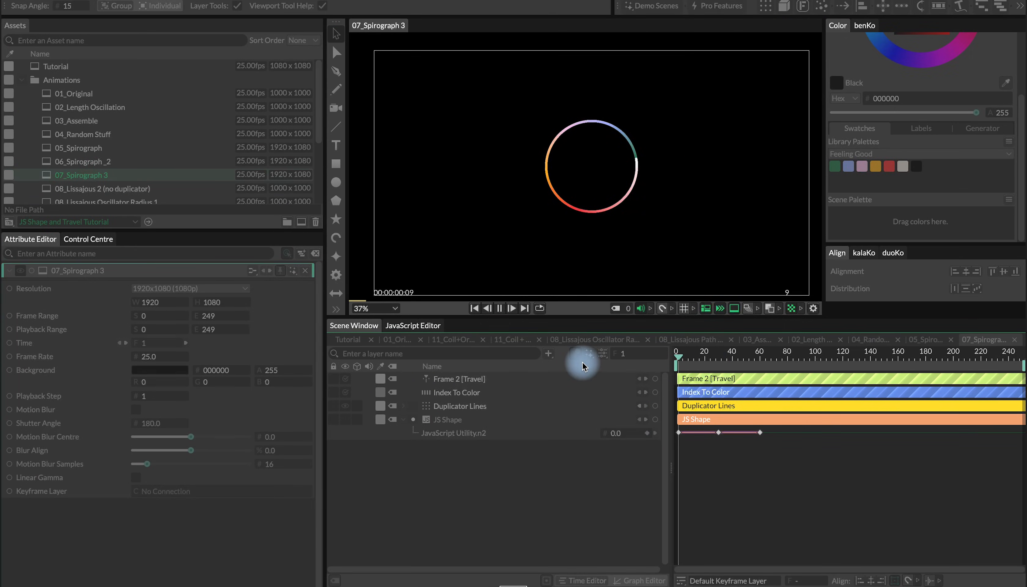
left_click(499, 308)
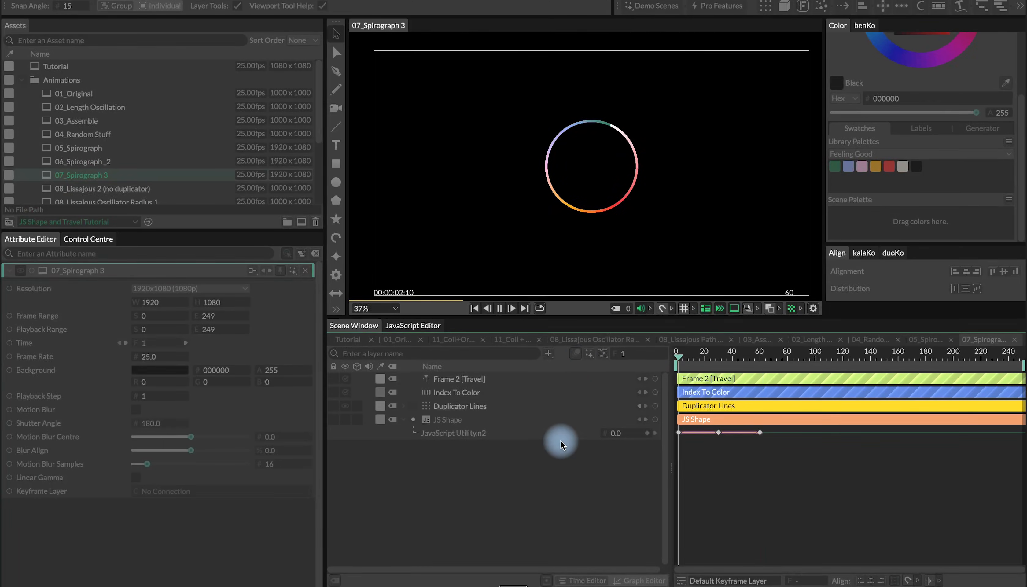
left_click(448, 419)
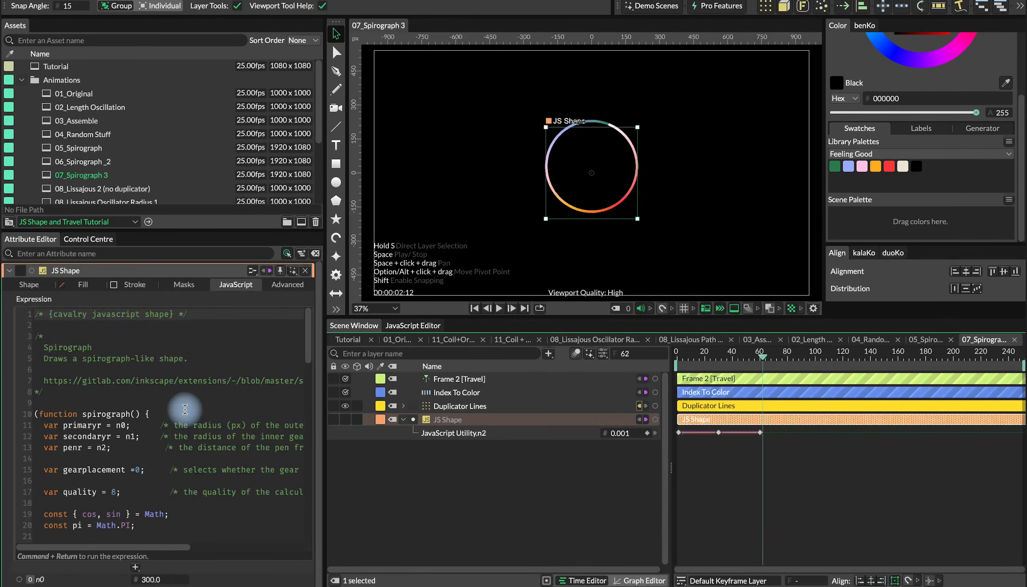
scroll("down", 3)
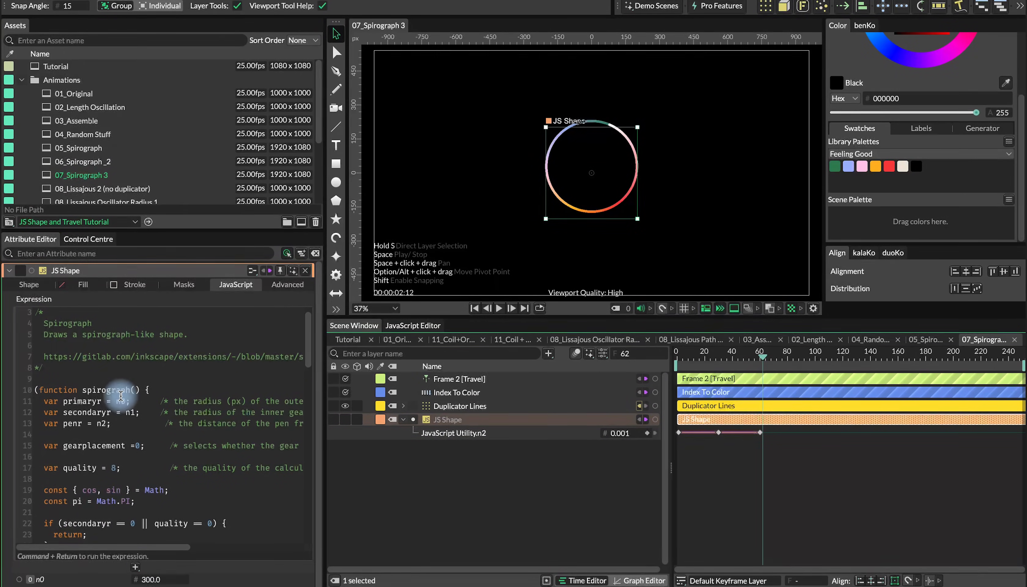
left_click(136, 567)
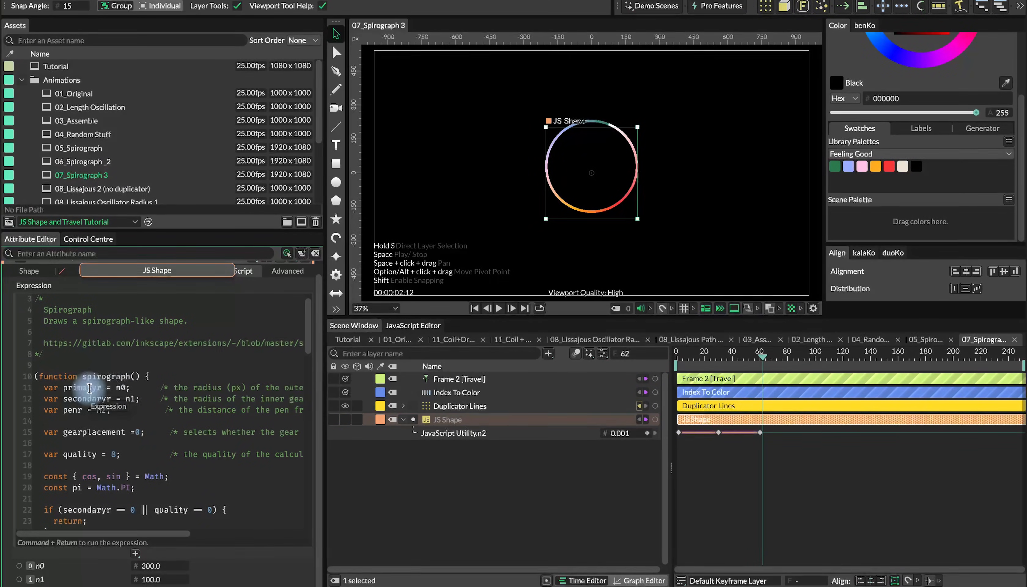
scroll("right", 3)
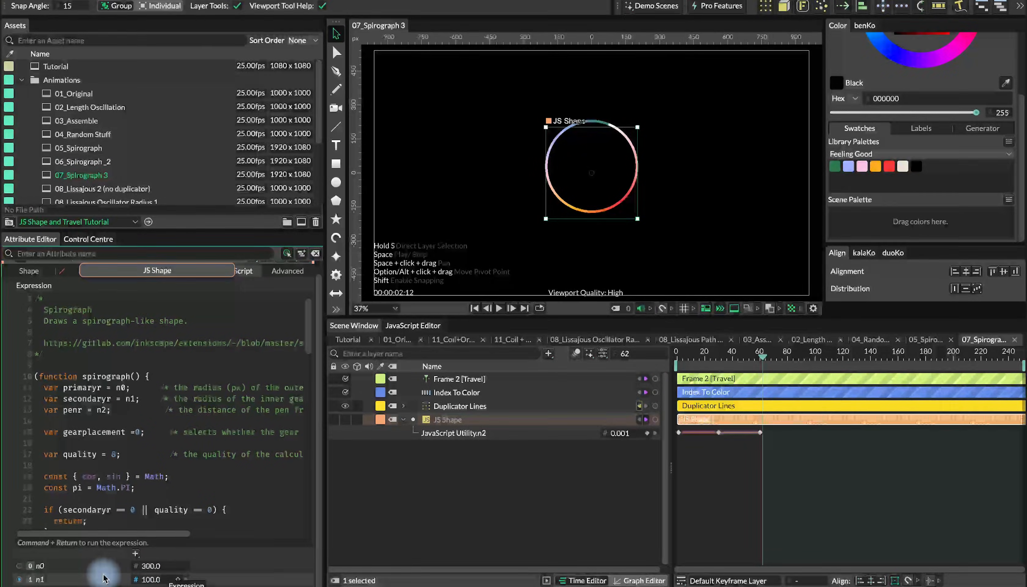
scroll("down", 3)
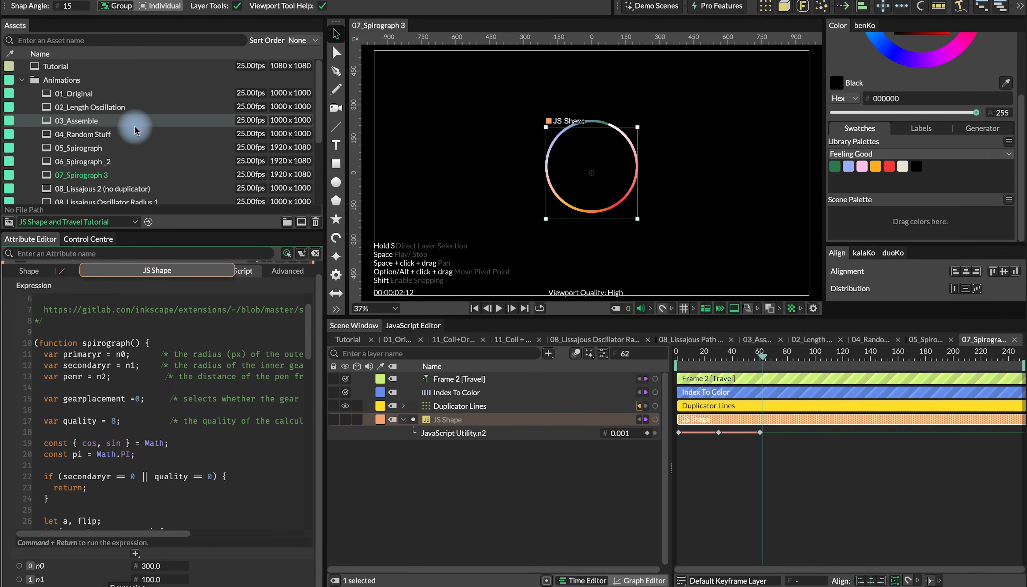
scroll("down", 3)
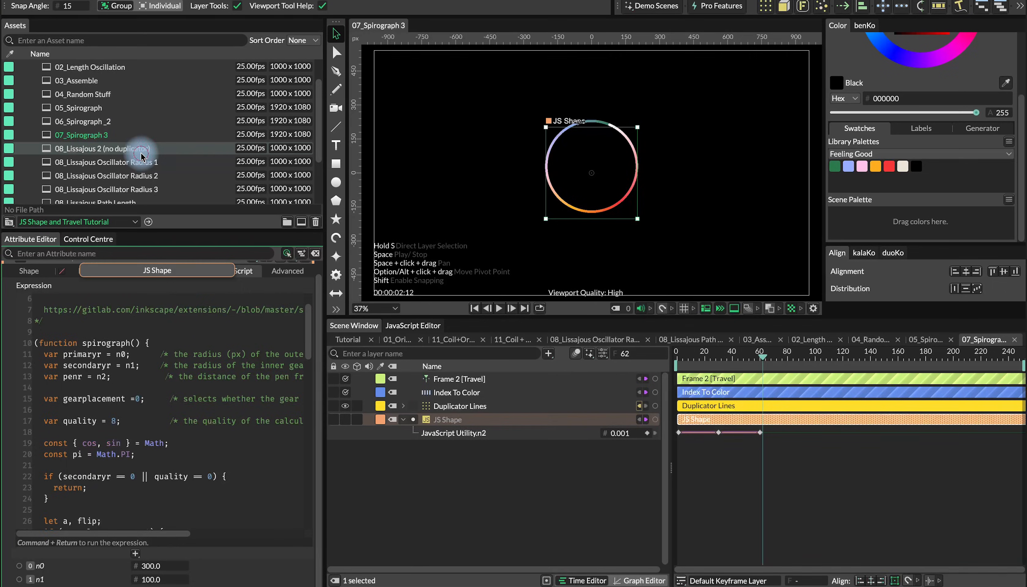
Preview 08_Lissajous 2, 09_Parametric Heart and 10_Parametric Vertical Coil, then return to 01_Original ENERGY.
double_click(101, 148)
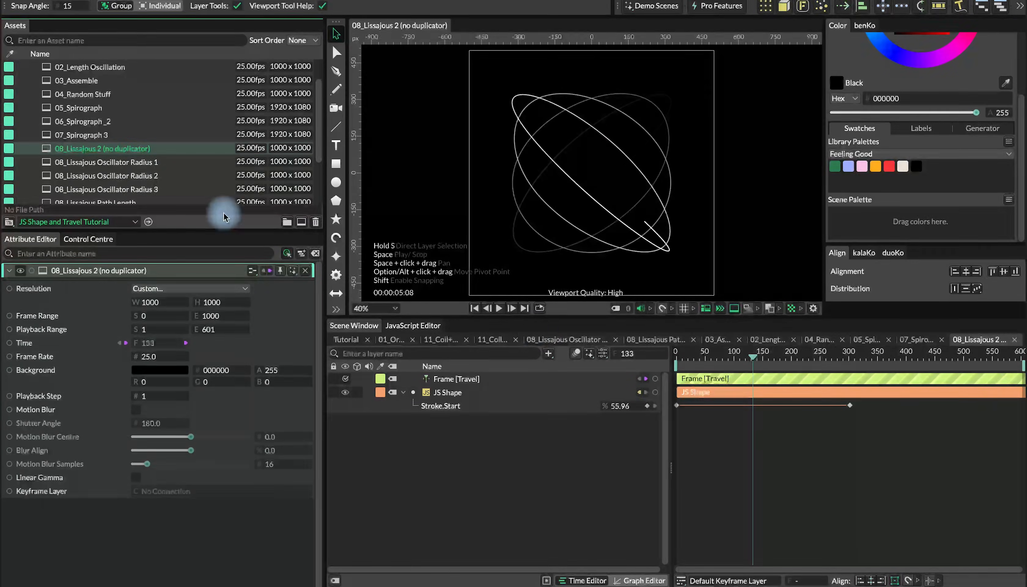
left_click(706, 351)
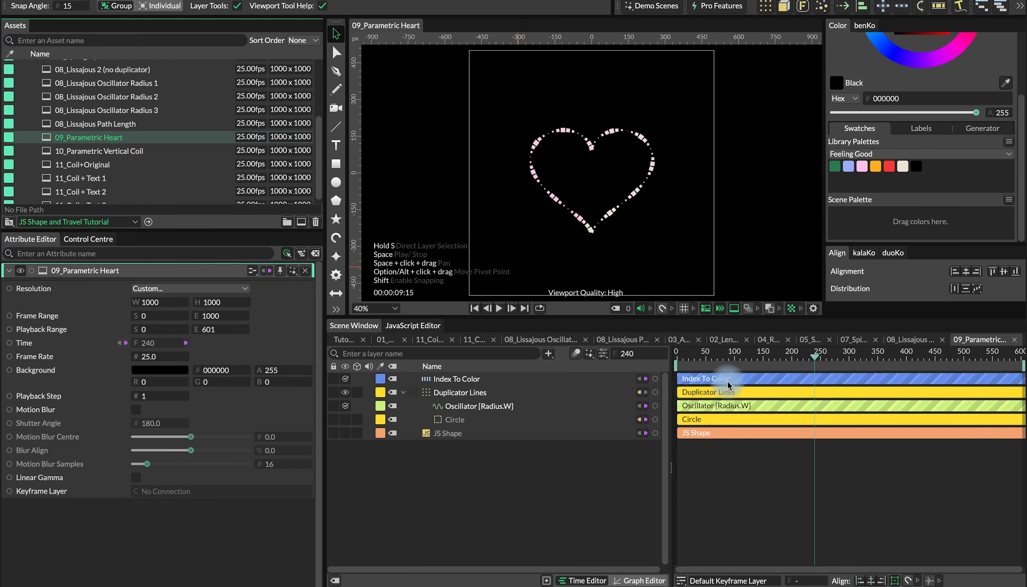
left_click(498, 308)
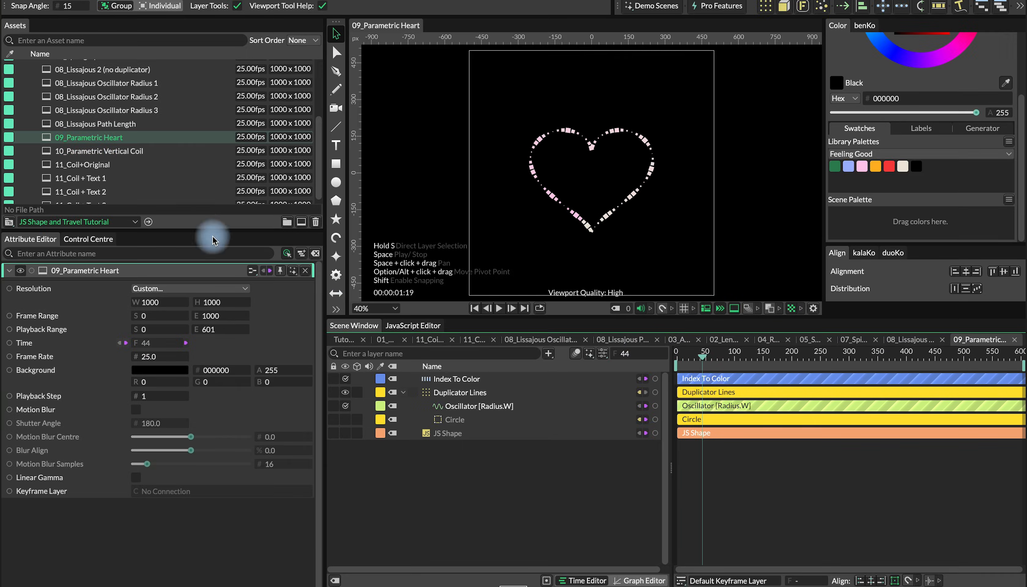
left_click(105, 143)
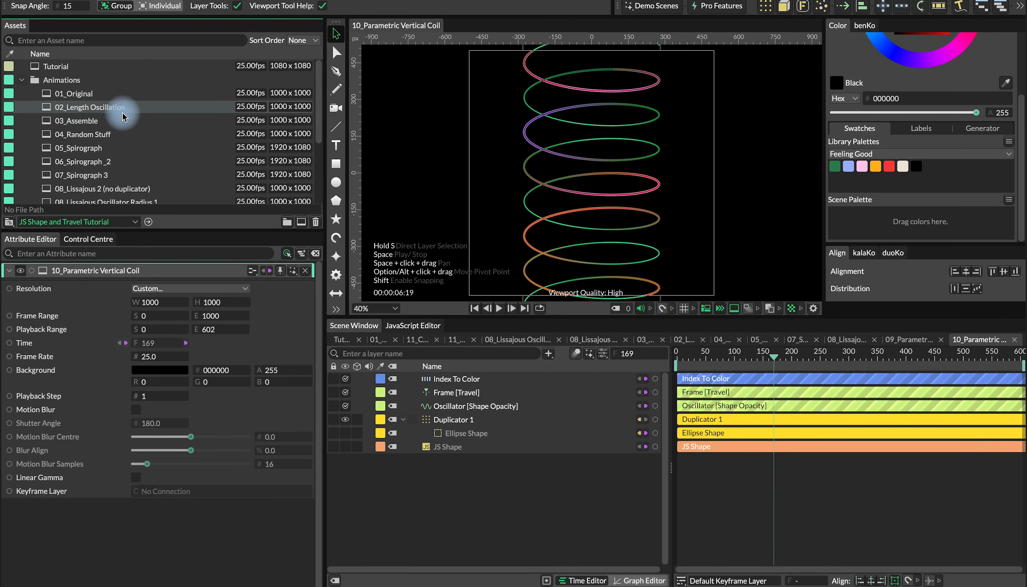
left_click(80, 92)
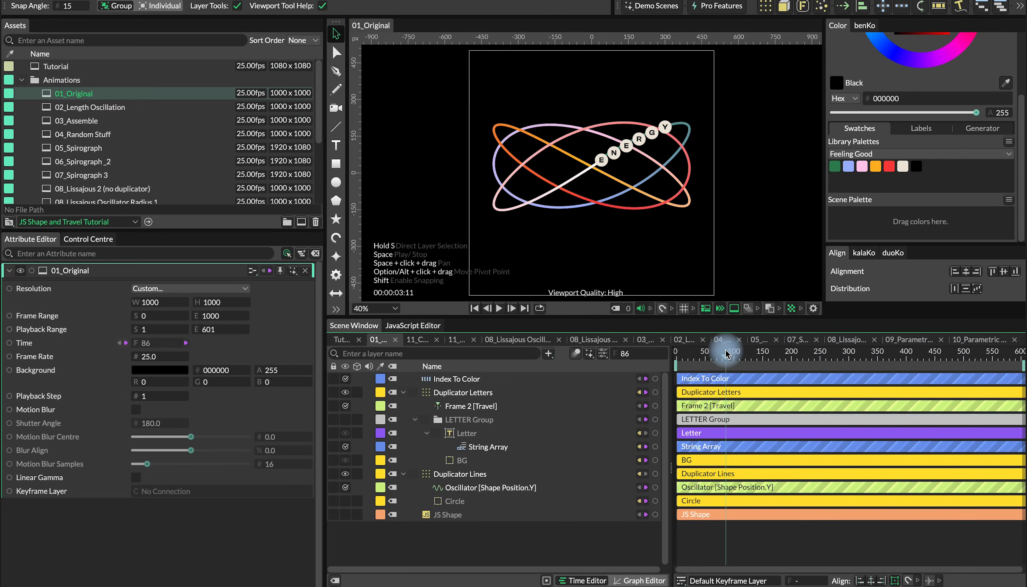
mouse_move(779, 367)
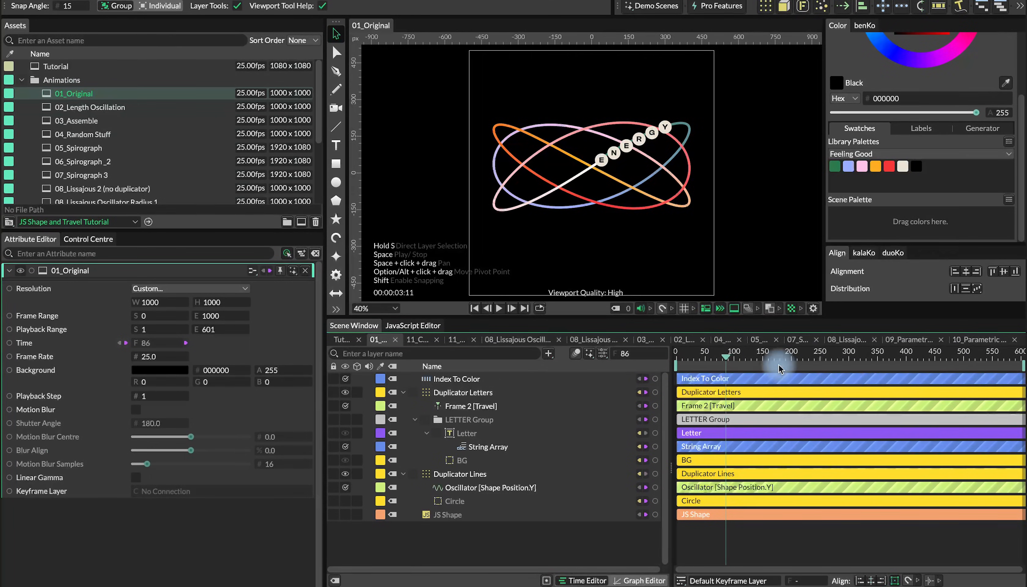